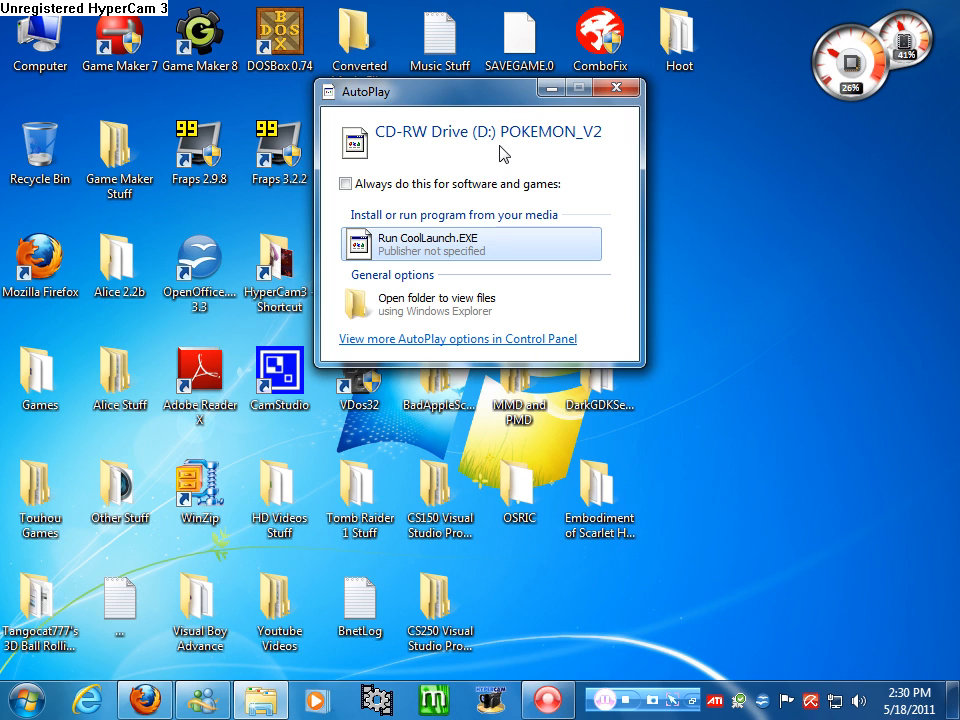
mouse_move(506, 188)
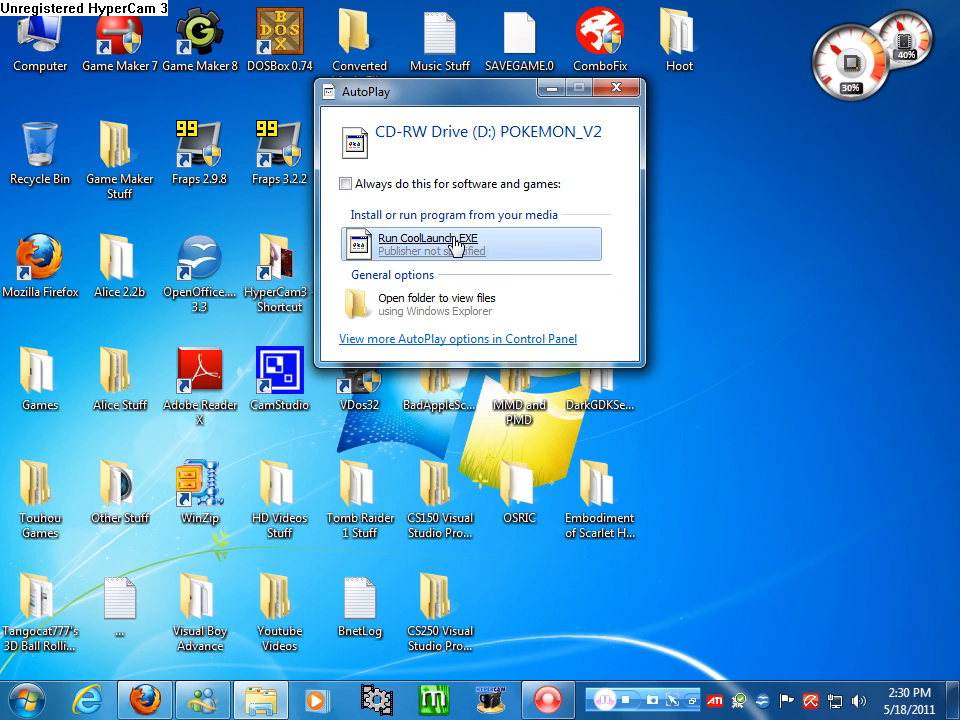
mouse_move(618, 88)
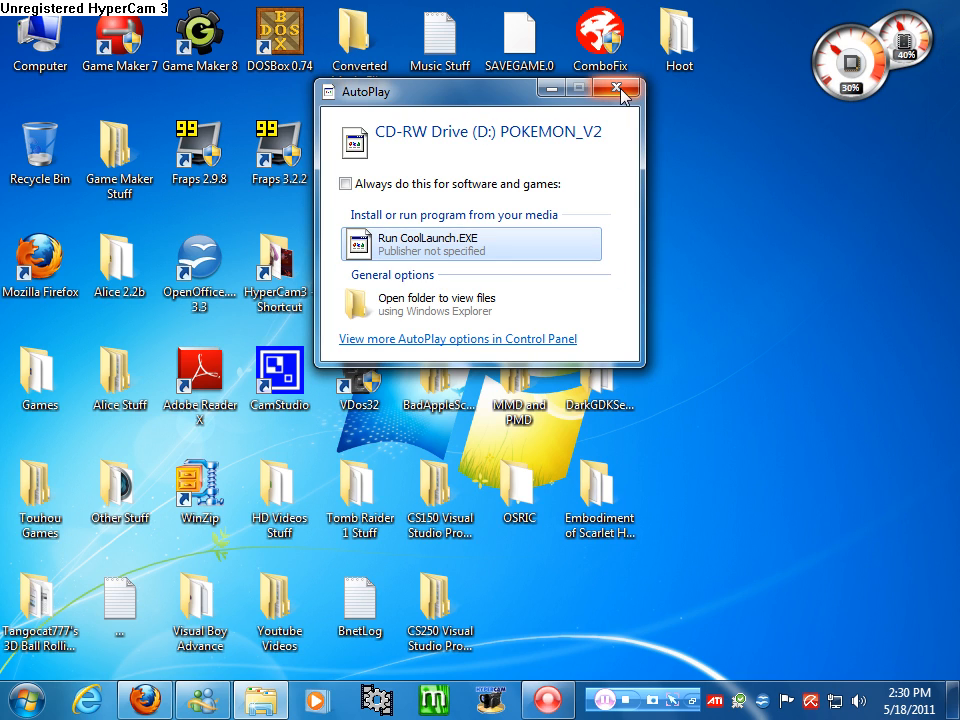
mouse_move(578, 318)
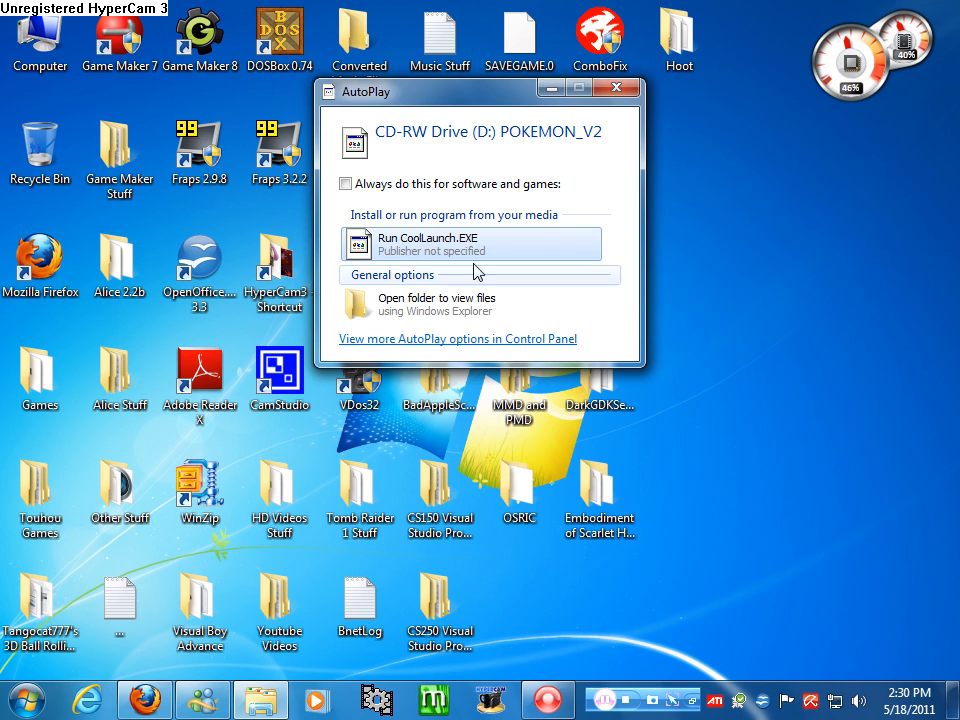
Run the disc's CoolLaunch.EXE from AutoPlay and dismiss its Windows 95/98-only error
click(616, 88)
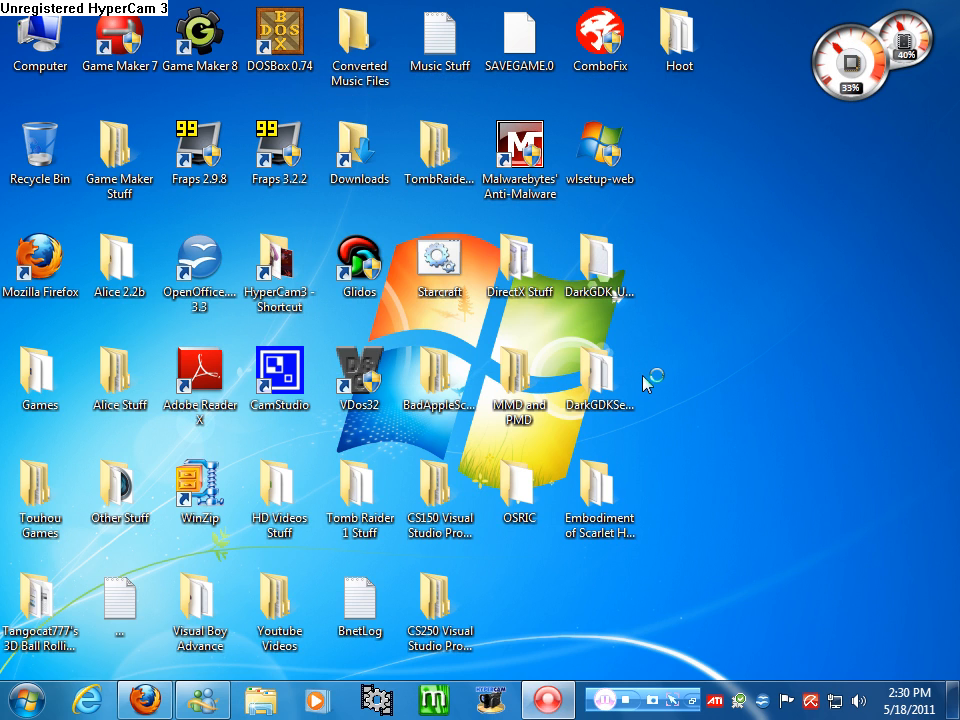
mouse_move(650, 384)
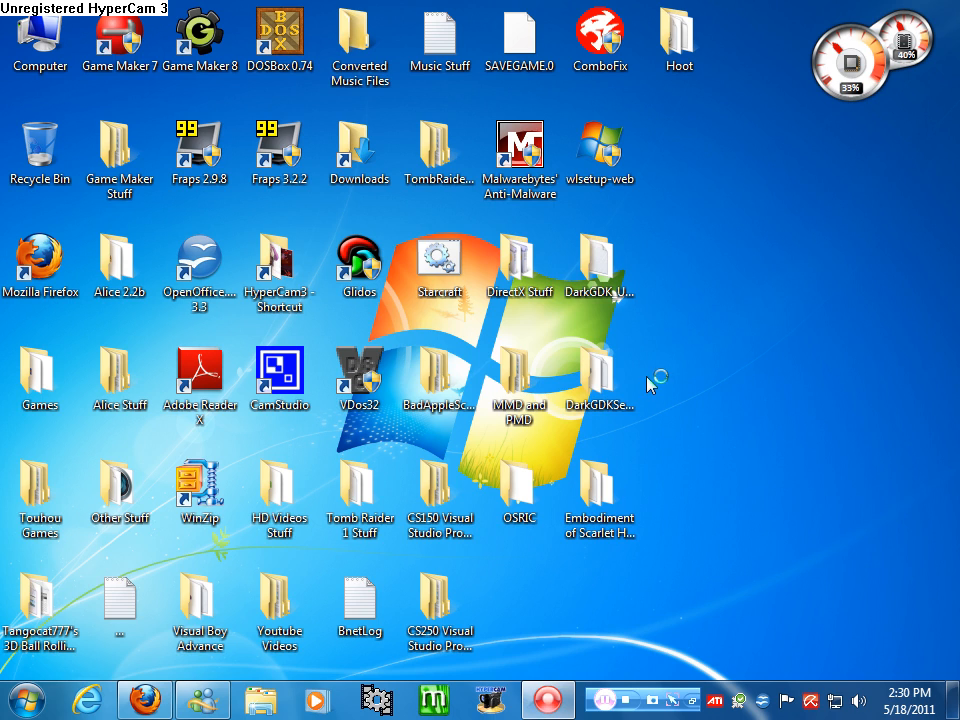
mouse_move(836, 436)
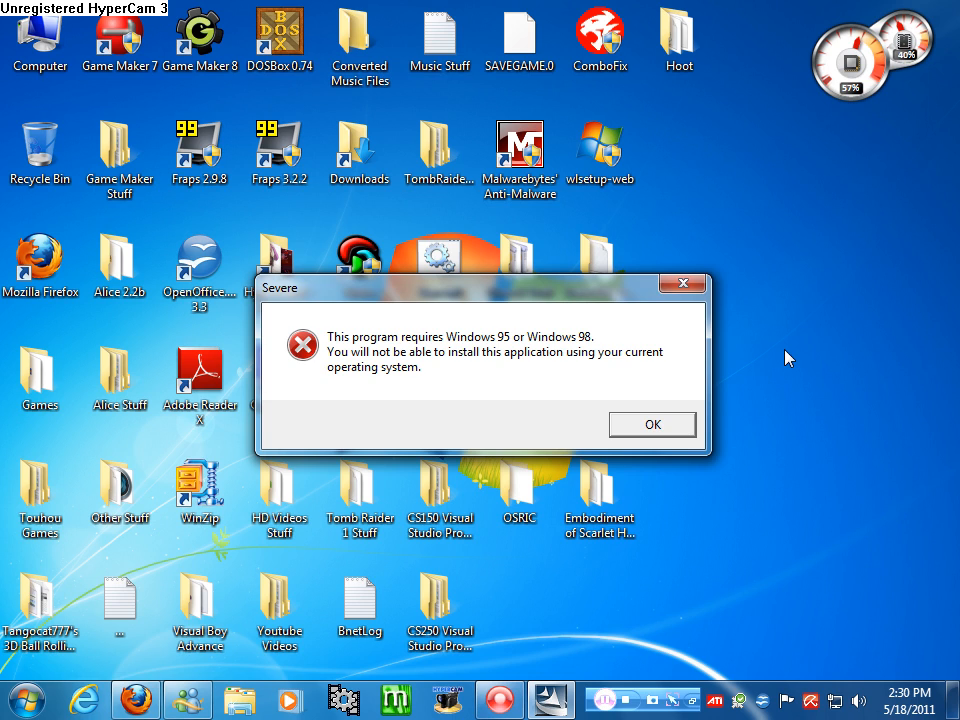
mouse_move(412, 344)
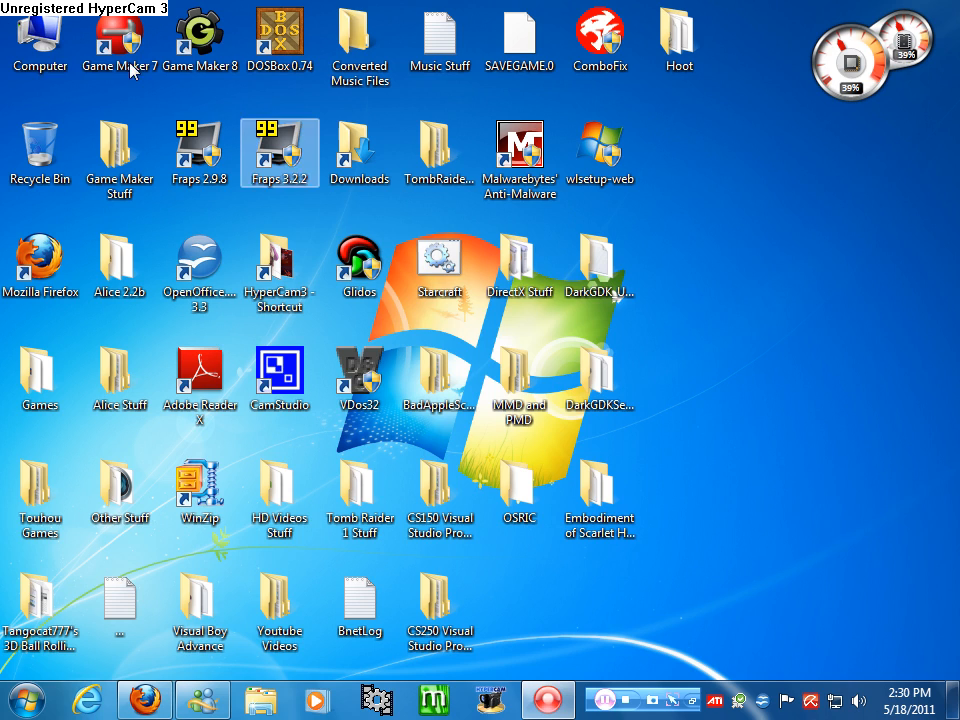
Open the CD-RW drive from Computer, then create a desktop folder named Pokemon for its files
click(40, 40)
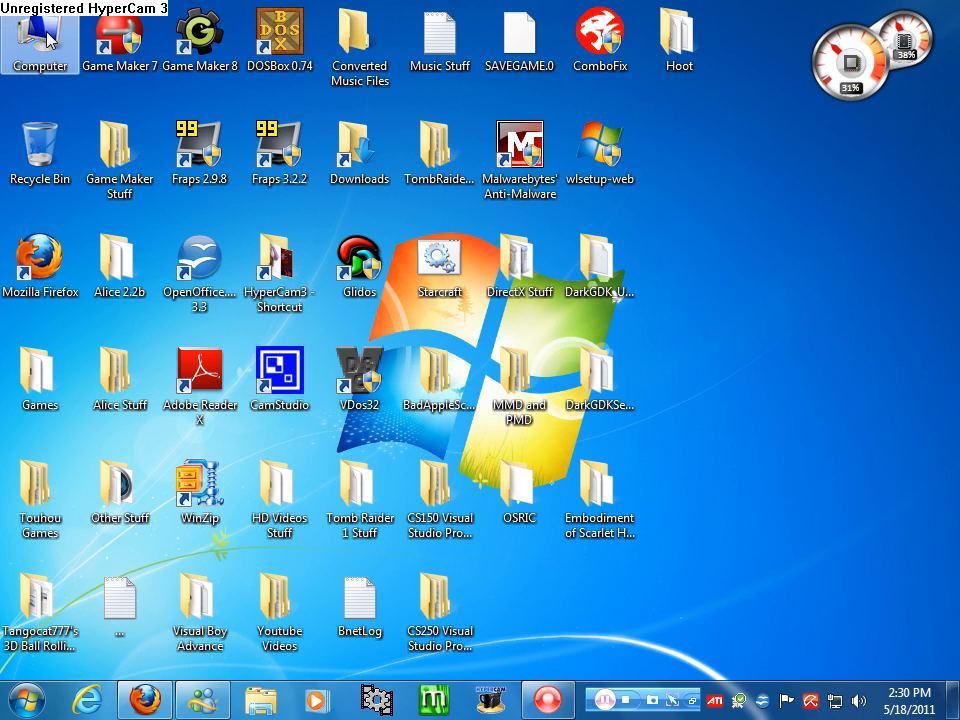
double_click(40, 40)
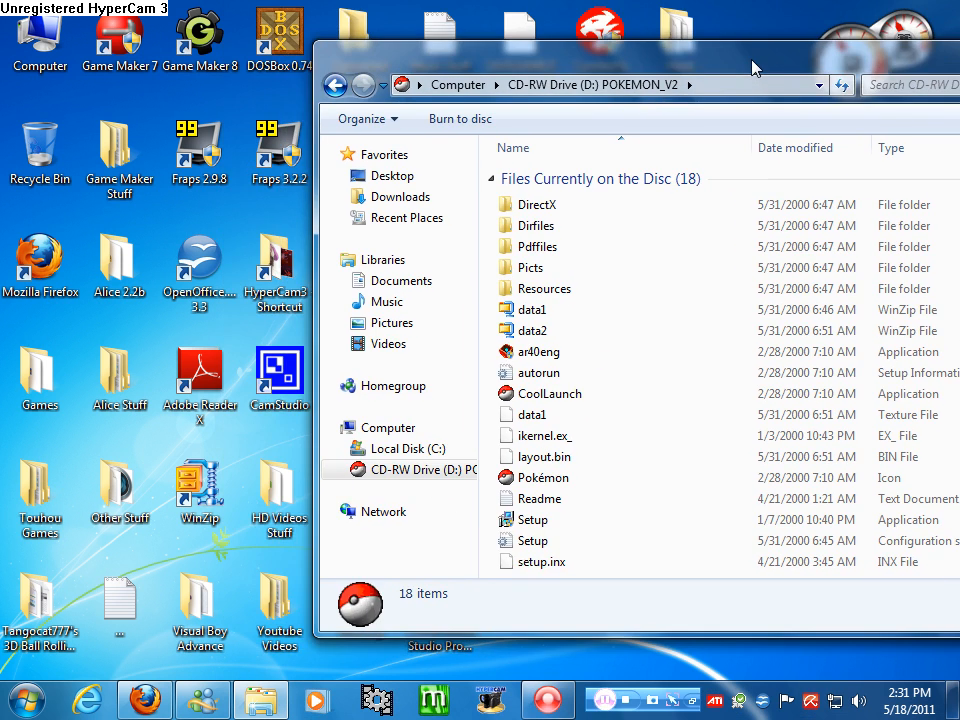
click(852, 648)
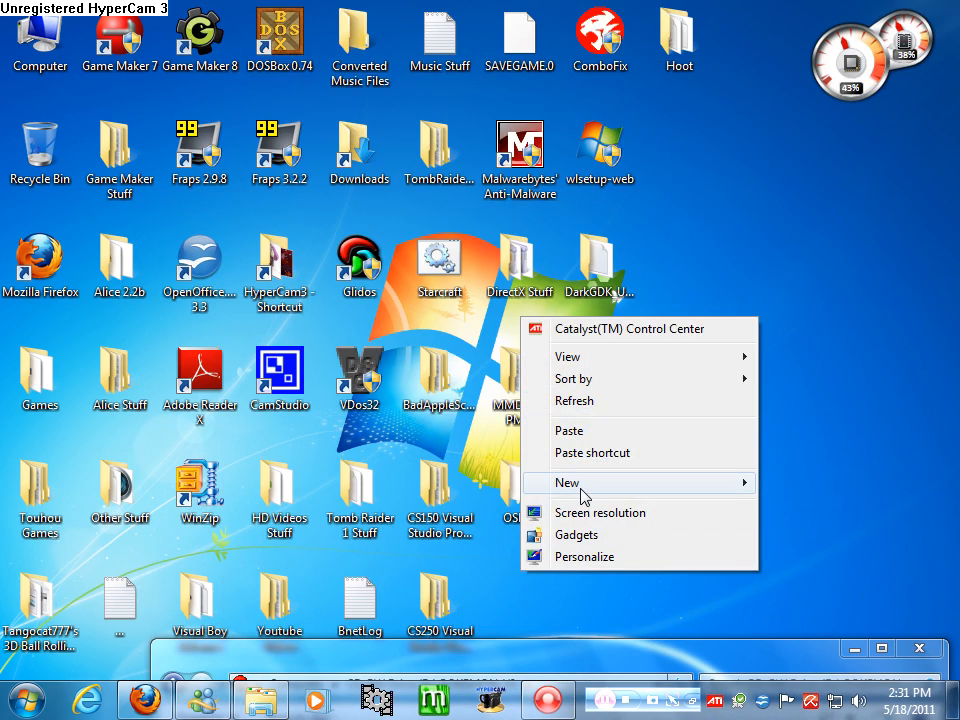
click(568, 482)
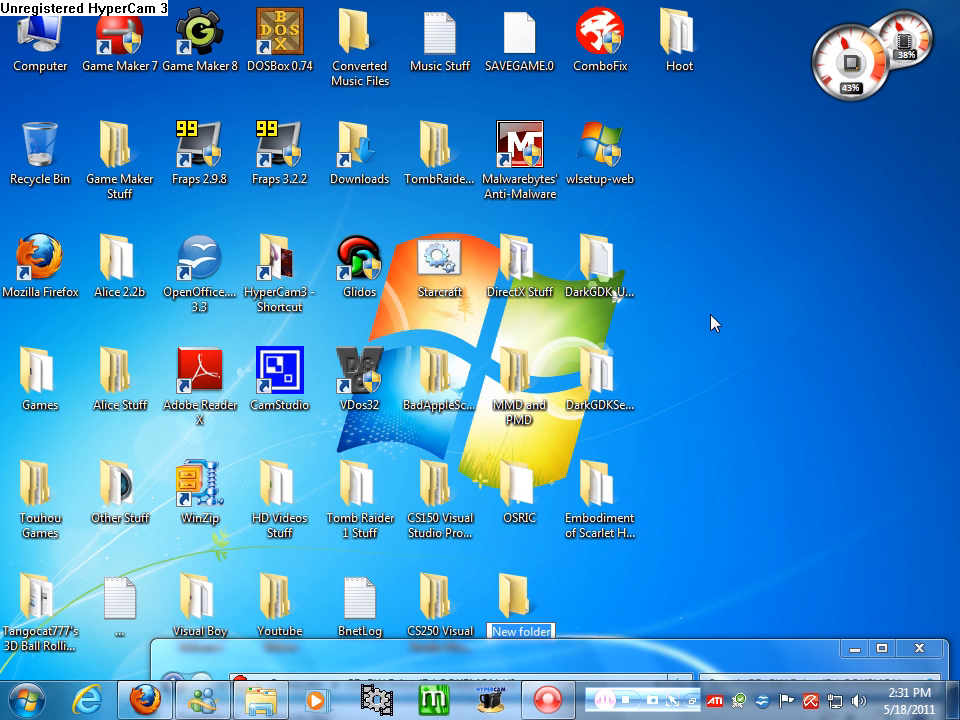
text(Pokemon)
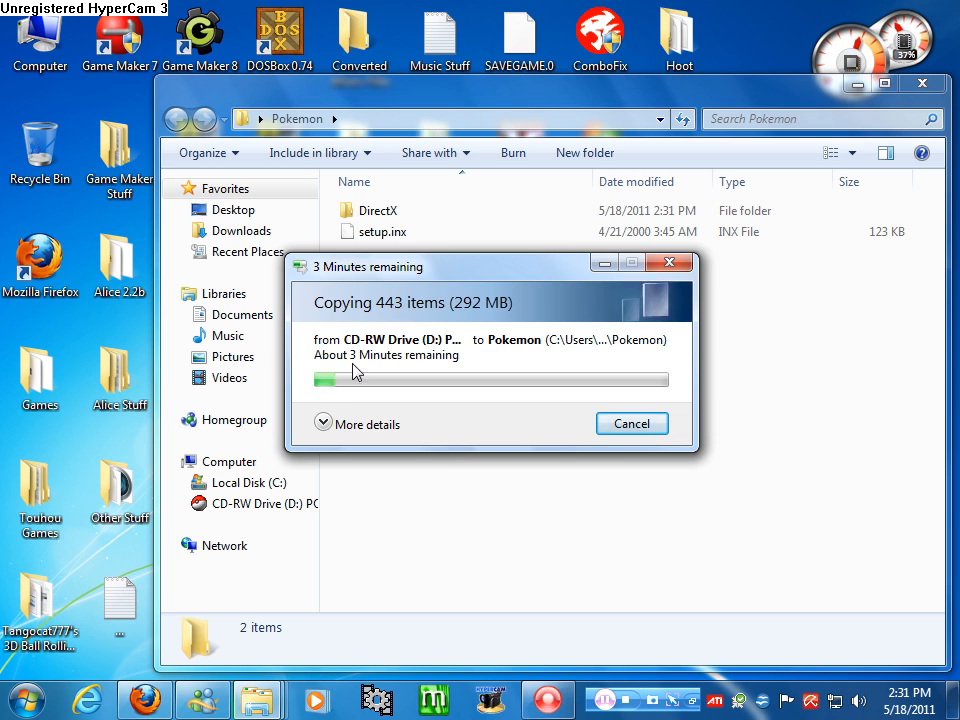
mouse_move(492, 516)
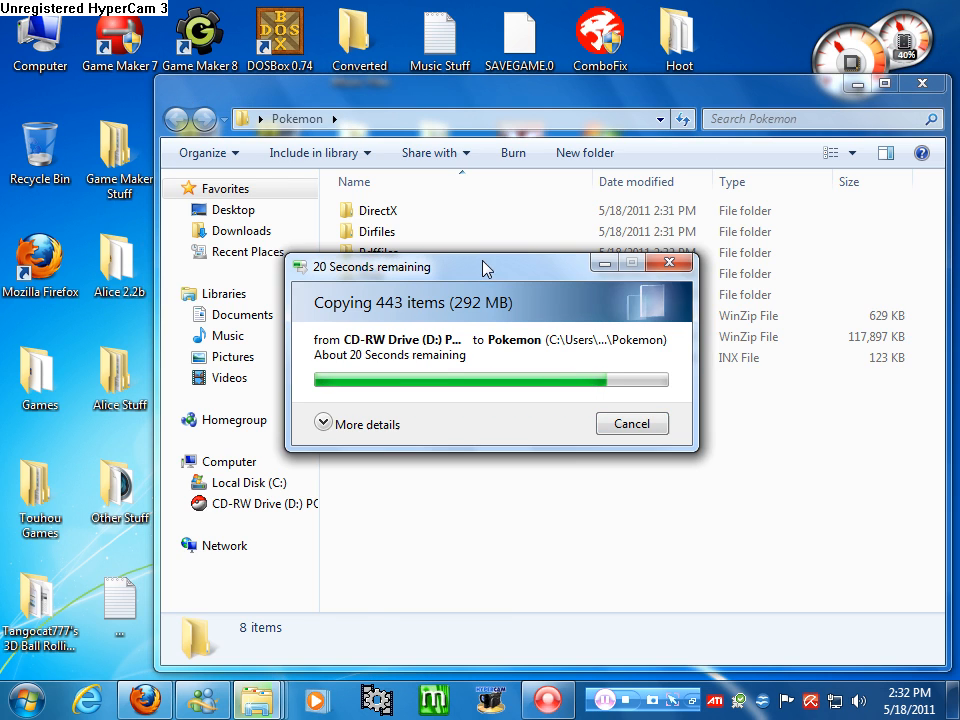
mouse_move(572, 528)
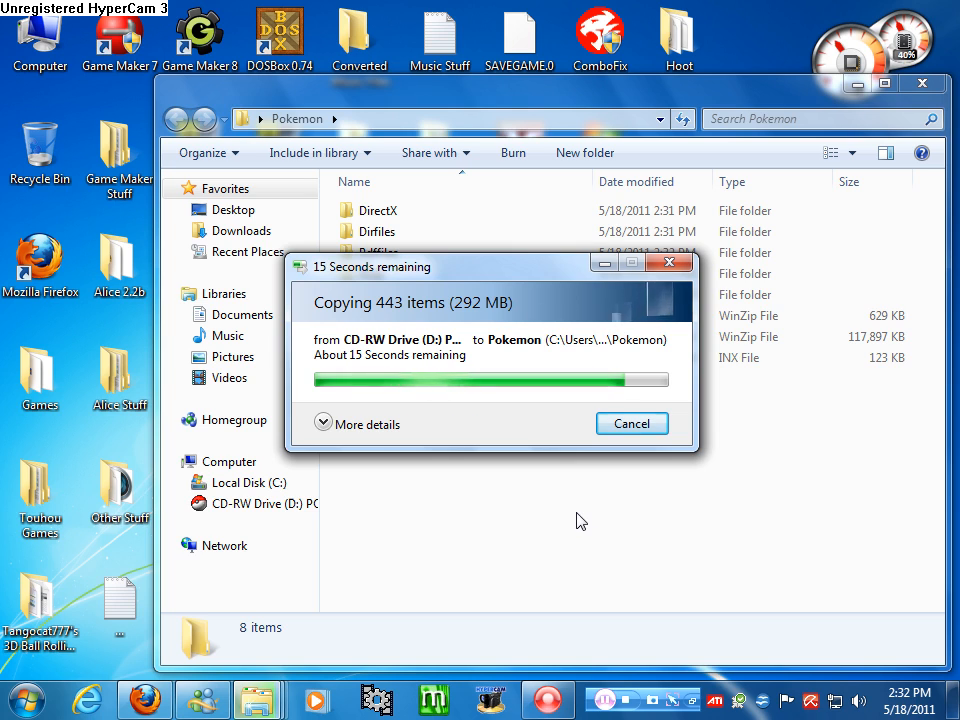
mouse_move(590, 496)
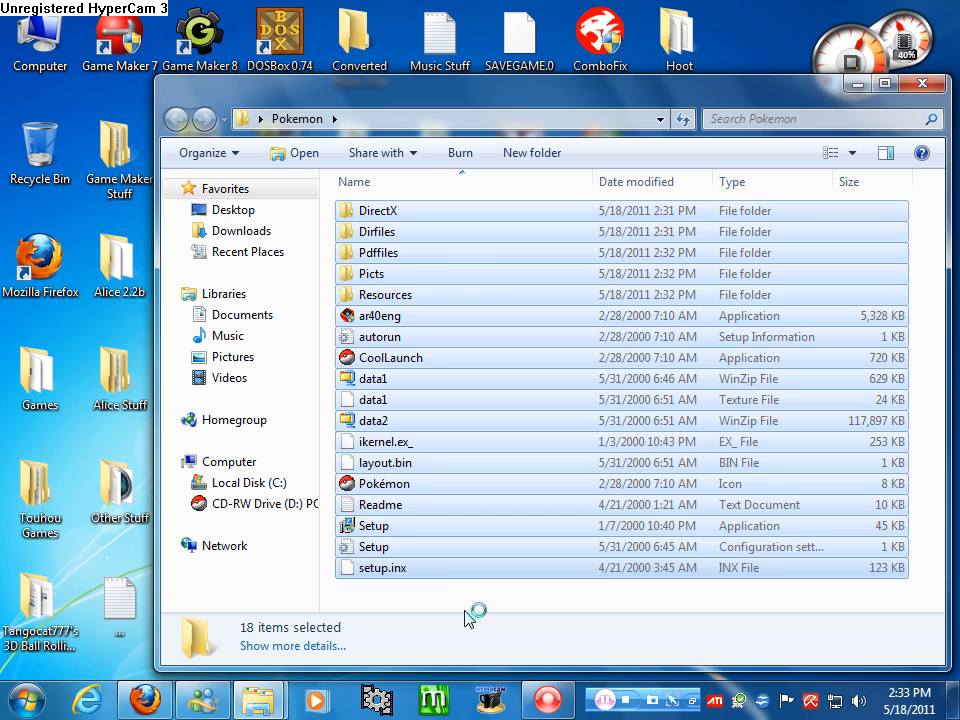
Review the copied Setup application's Compatibility properties
click(486, 582)
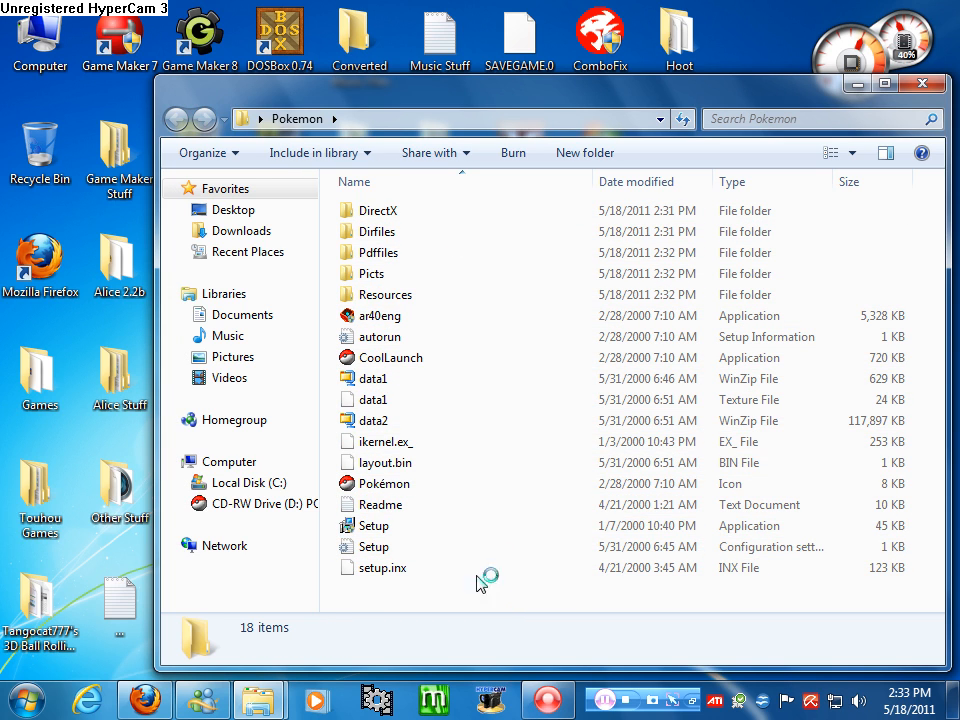
right_click(374, 524)
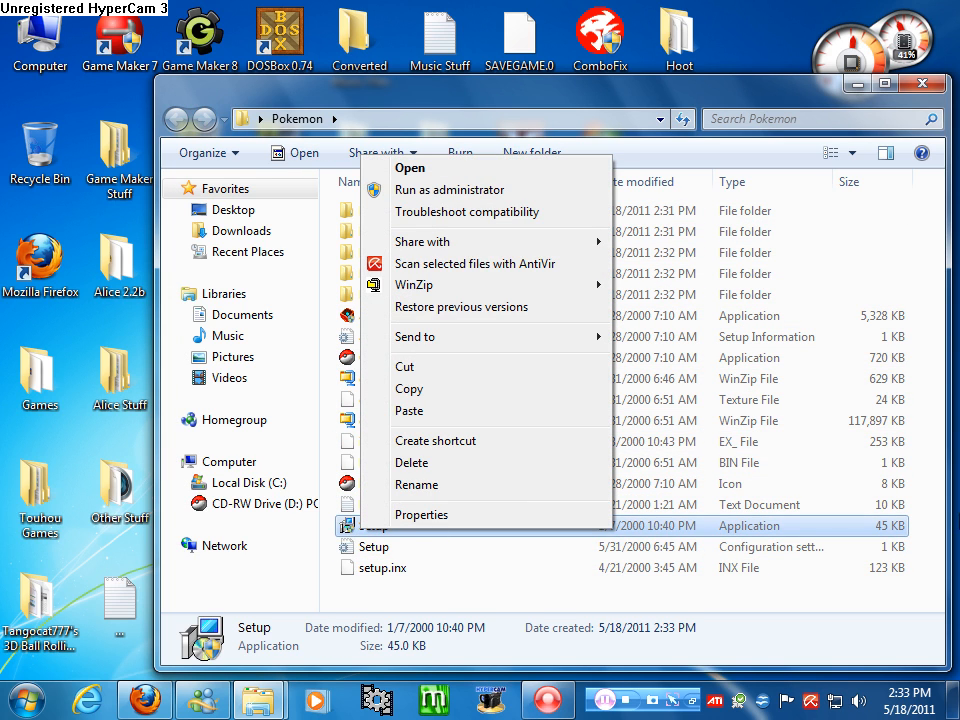
click(420, 514)
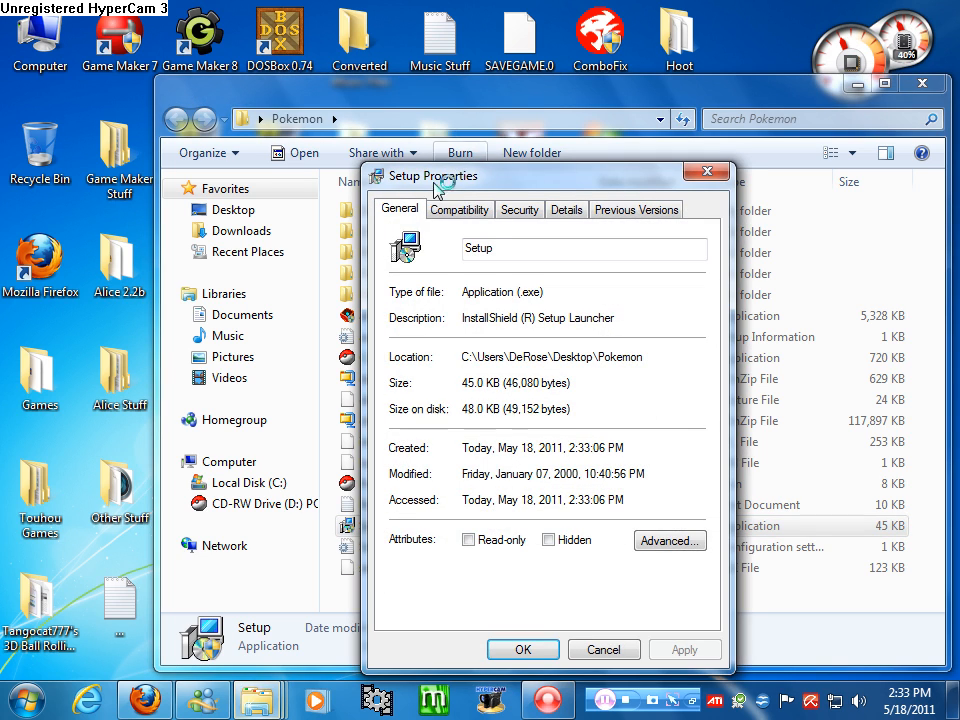
click(460, 208)
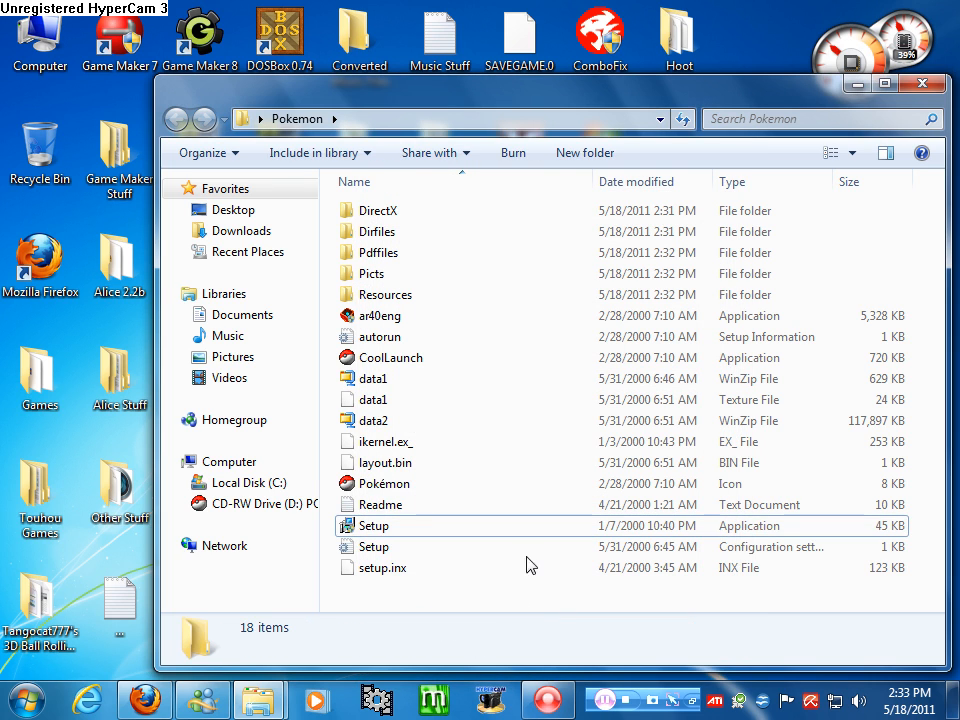
Run Setup, accept the license and keep the default destination and program folder names
click(374, 524)
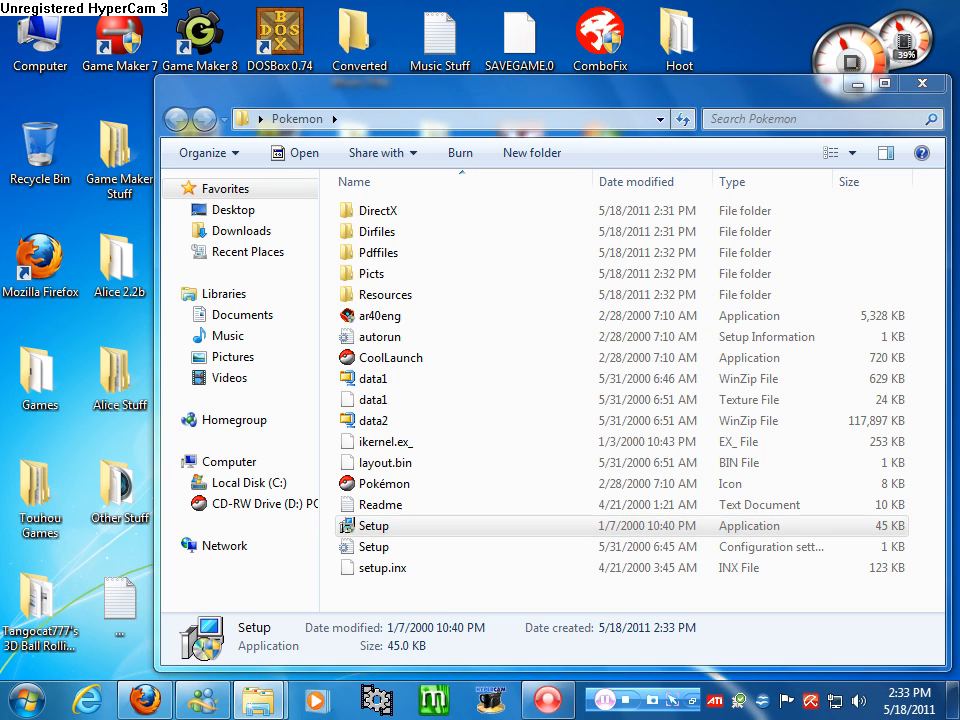
double_click(372, 524)
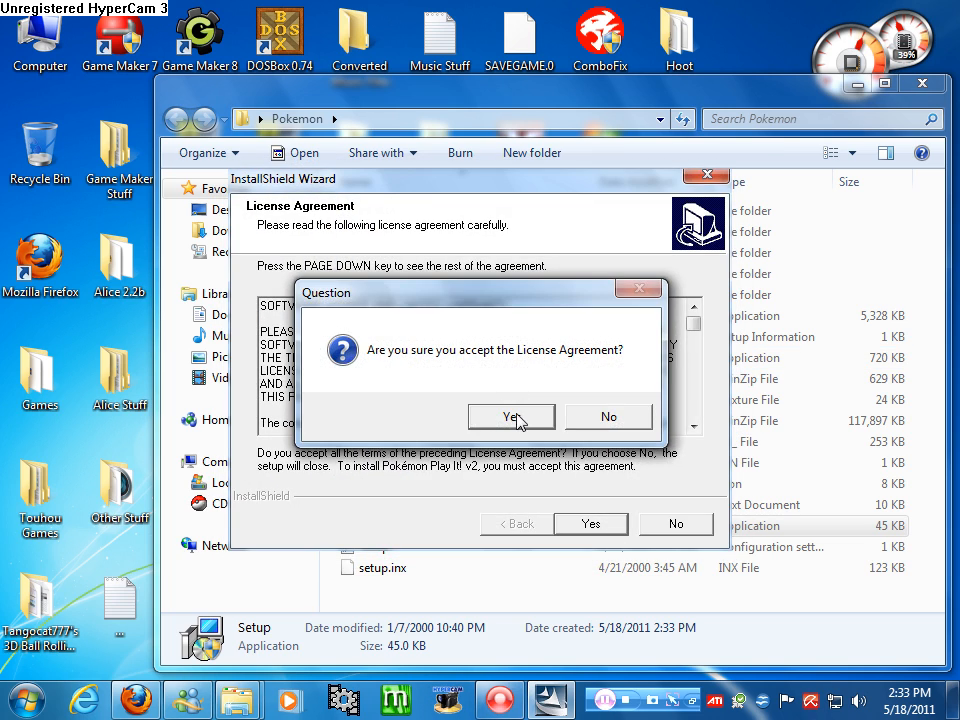
click(512, 416)
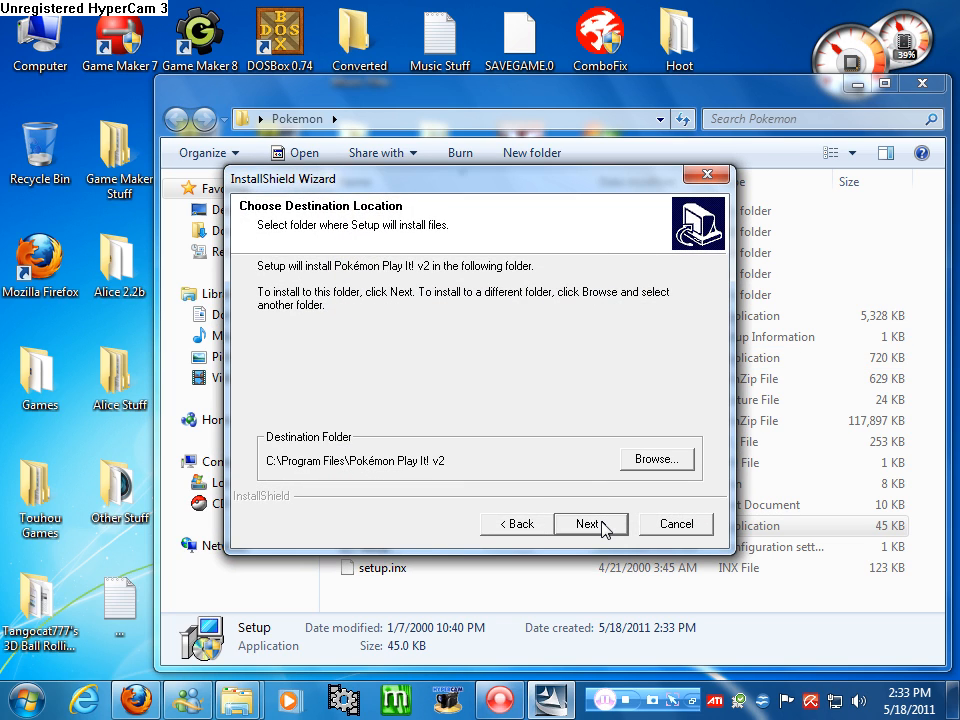
click(590, 524)
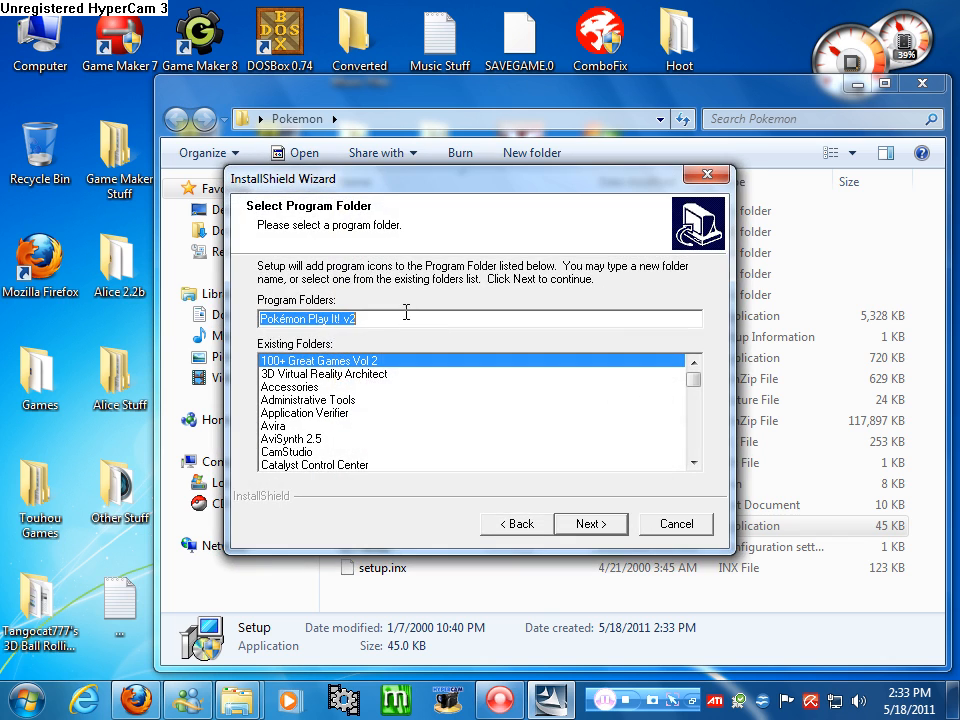
click(590, 524)
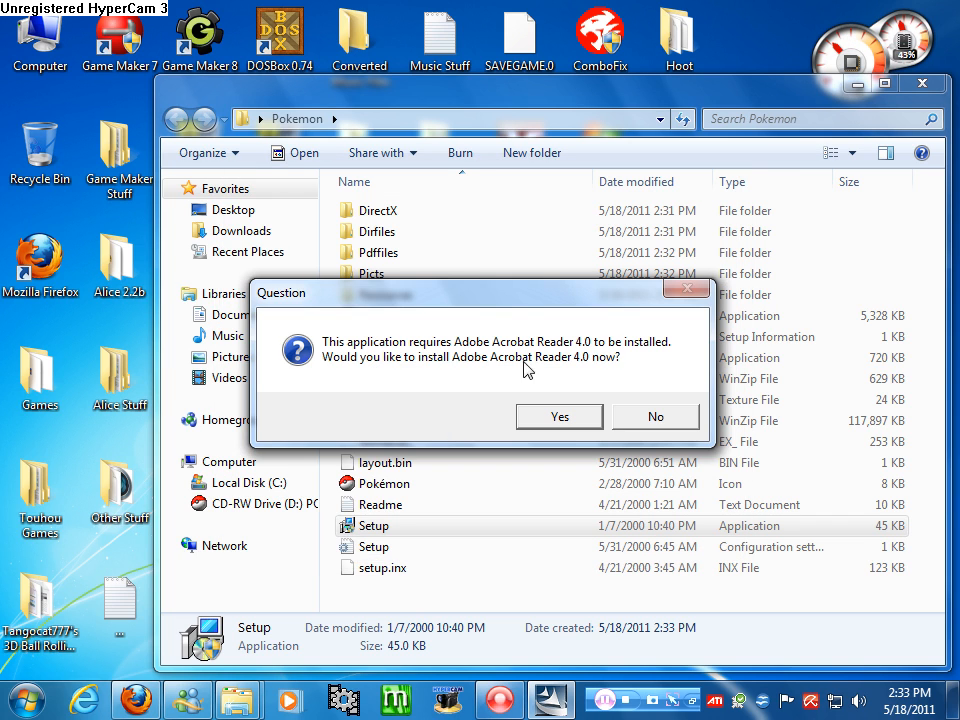
mouse_move(662, 382)
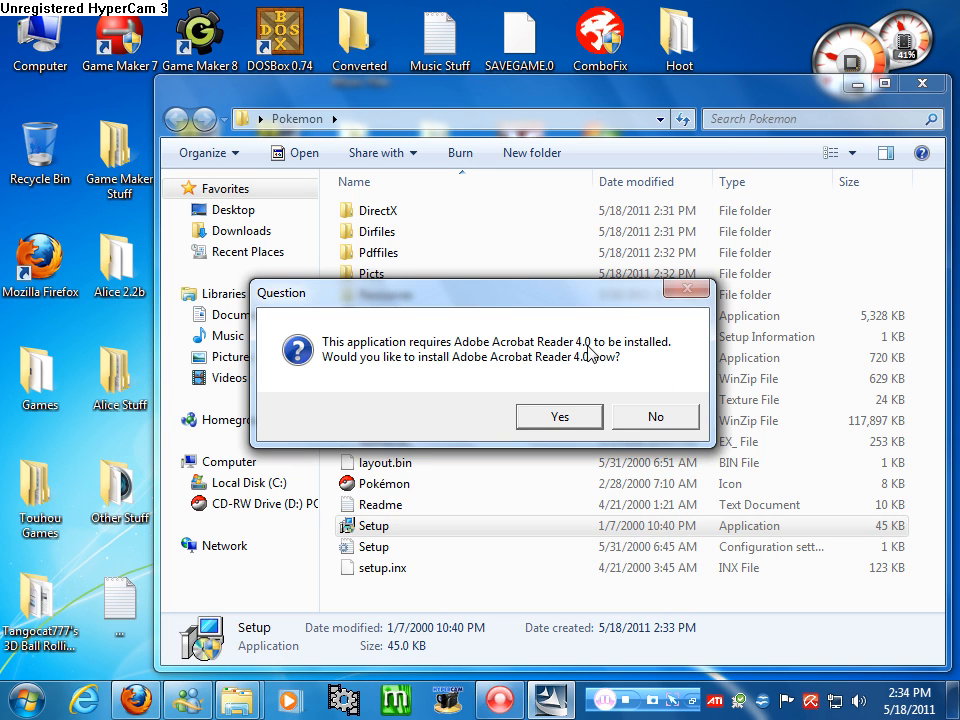
mouse_move(500, 316)
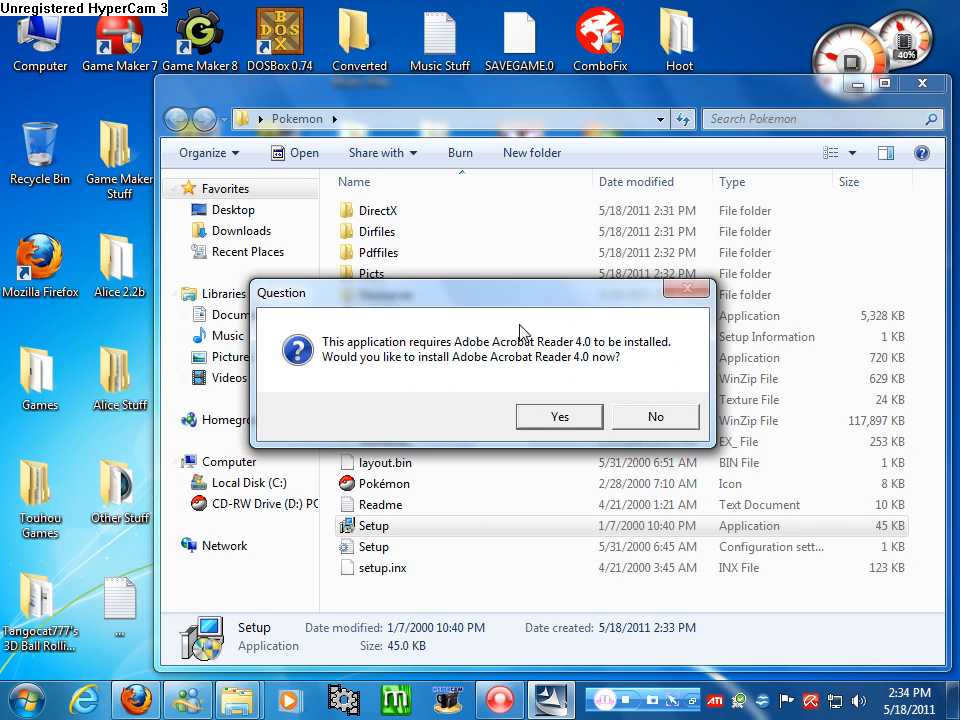
mouse_move(588, 392)
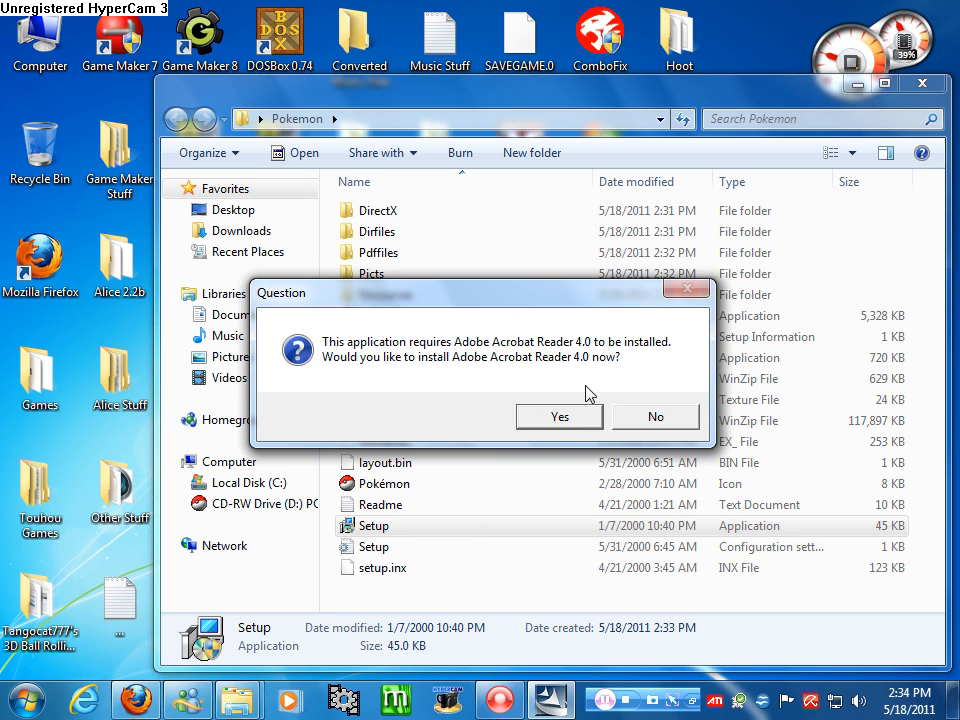
mouse_move(622, 378)
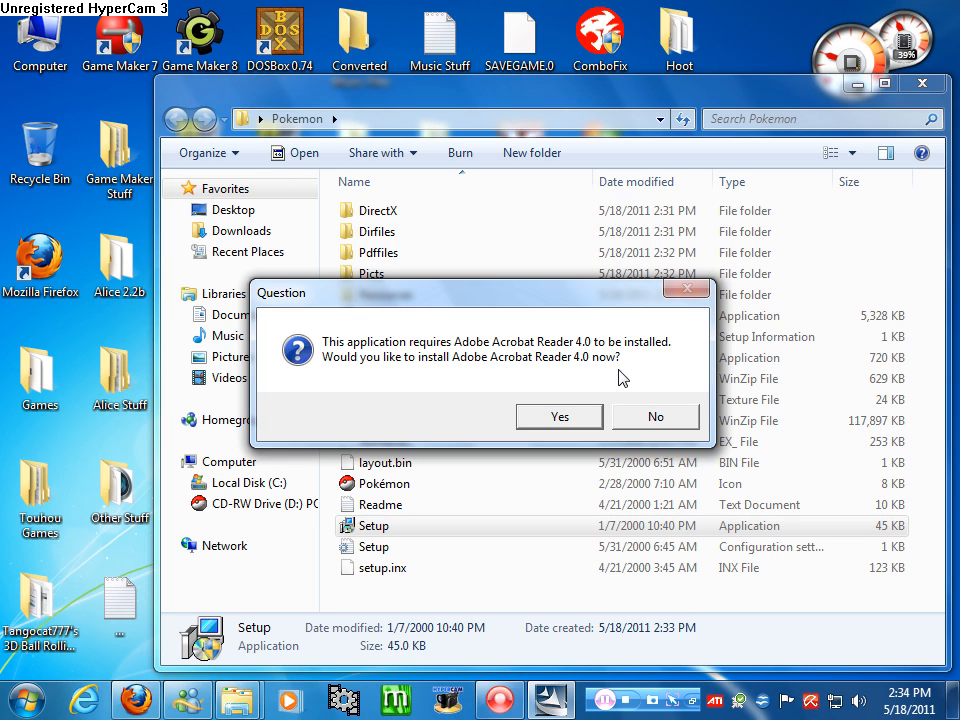
mouse_move(418, 384)
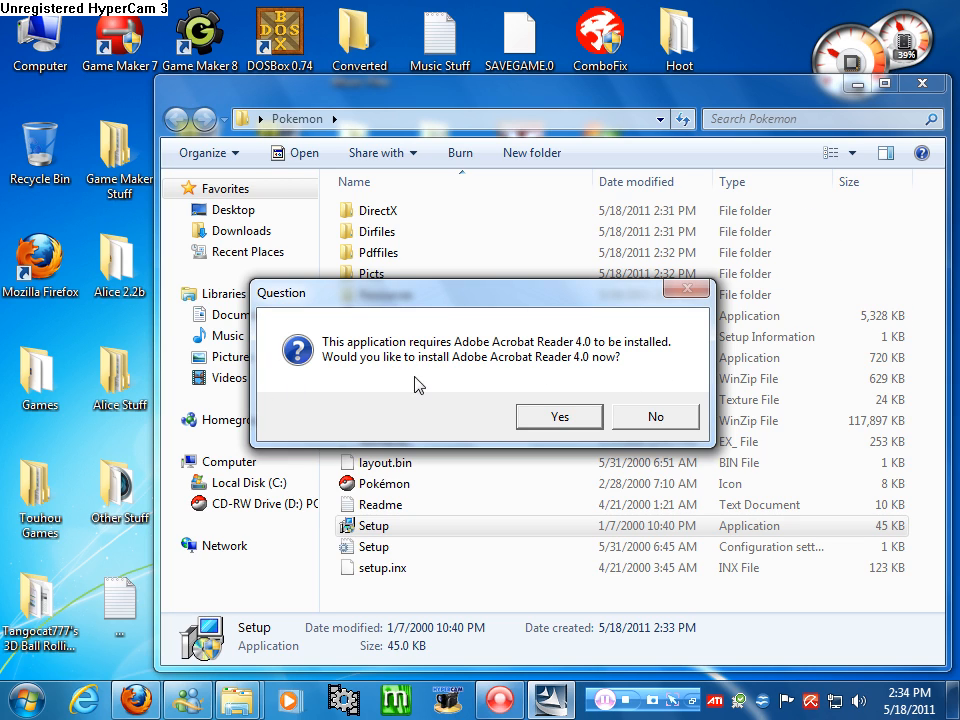
mouse_move(312, 384)
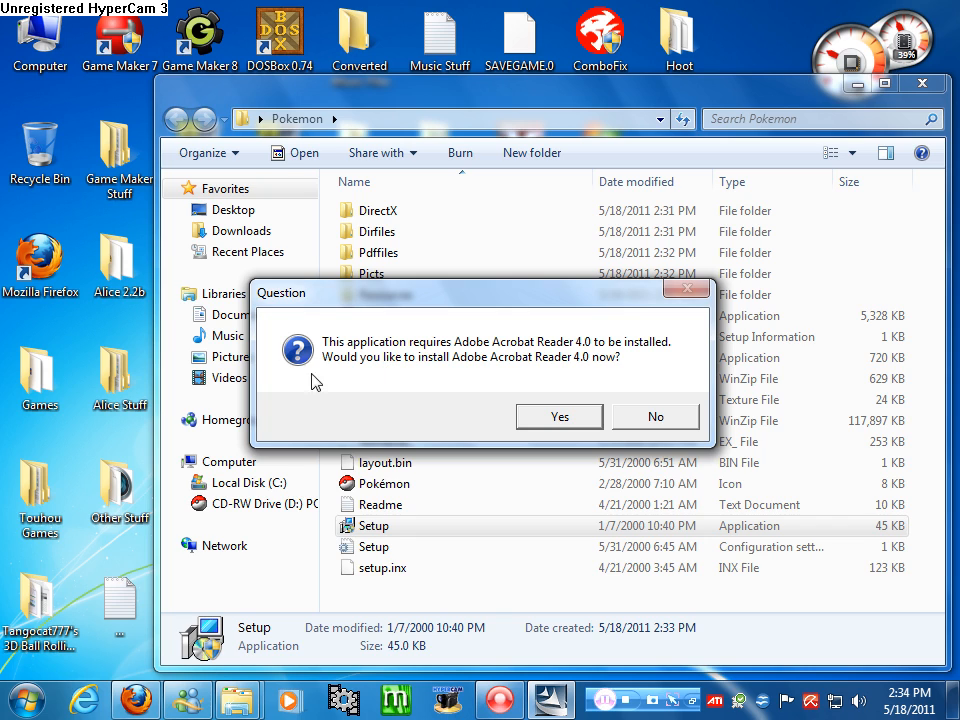
mouse_move(830, 92)
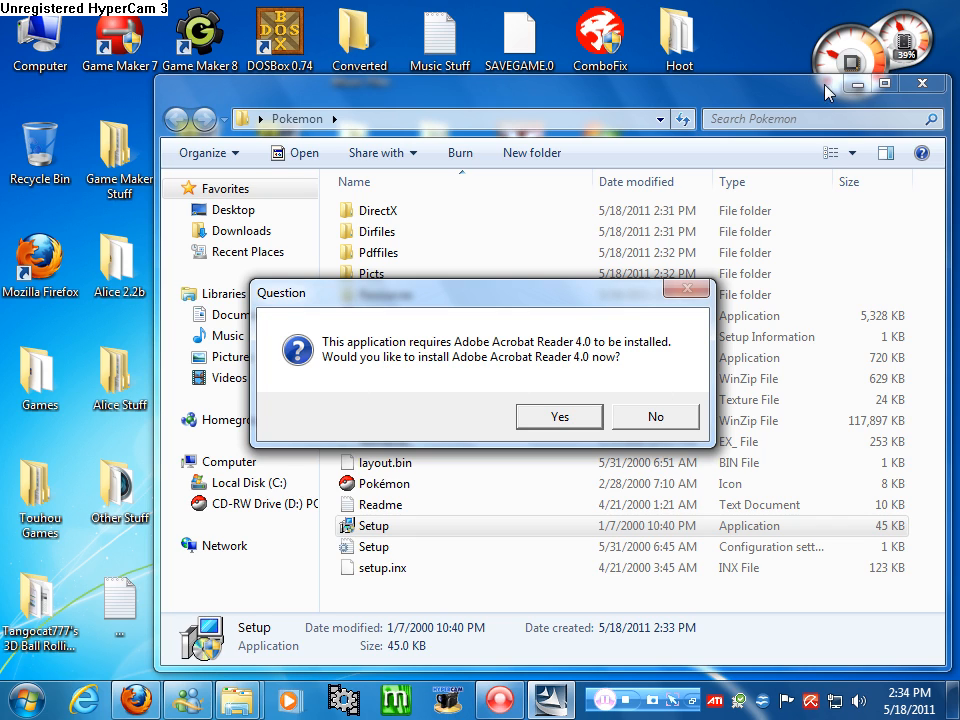
mouse_move(570, 360)
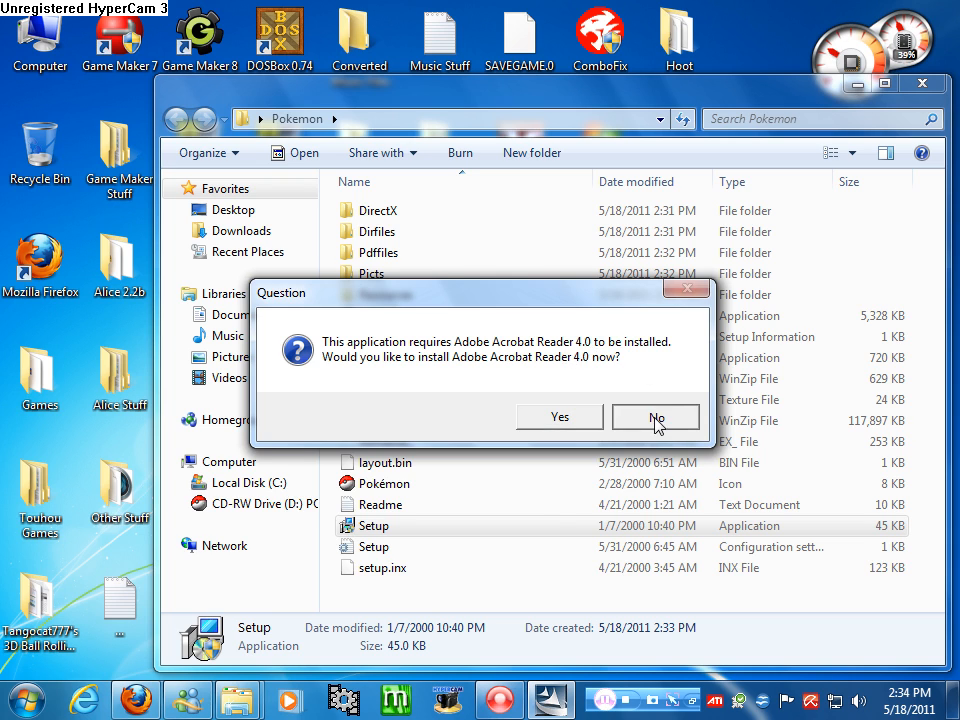
Answer No to installing Adobe Acrobat Reader 4.0
click(656, 416)
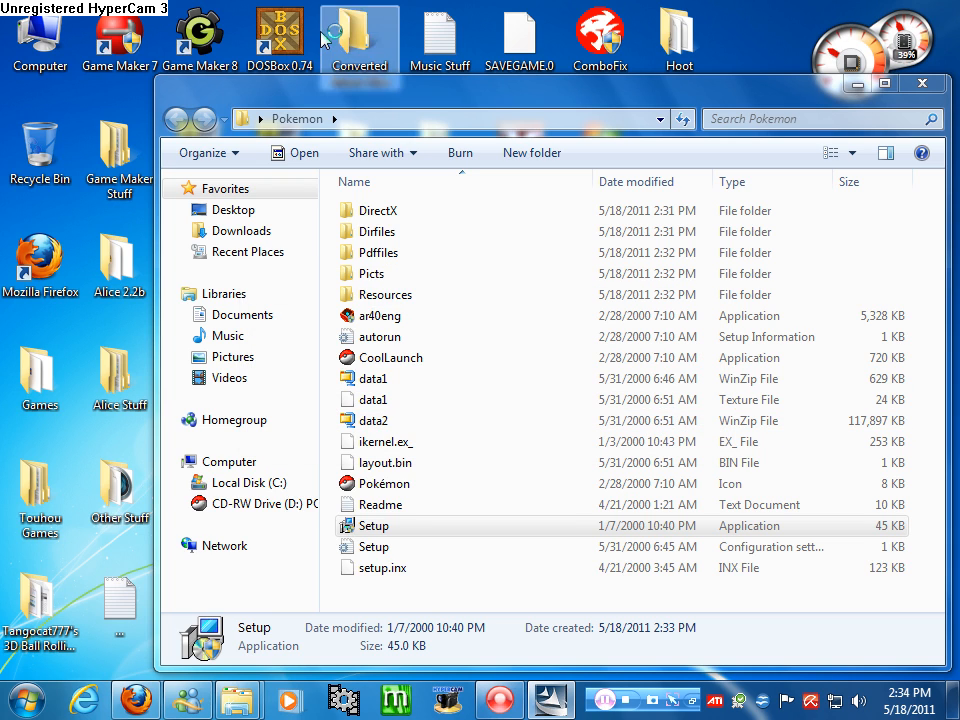
Run Setup again from the Pokemon folder, then confirm permanently deleting that folder
click(374, 548)
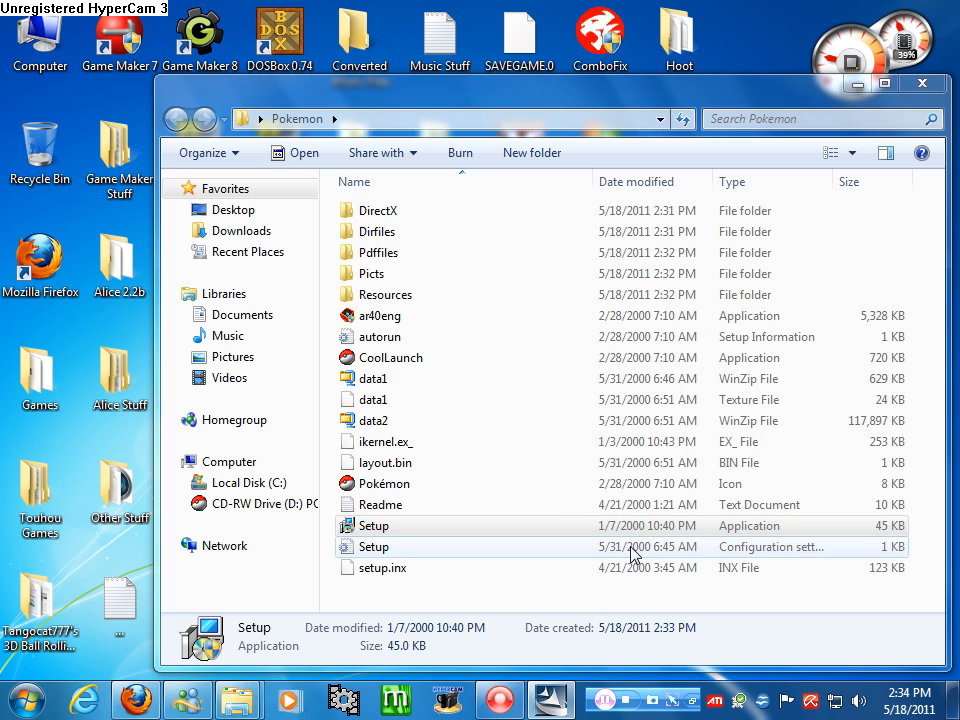
double_click(372, 524)
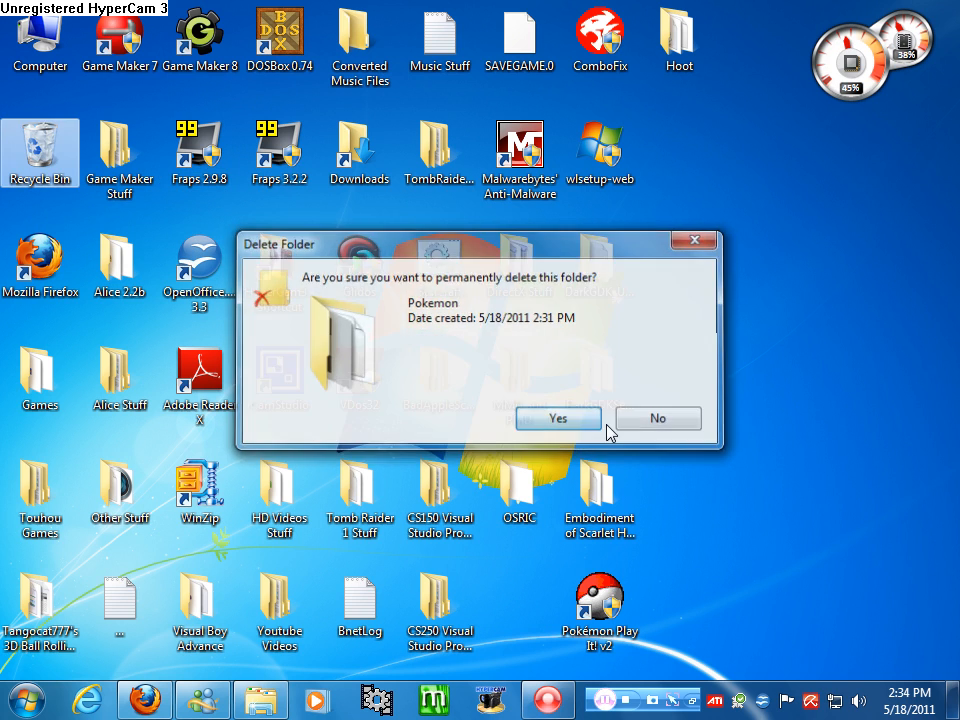
click(558, 418)
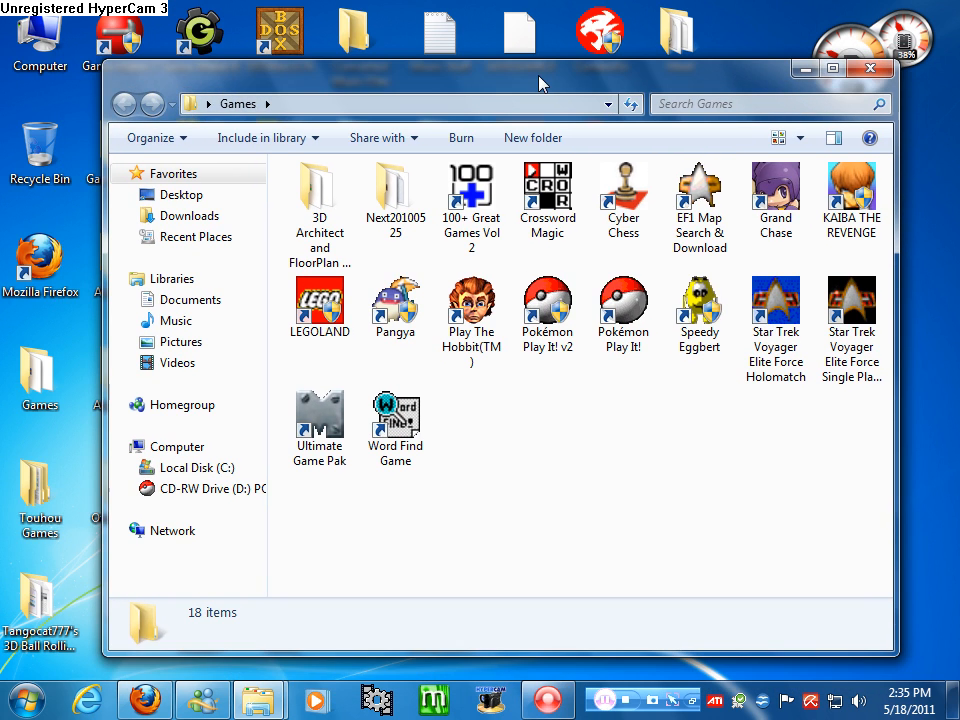
Move the Pokémon Play It! v2 shortcut into Games and bring up its shortcut options
click(548, 300)
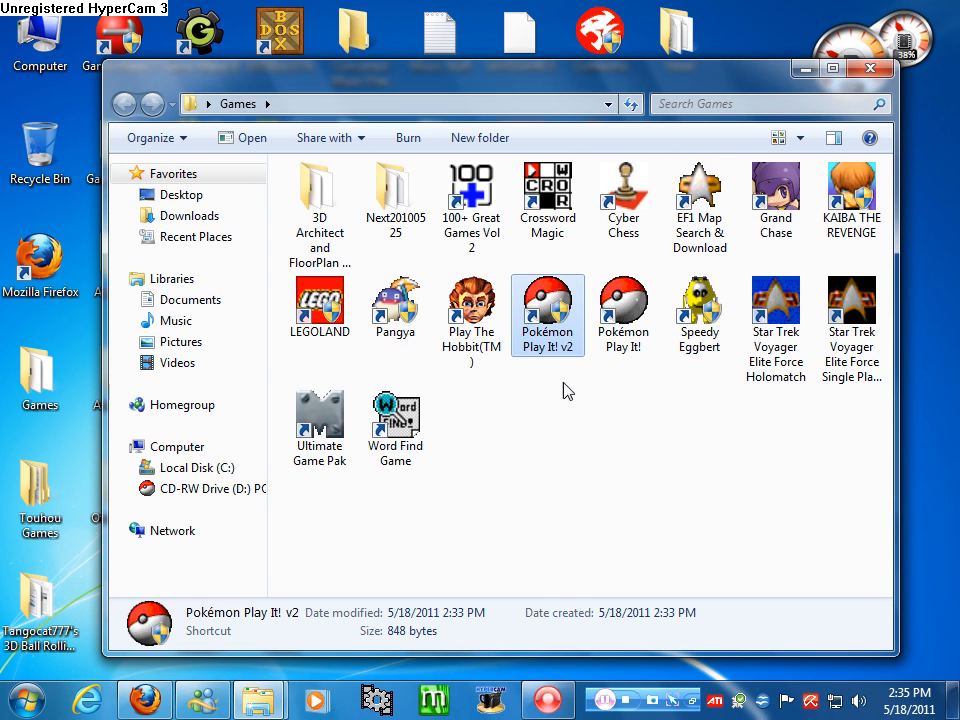
mouse_move(576, 370)
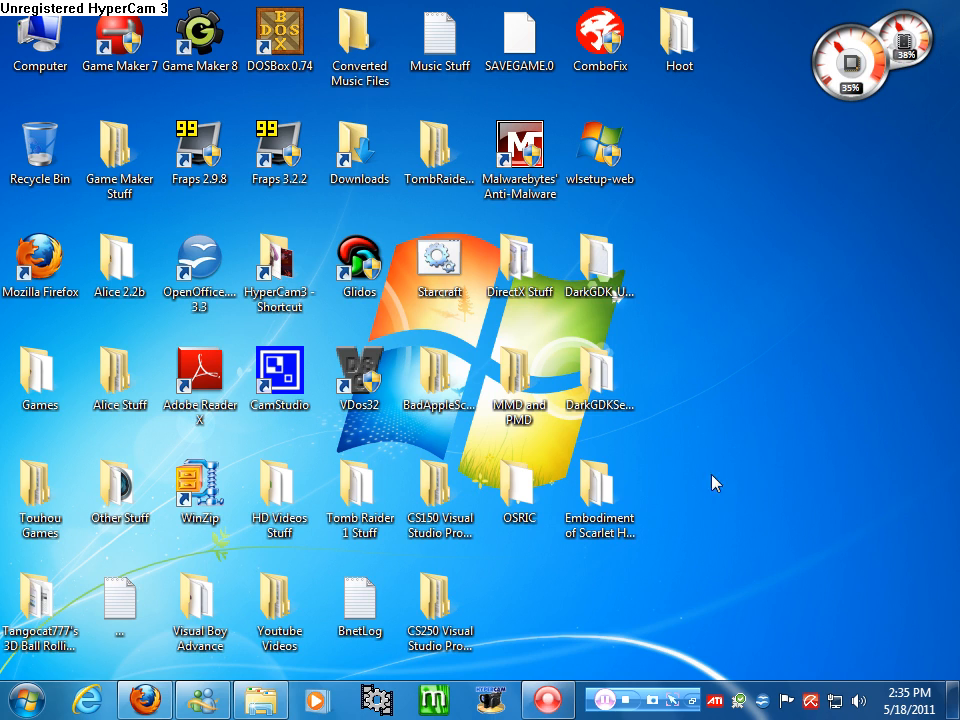
mouse_move(20, 700)
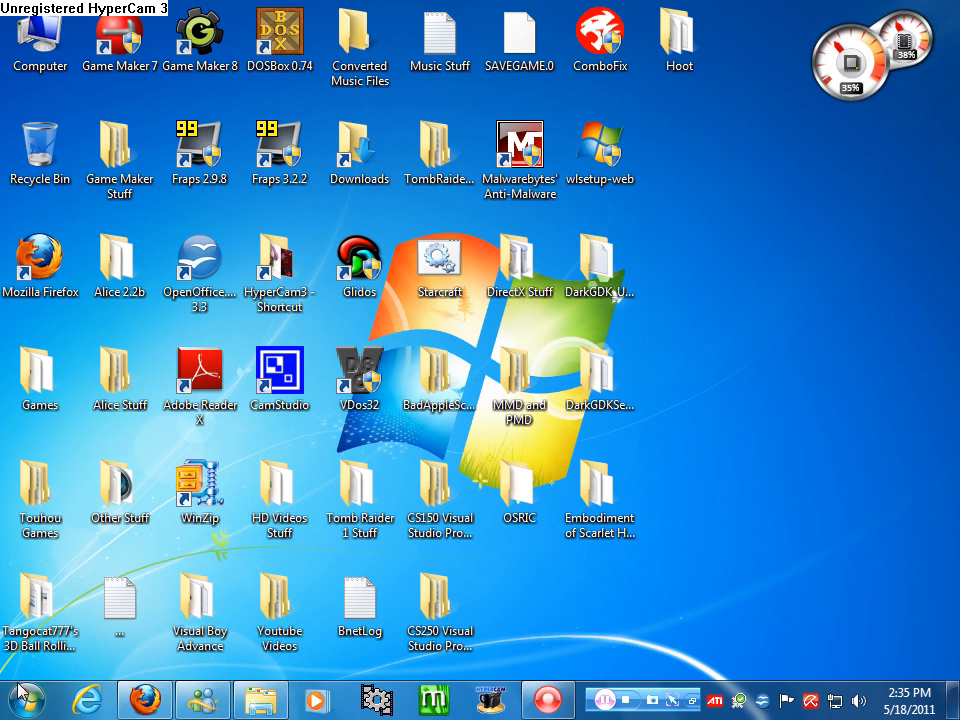
click(40, 378)
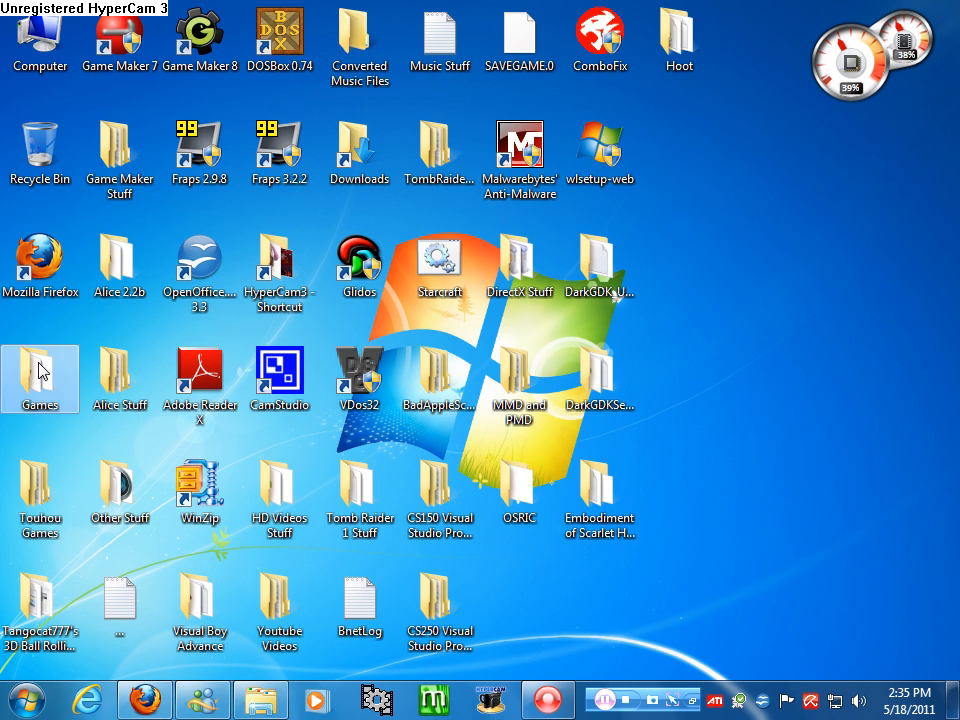
right_click(548, 304)
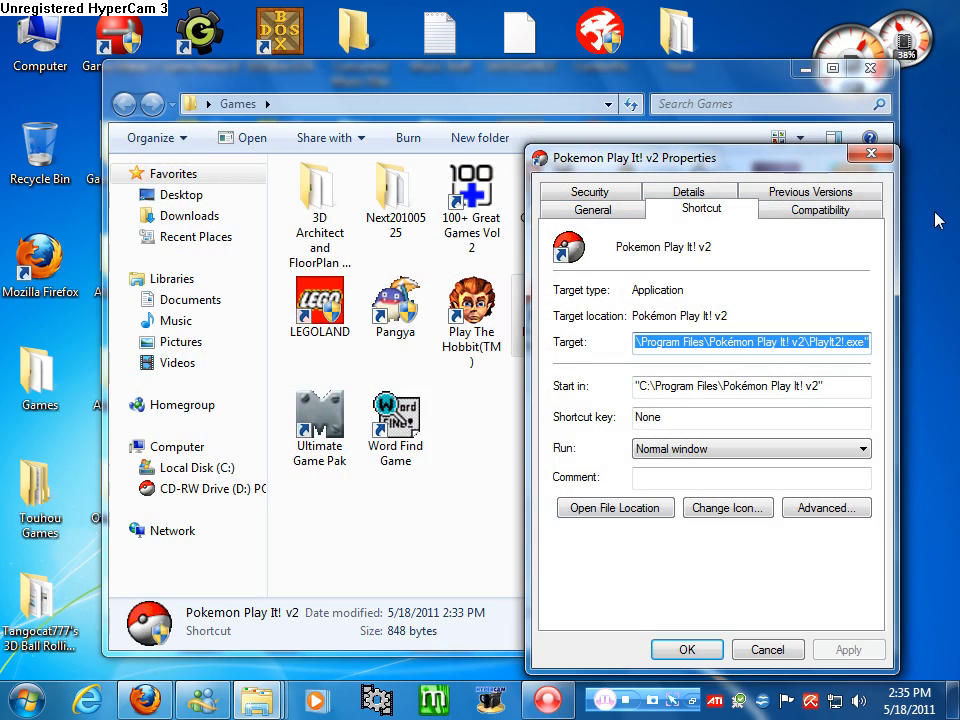
Enable 'Run this program in compatibility mode for' Windows 98 / Windows Me and apply it
click(820, 208)
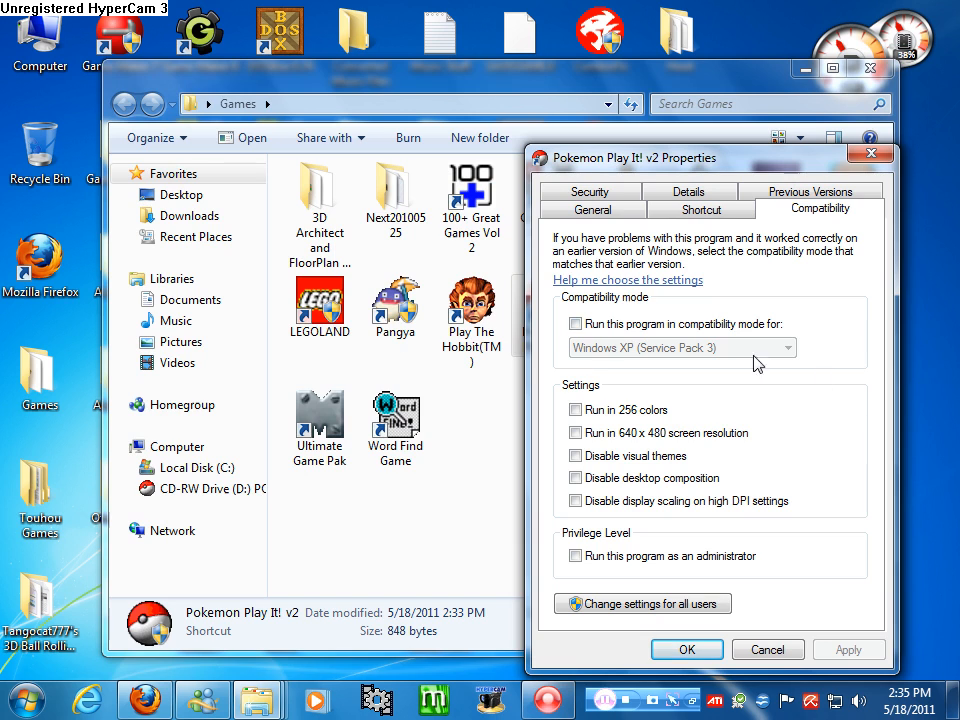
click(788, 348)
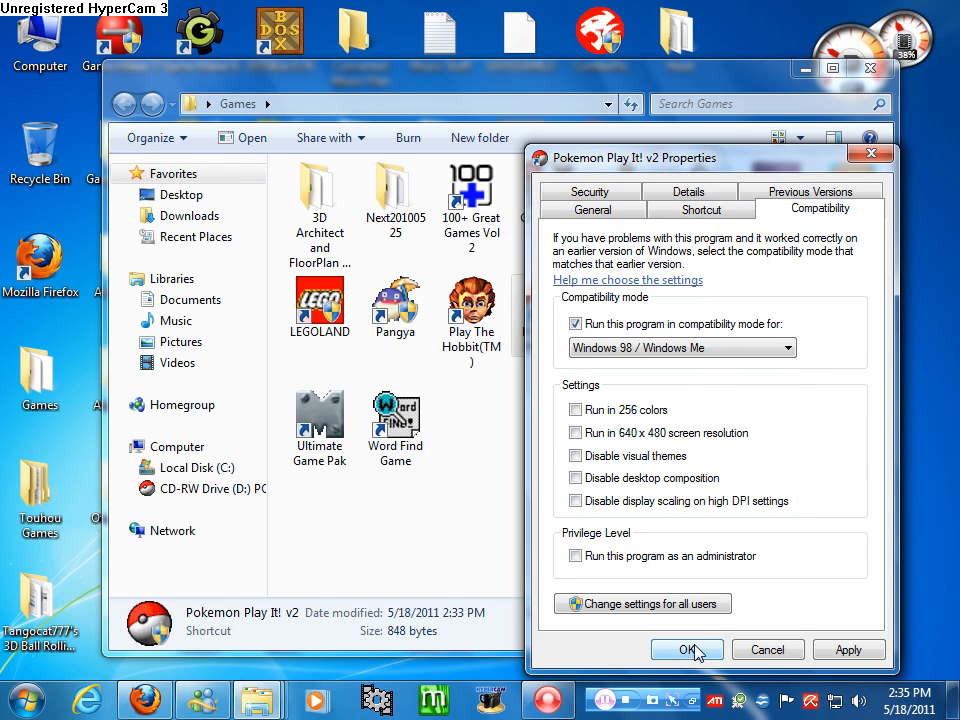
click(688, 650)
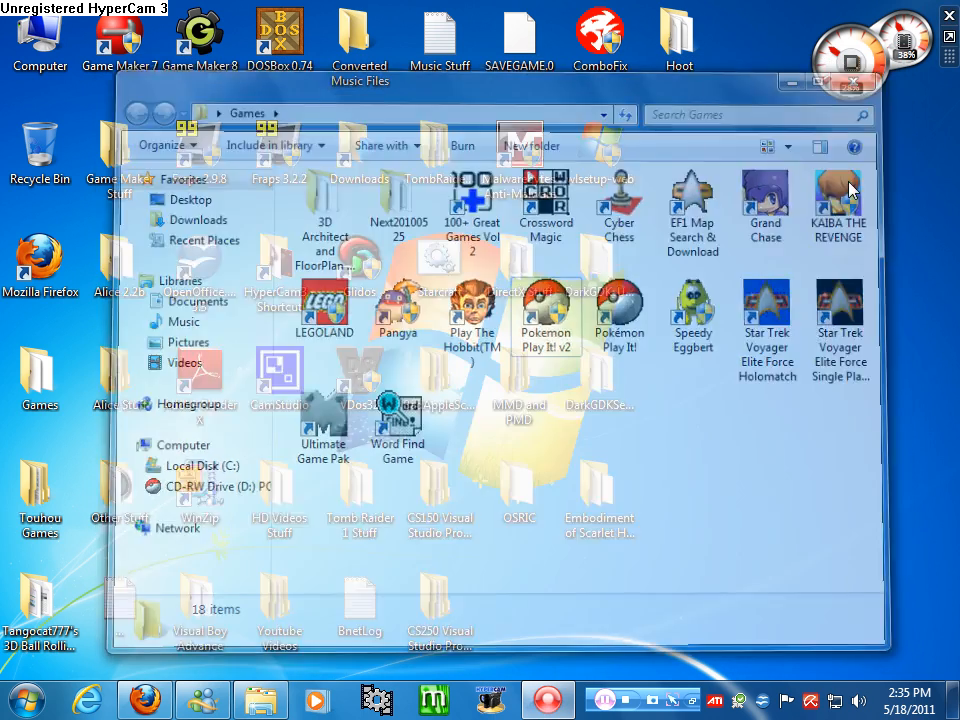
click(24, 698)
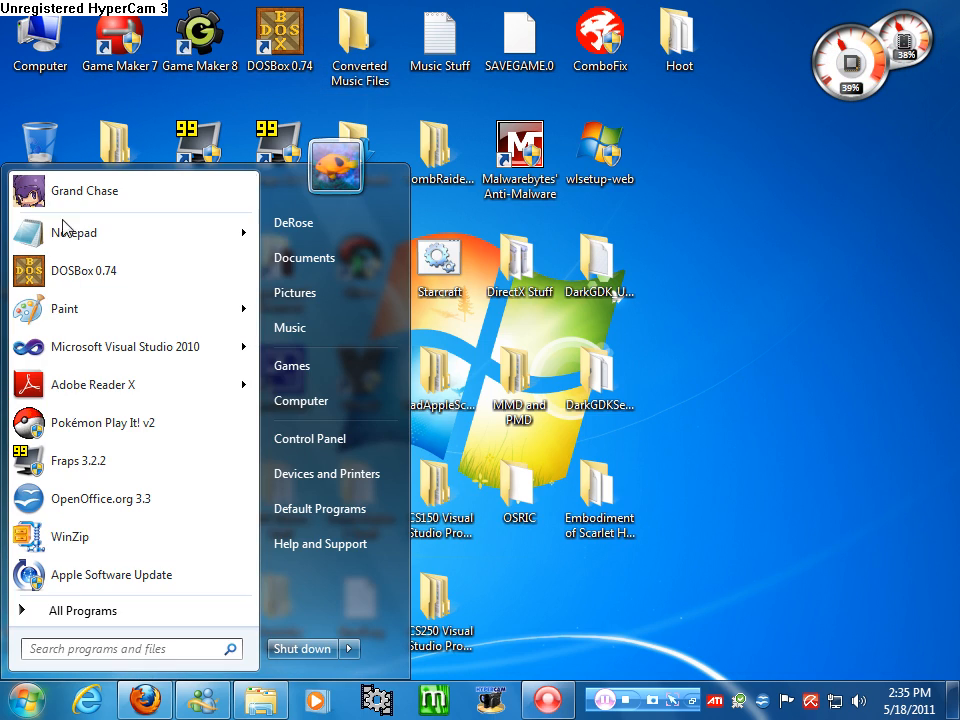
Start Notepad and save a blank file as 'Pokemon Play It! v2.bat' with All Files type
click(74, 232)
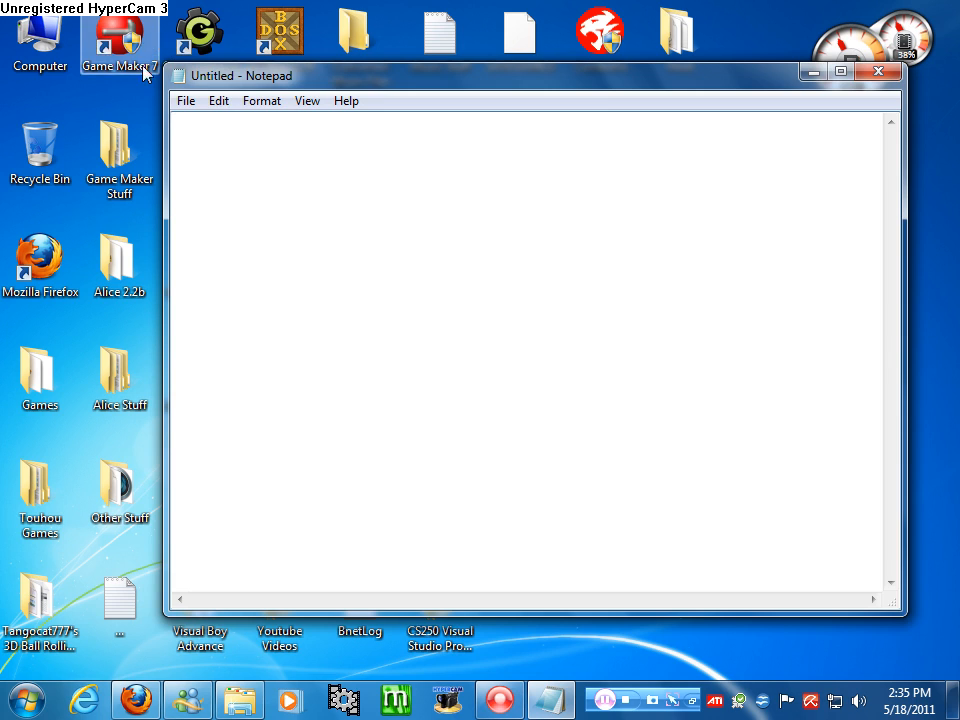
click(184, 100)
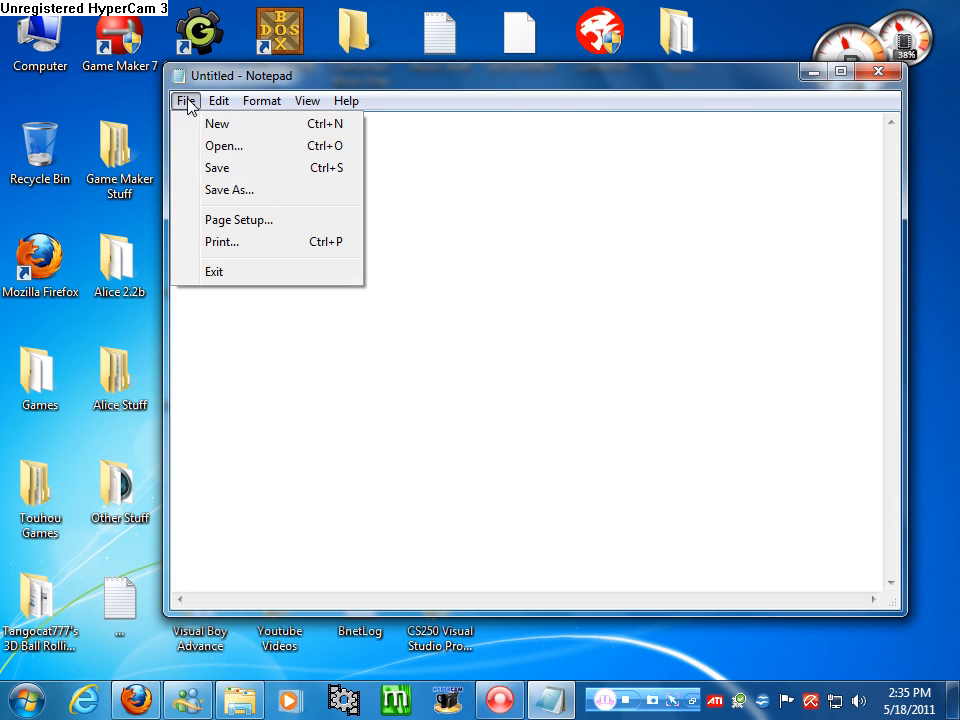
click(346, 100)
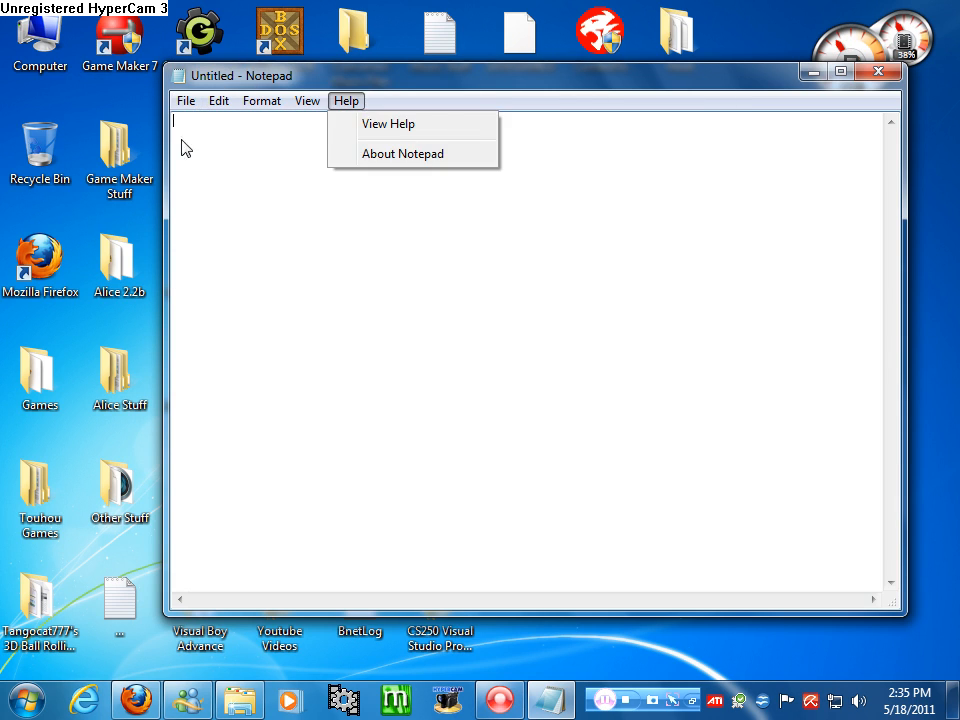
click(218, 100)
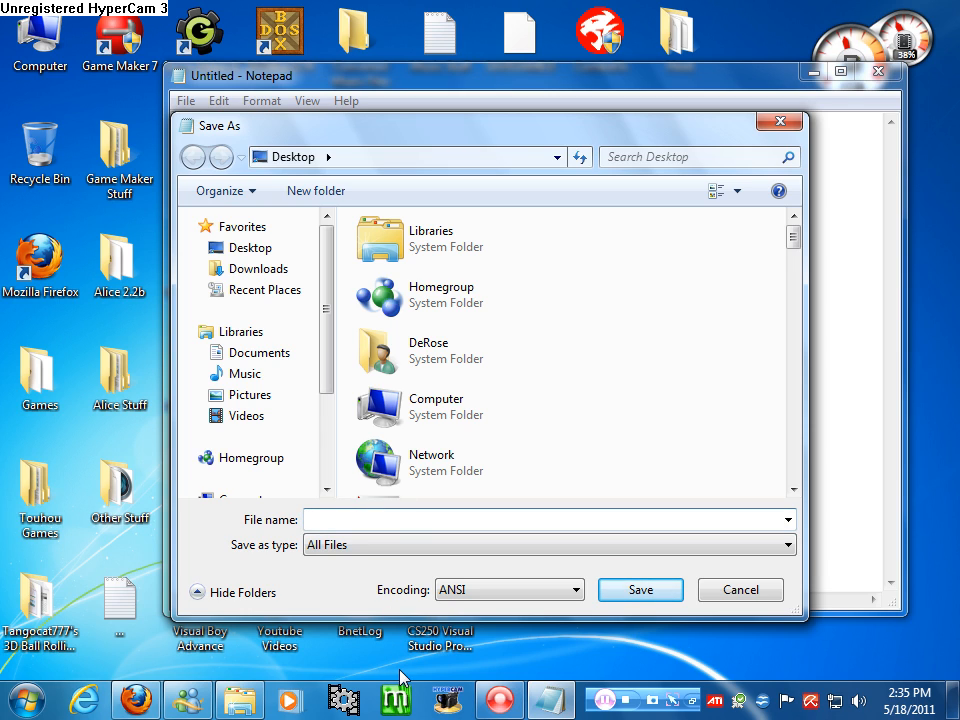
text(Pokemon Play It! v2)
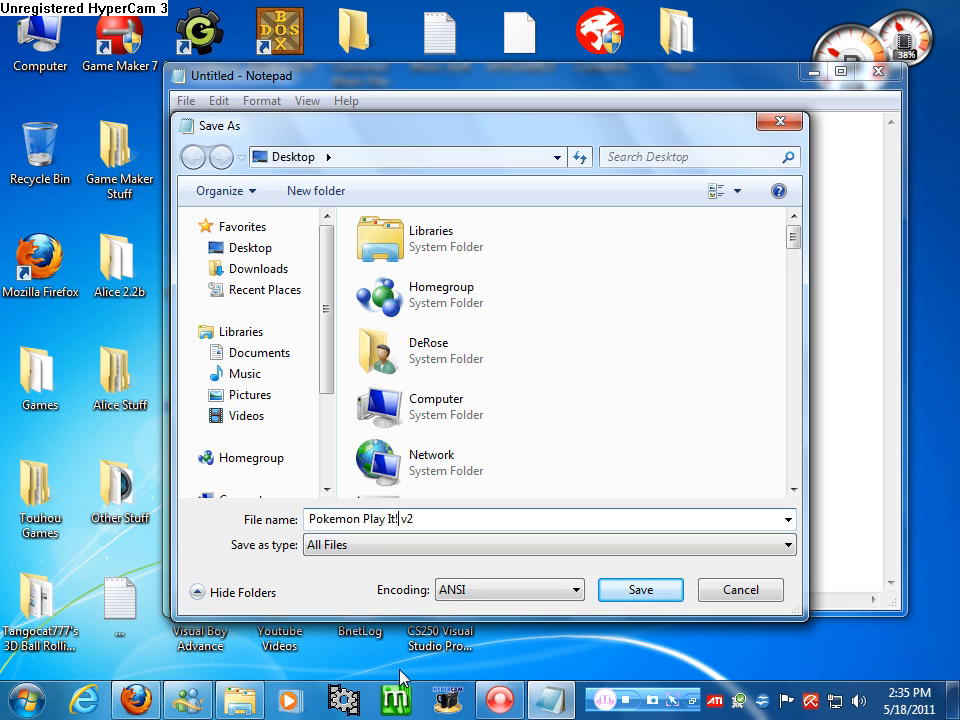
text(.ba)
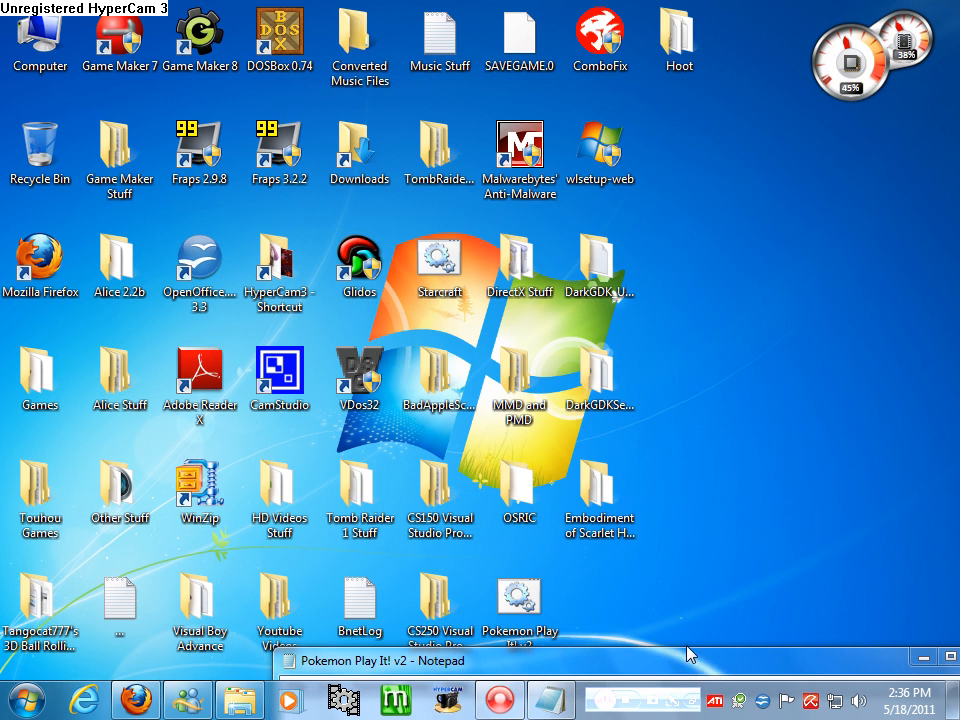
click(370, 660)
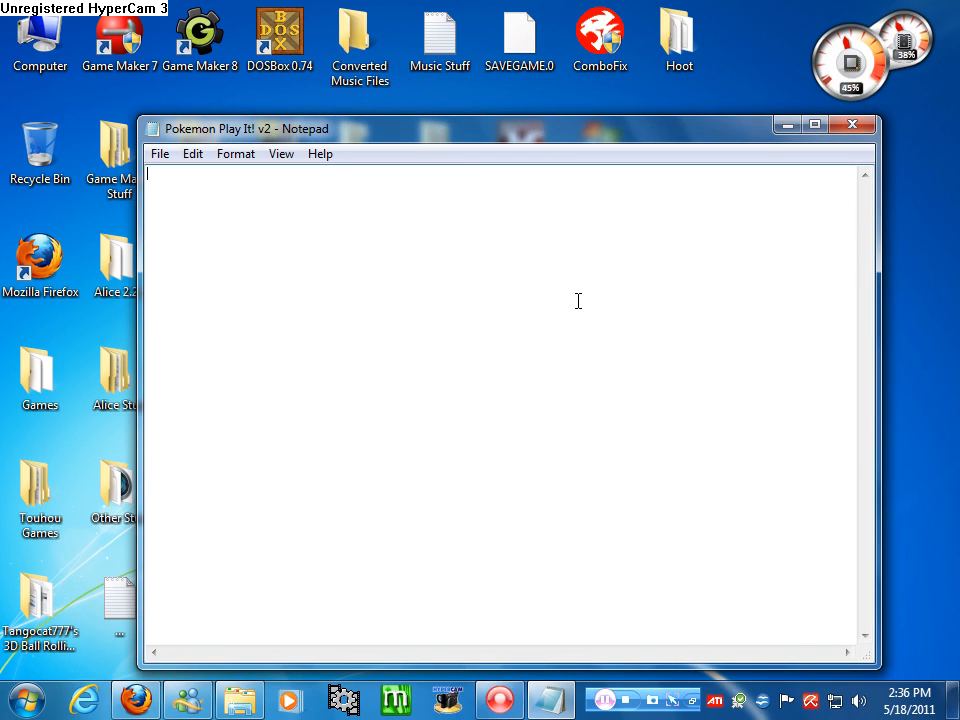
Write the first line 'taskkill /f /IM explorer.exe' and begin a new line
text(f)
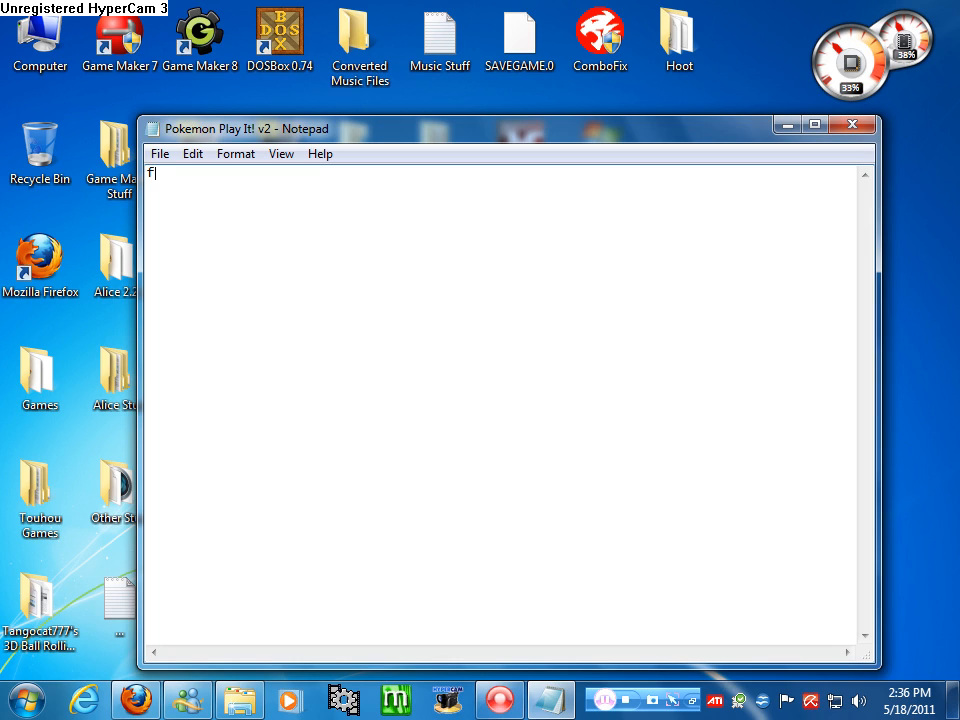
key(backspace)
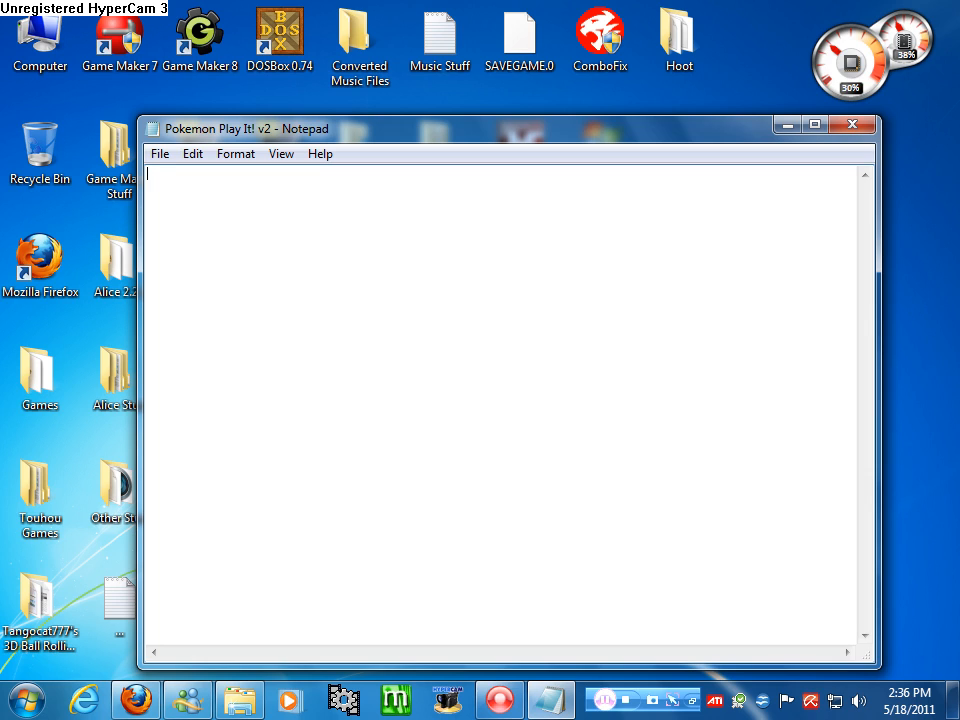
text(taswk)
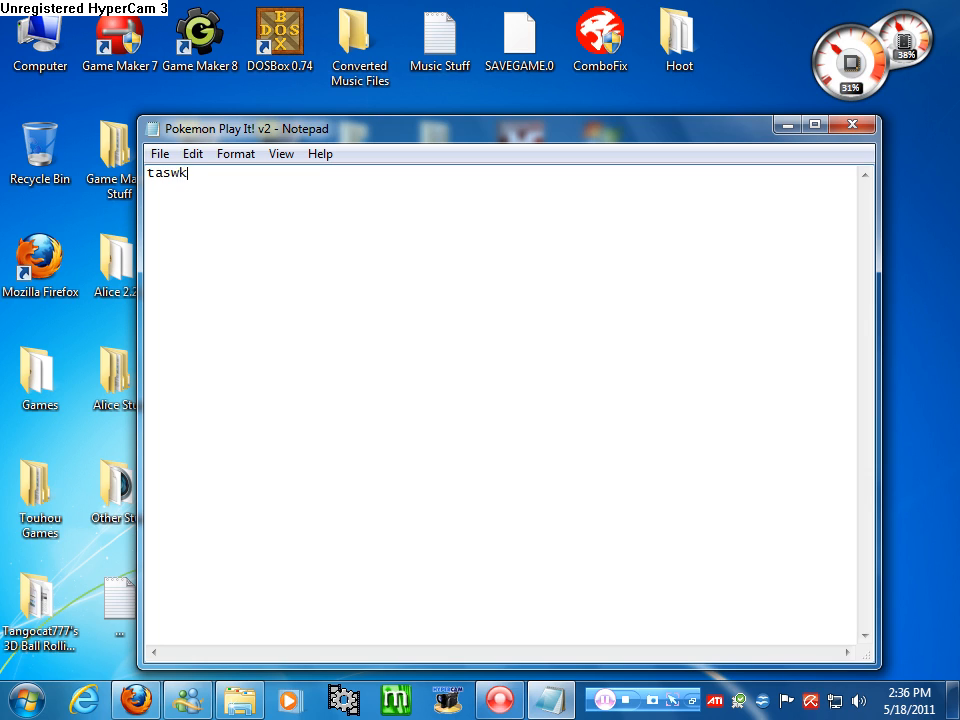
text(askkill)
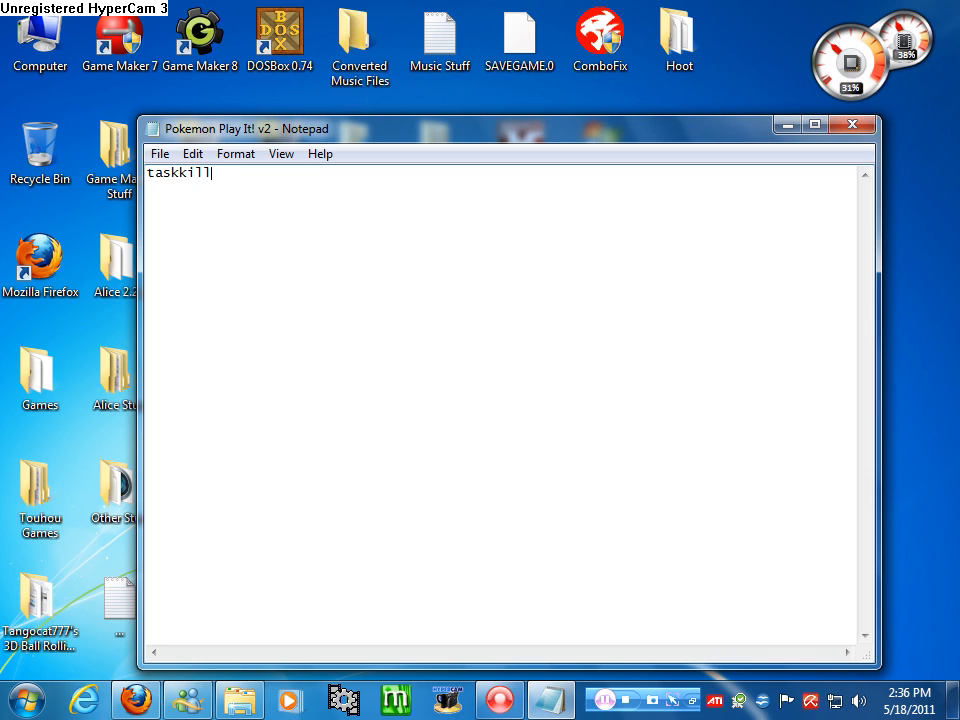
text(/f)
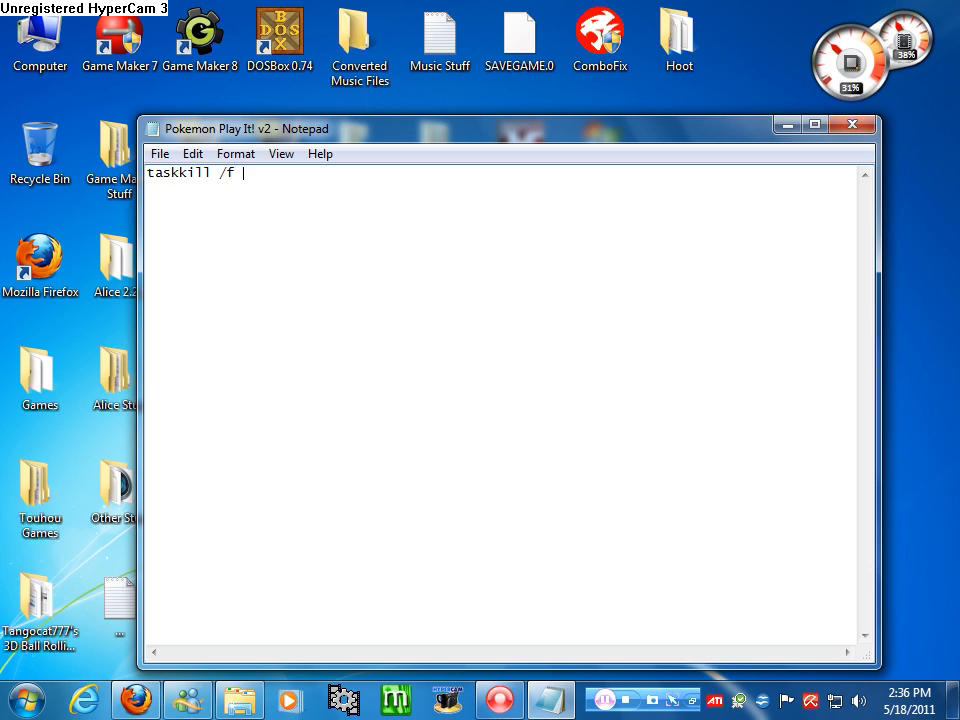
text(/IM e)
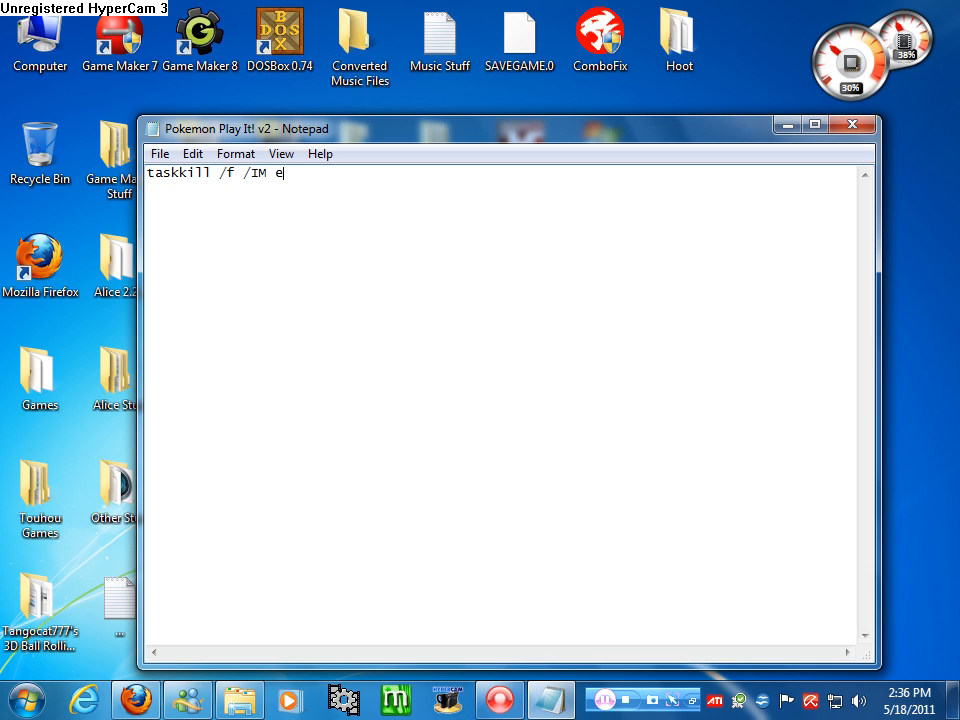
text(xplorer.e)
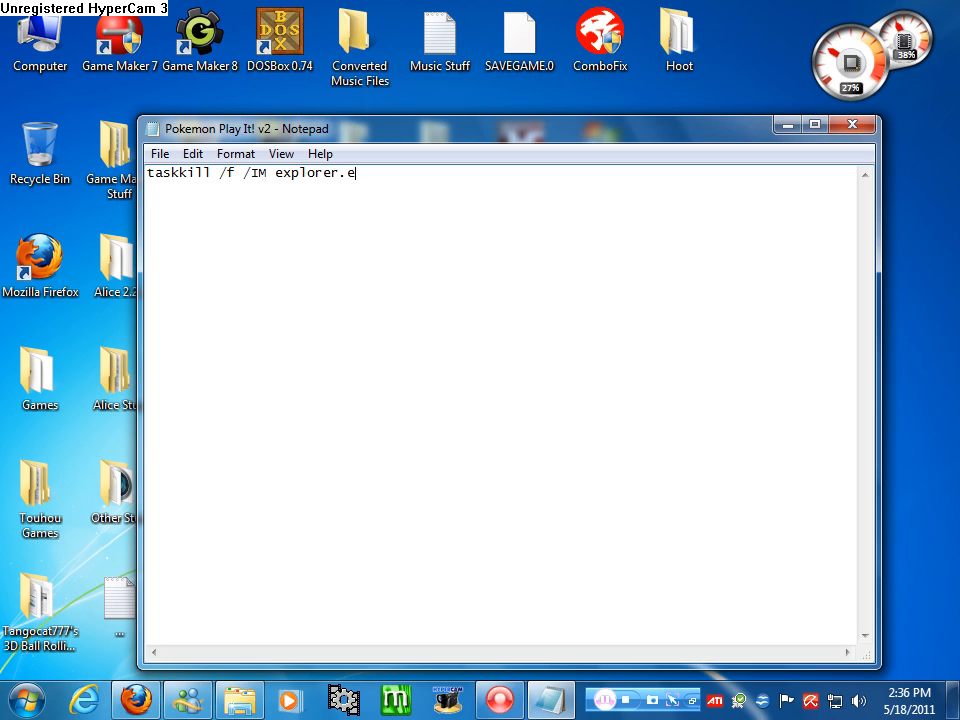
text(xe)
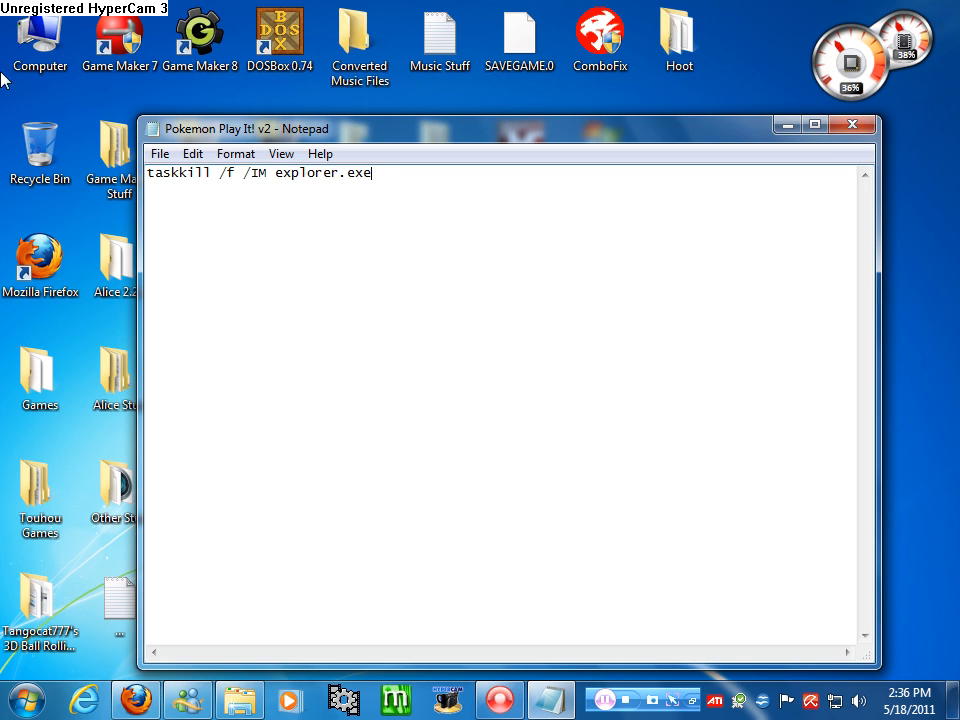
mouse_move(800, 8)
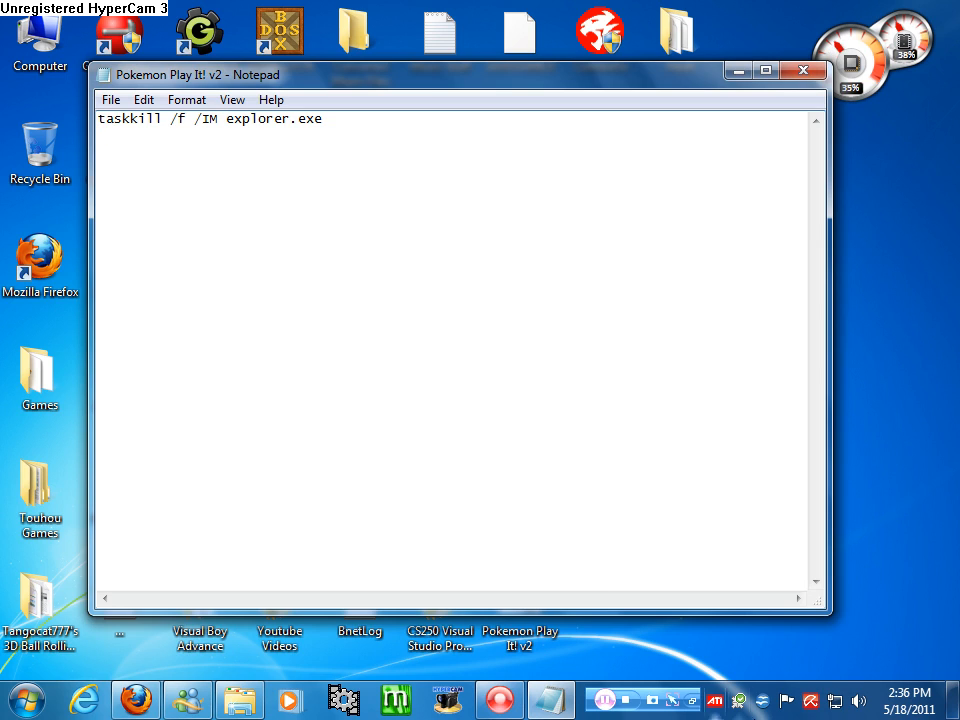
mouse_move(462, 358)
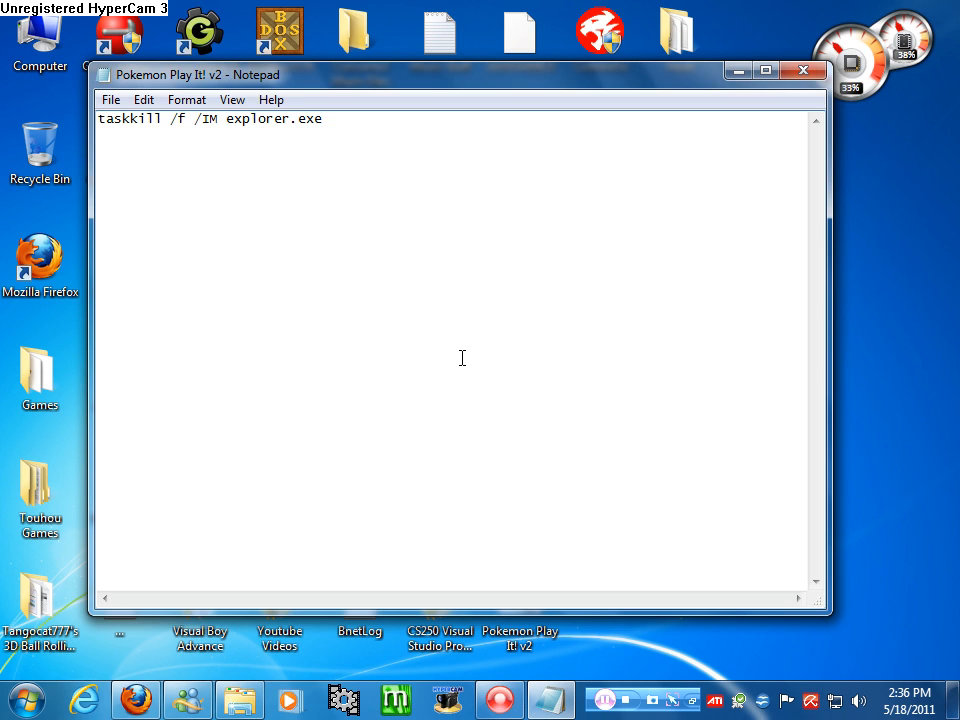
key(Enter)
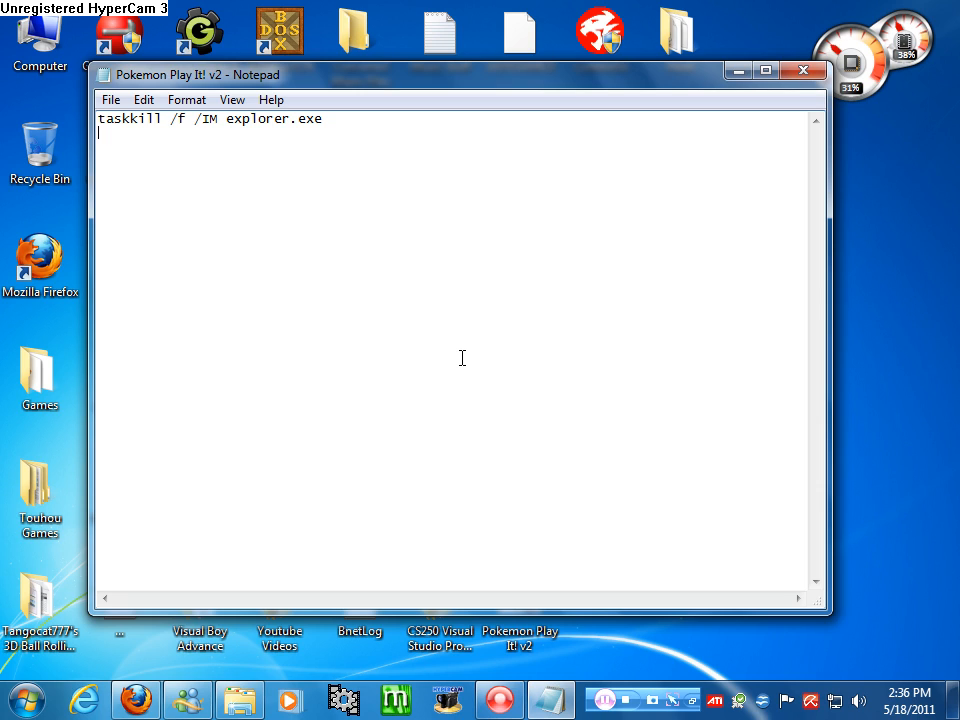
Add a line launching Games\"Pokemon Play It! v2.lnk"
text(Gam)
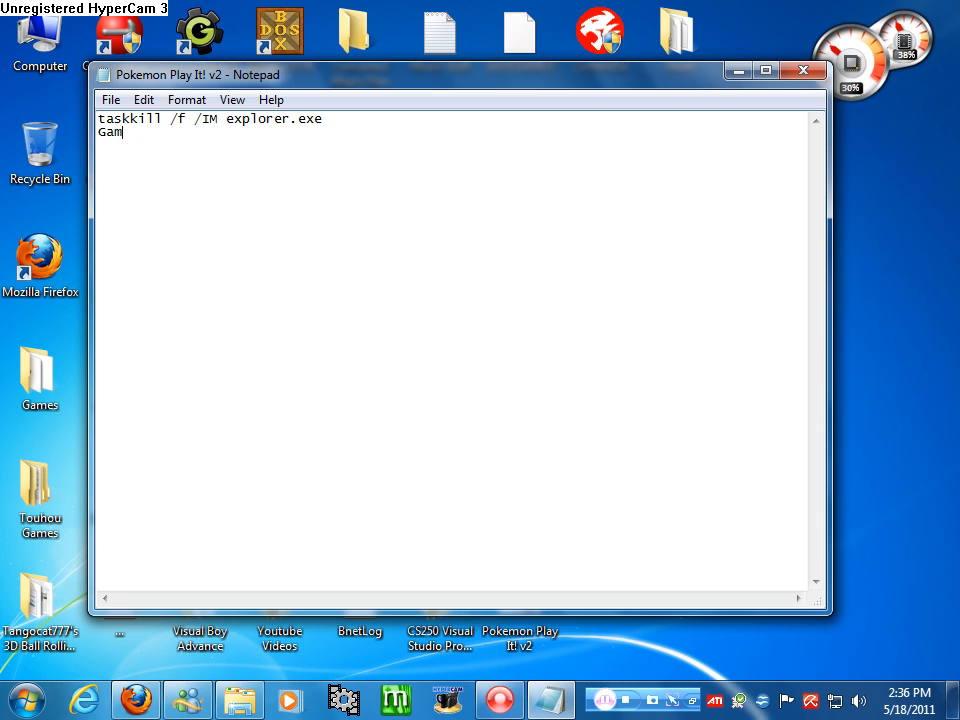
text(es)
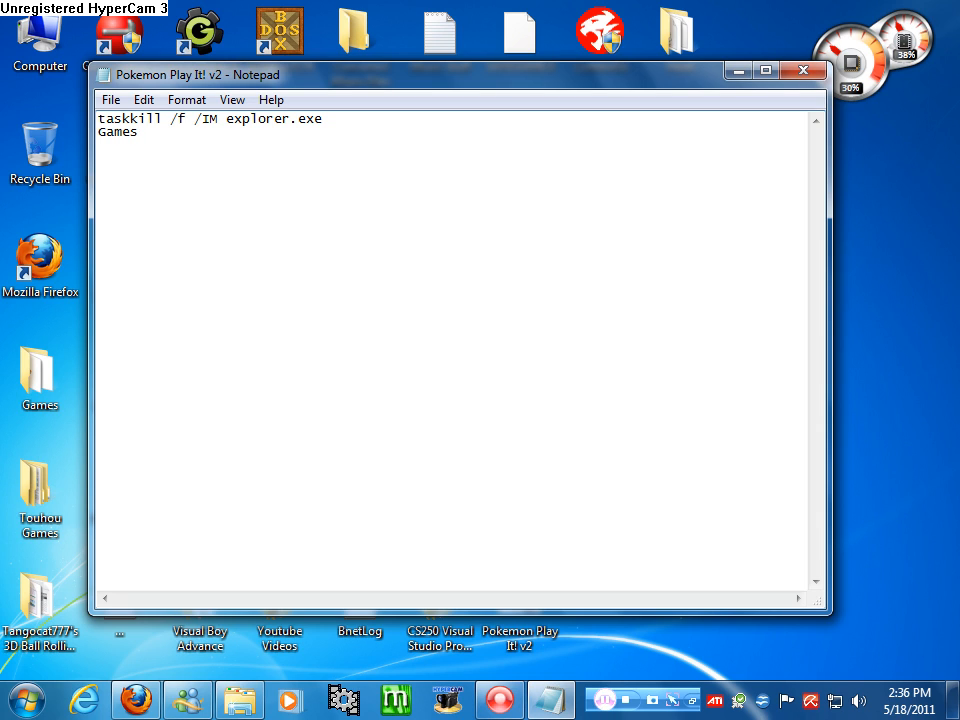
text(\")
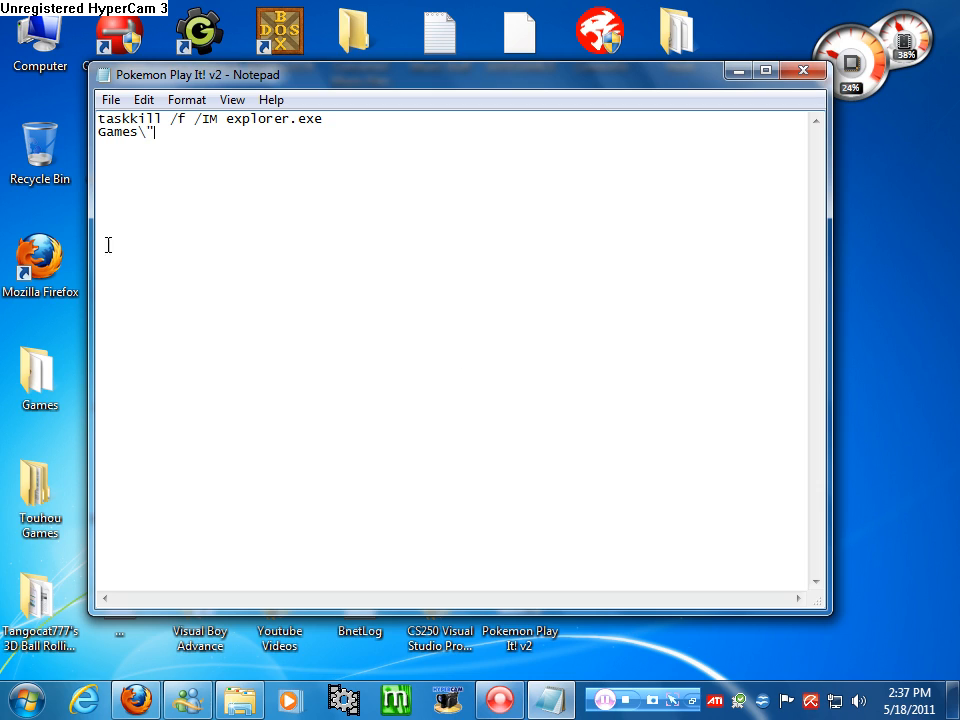
mouse_move(672, 334)
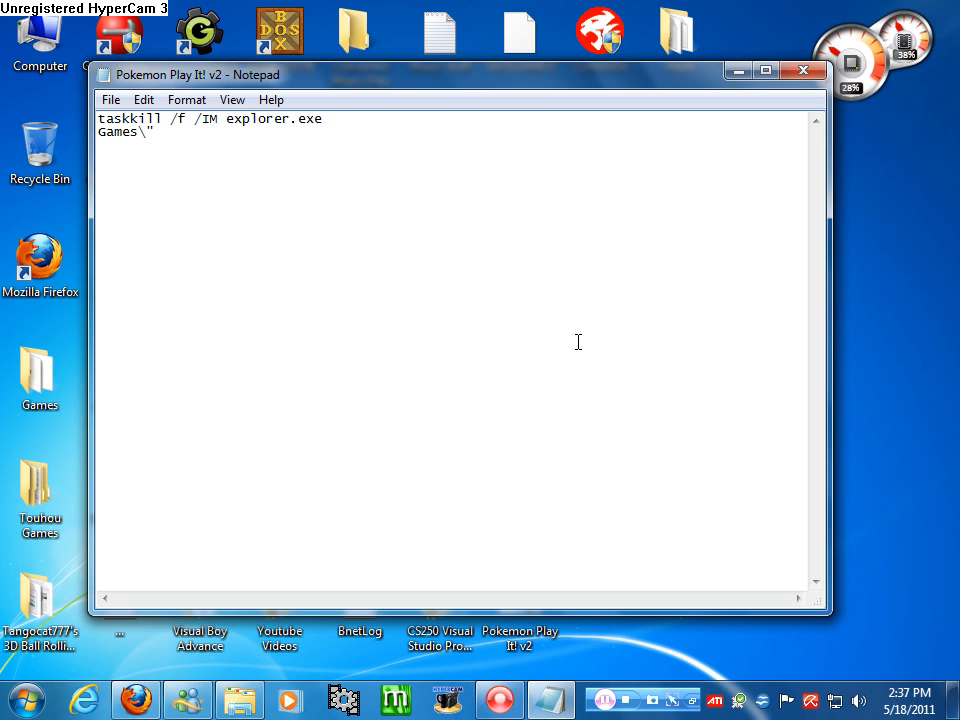
text(Pokemon Play)
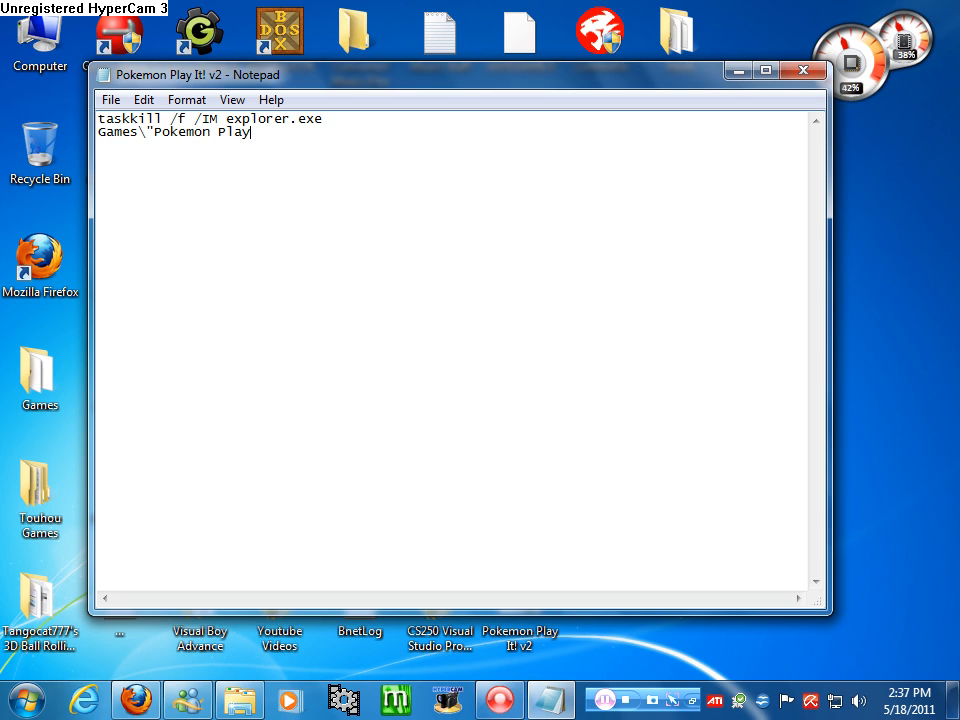
text(It!)
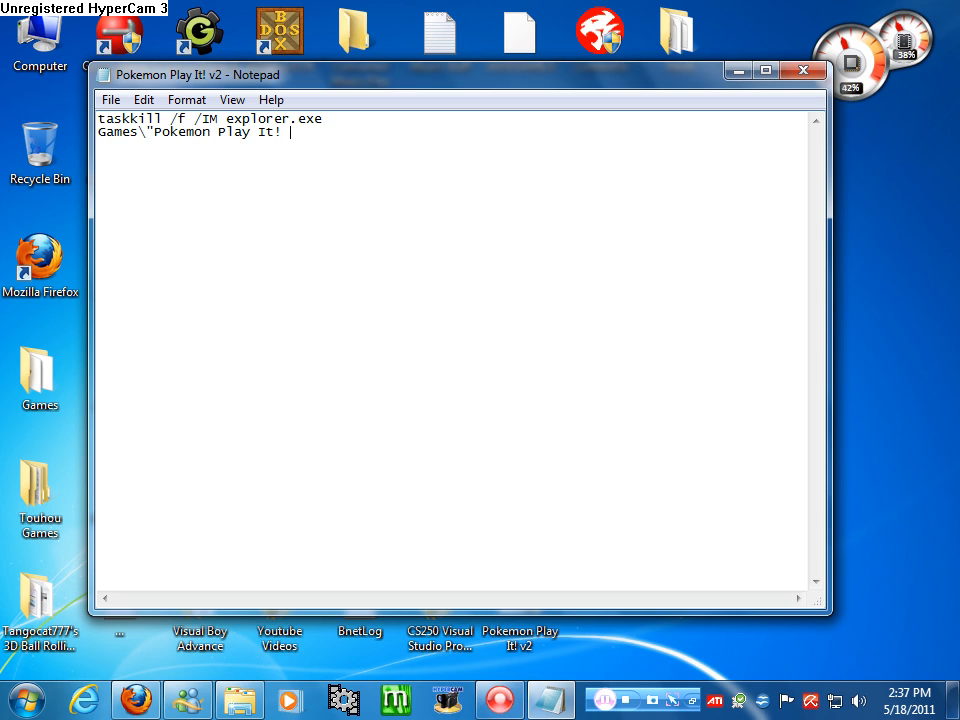
text(2.lnk)
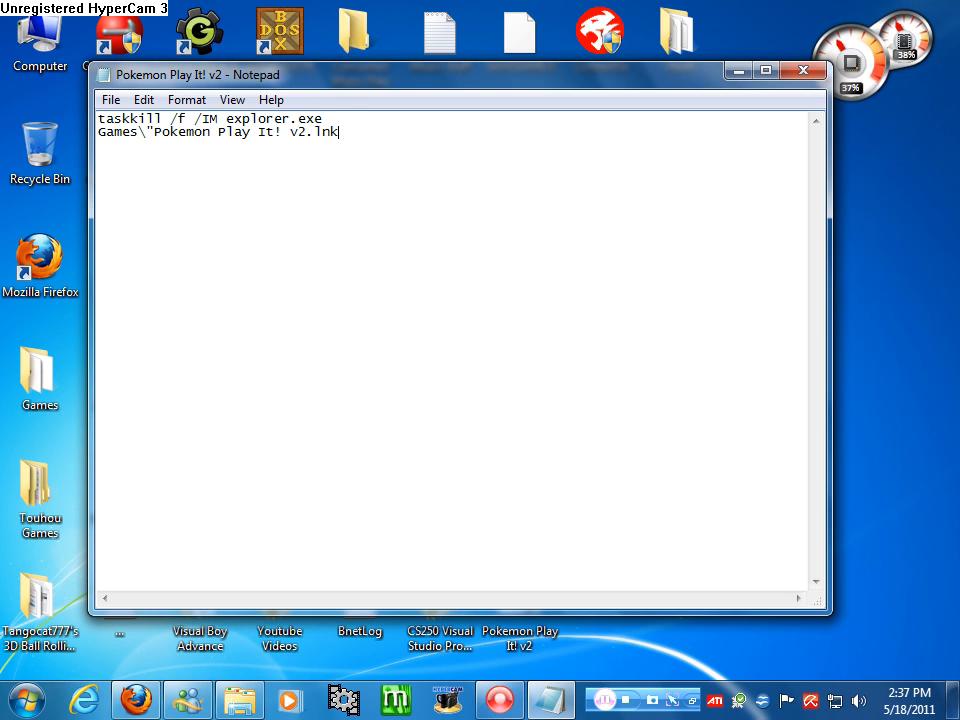
Add a final 'start explorer.exe' line to the batch file
double_click(40, 370)
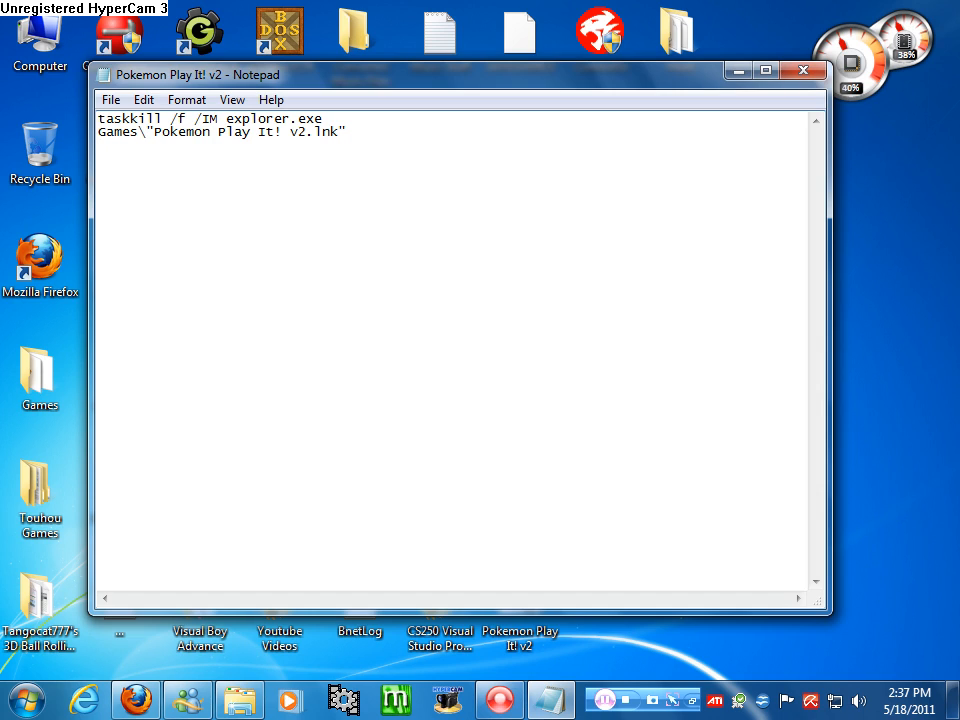
text(start)
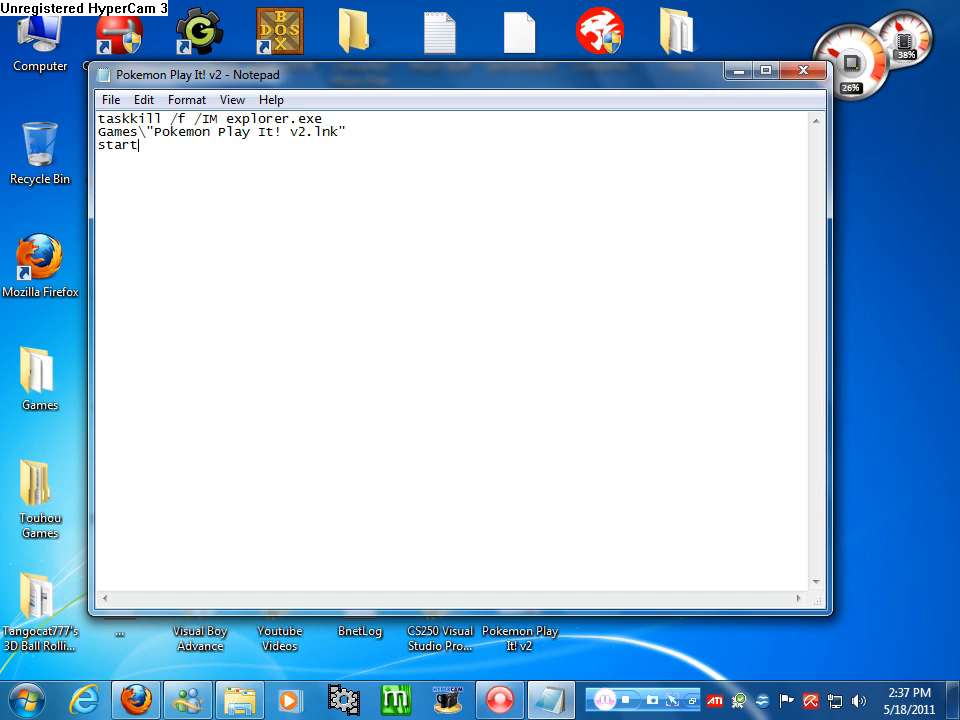
text(explorer.exe)
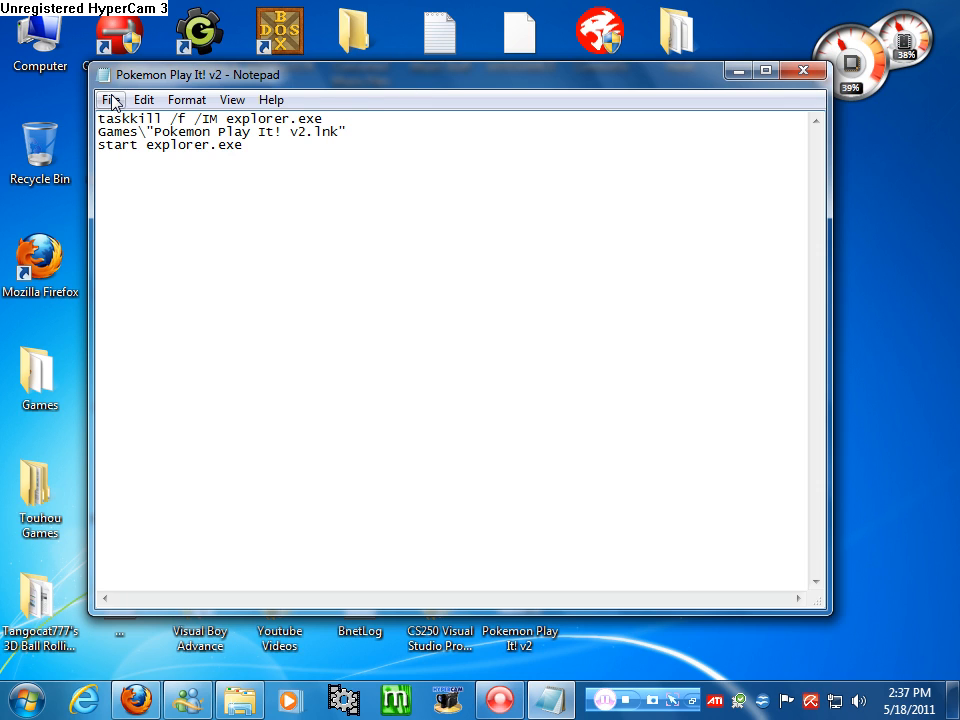
mouse_move(618, 144)
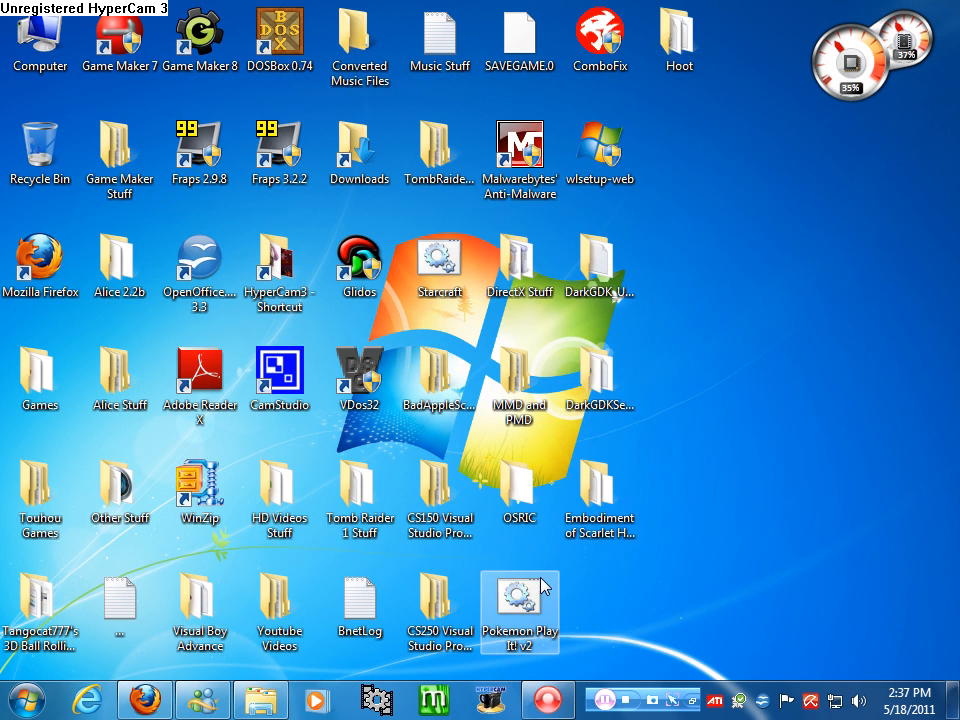
click(520, 600)
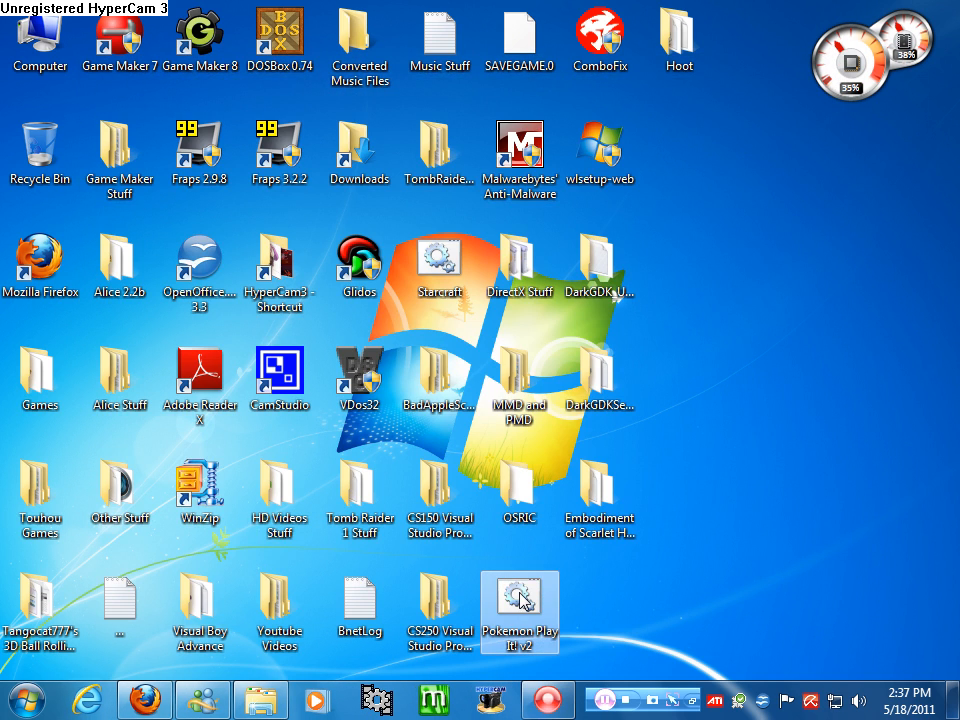
mouse_move(864, 504)
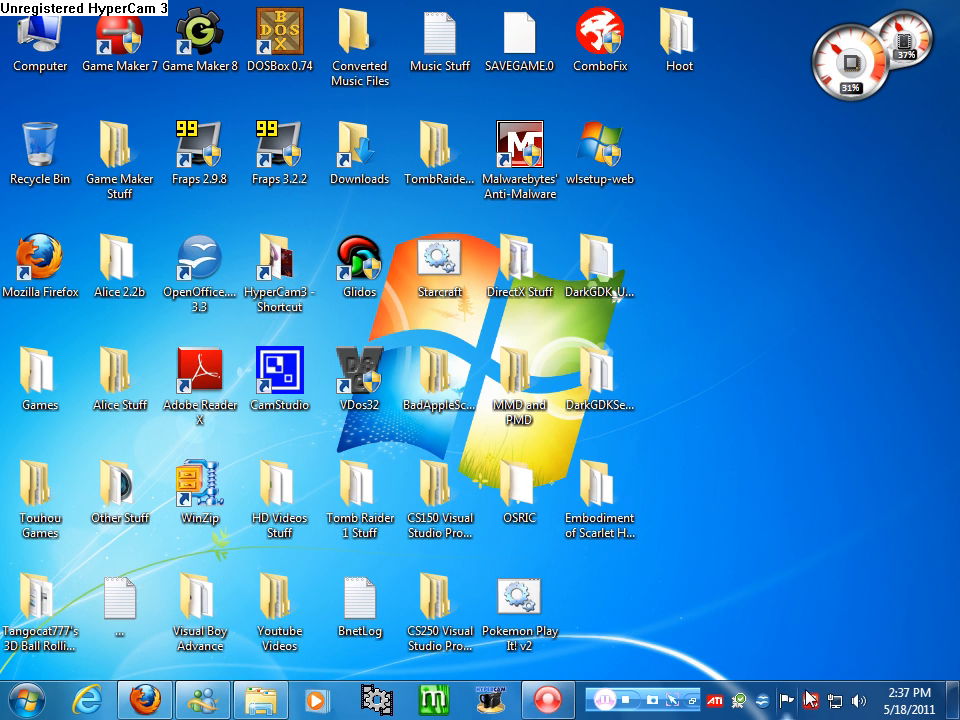
right_click(520, 610)
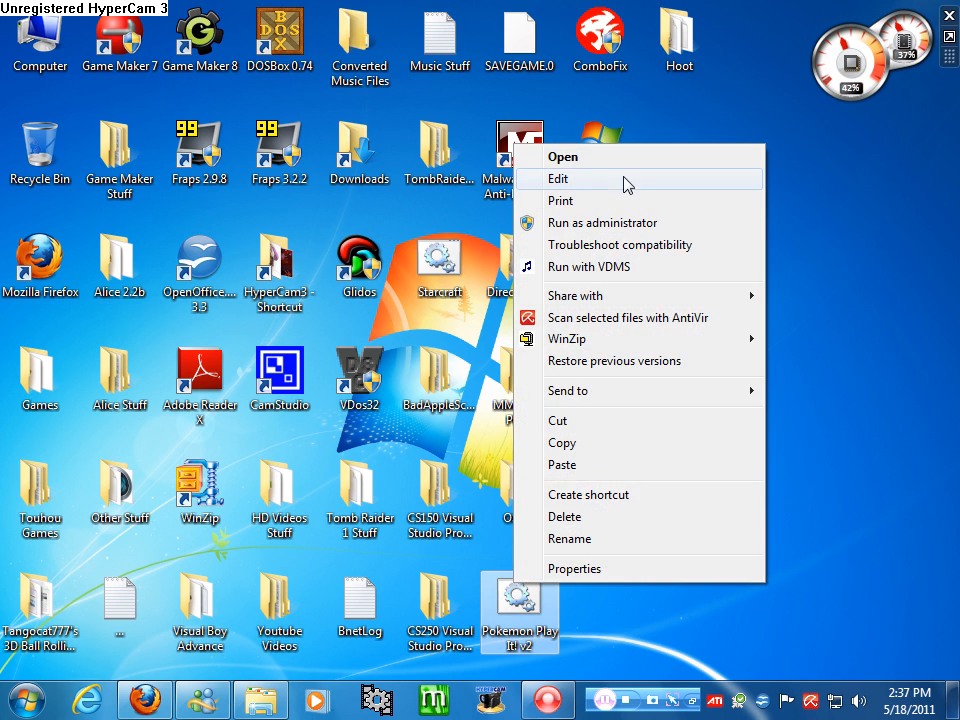
click(556, 180)
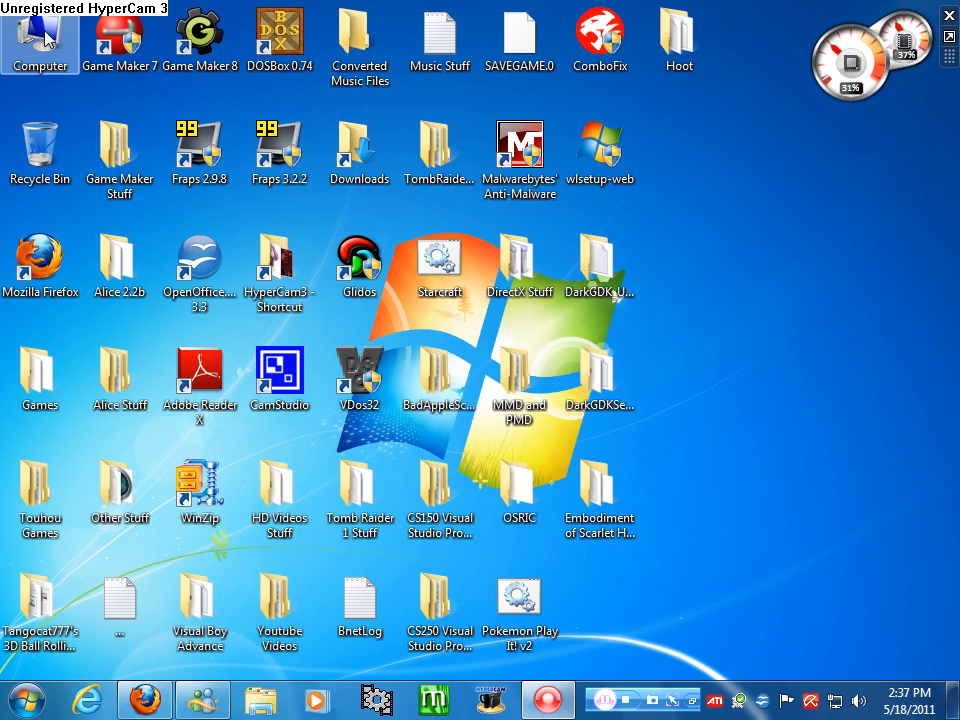
Browse the POKEMON_V2 disc in drive D: and select the ar40eng application
right_click(700, 284)
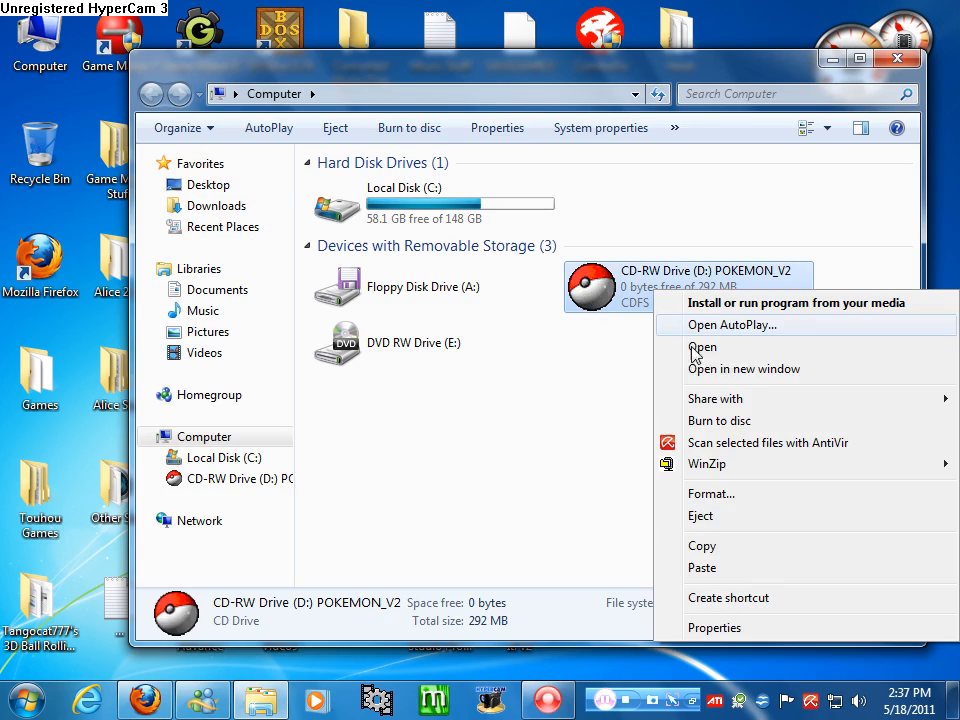
click(704, 348)
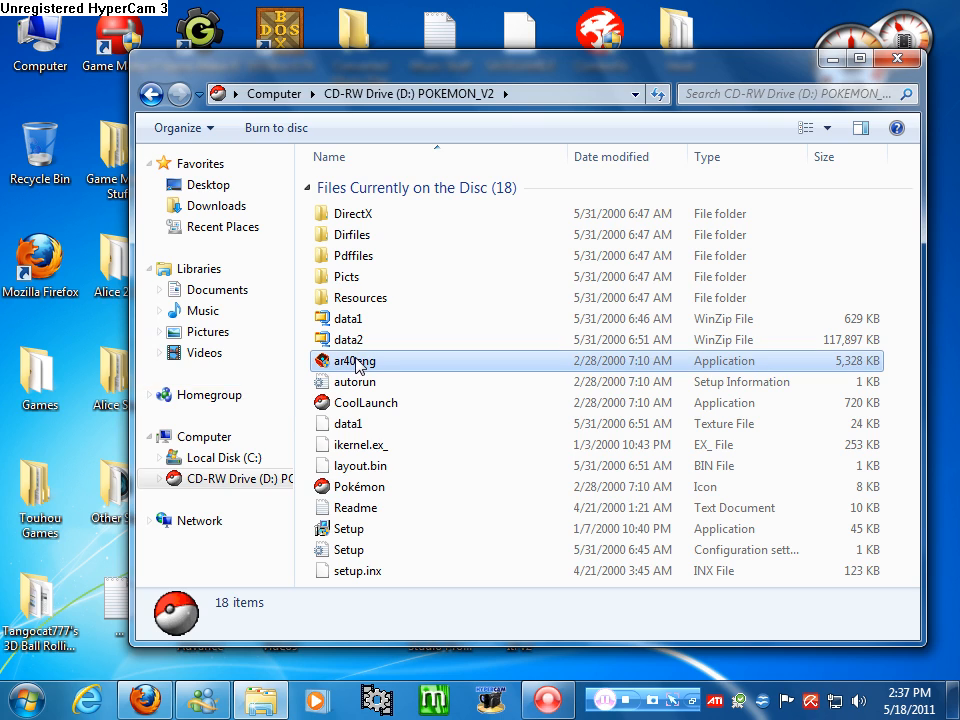
click(354, 360)
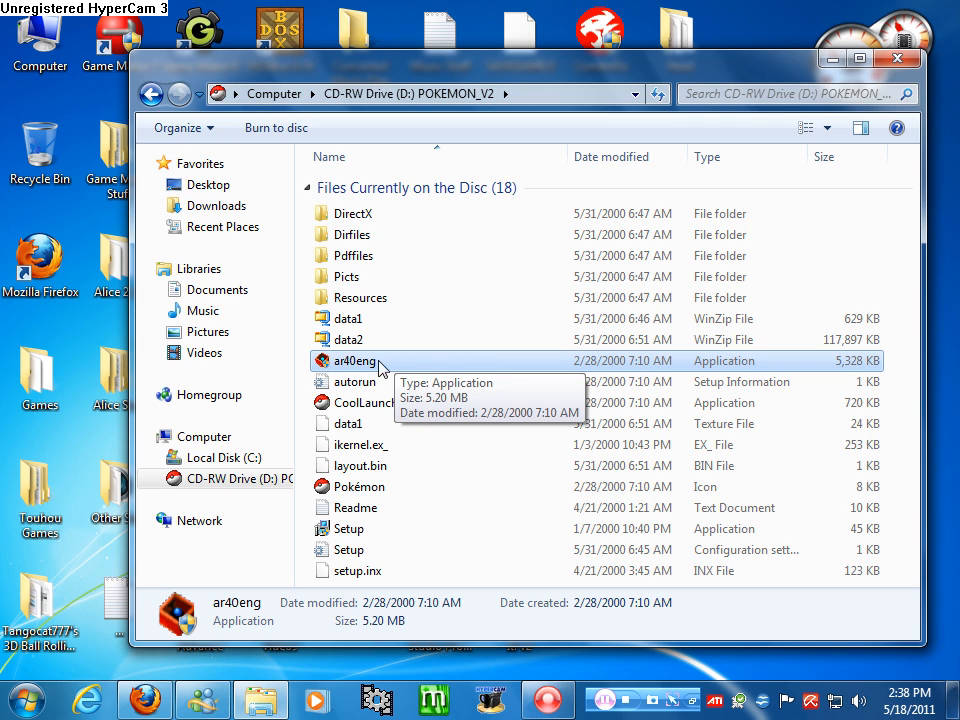
mouse_move(920, 64)
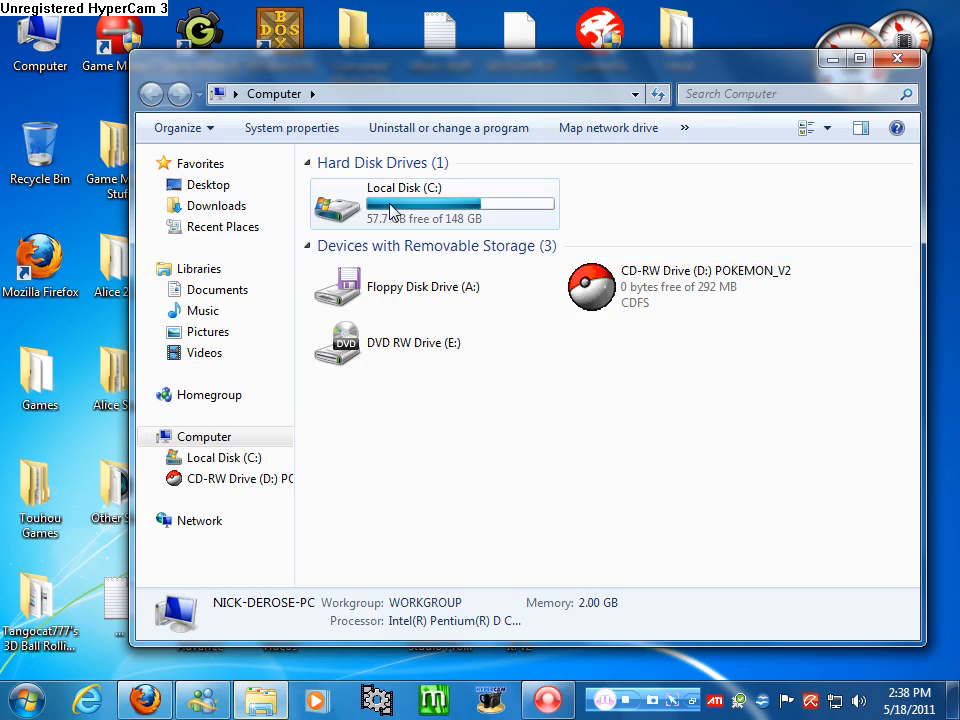
Navigate C: > Program Files > Pokémon Play It! v2 and bring up coolstuff's context menu
double_click(404, 200)
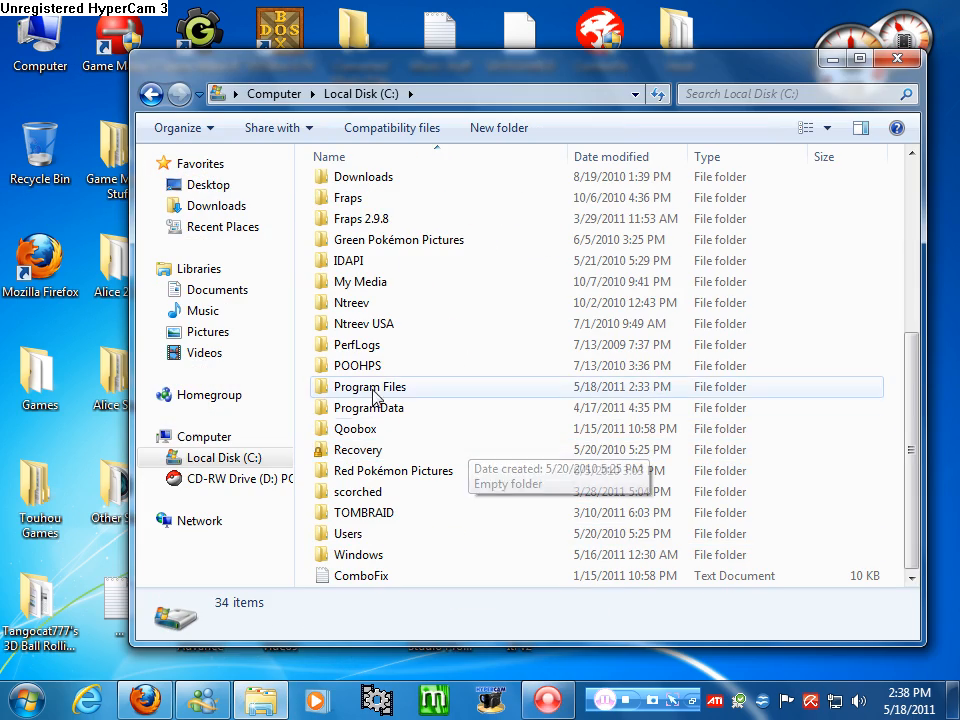
double_click(368, 386)
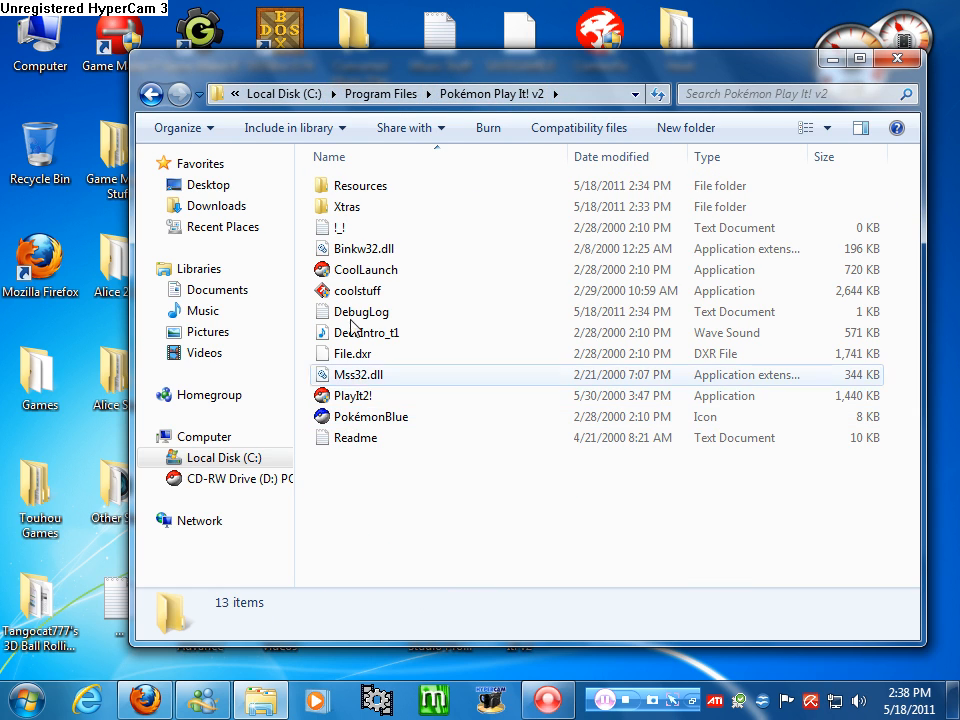
click(356, 290)
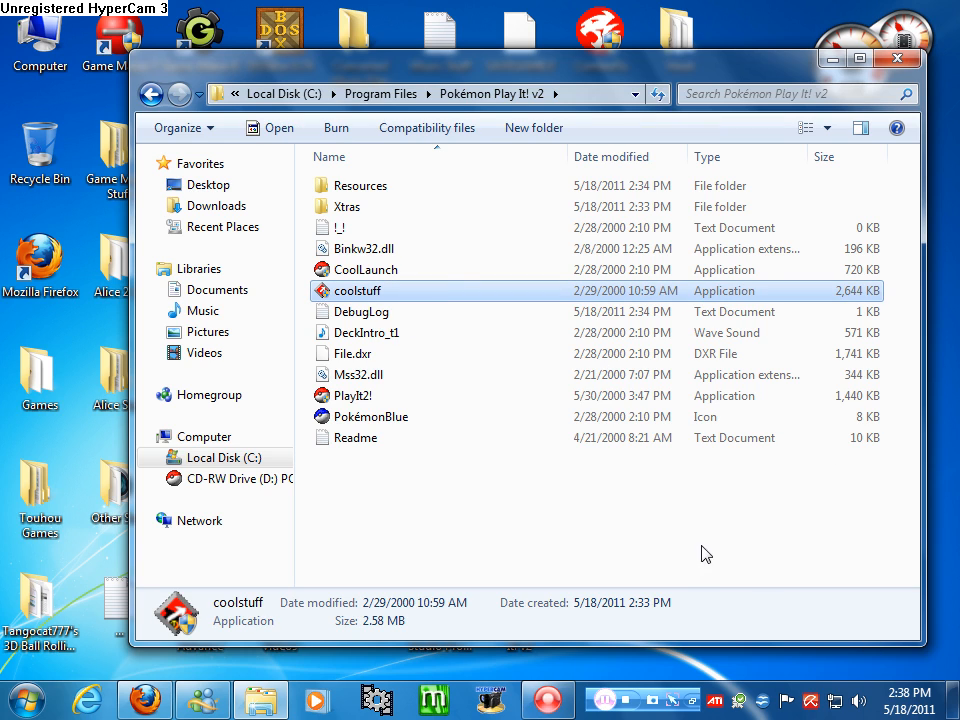
mouse_move(350, 290)
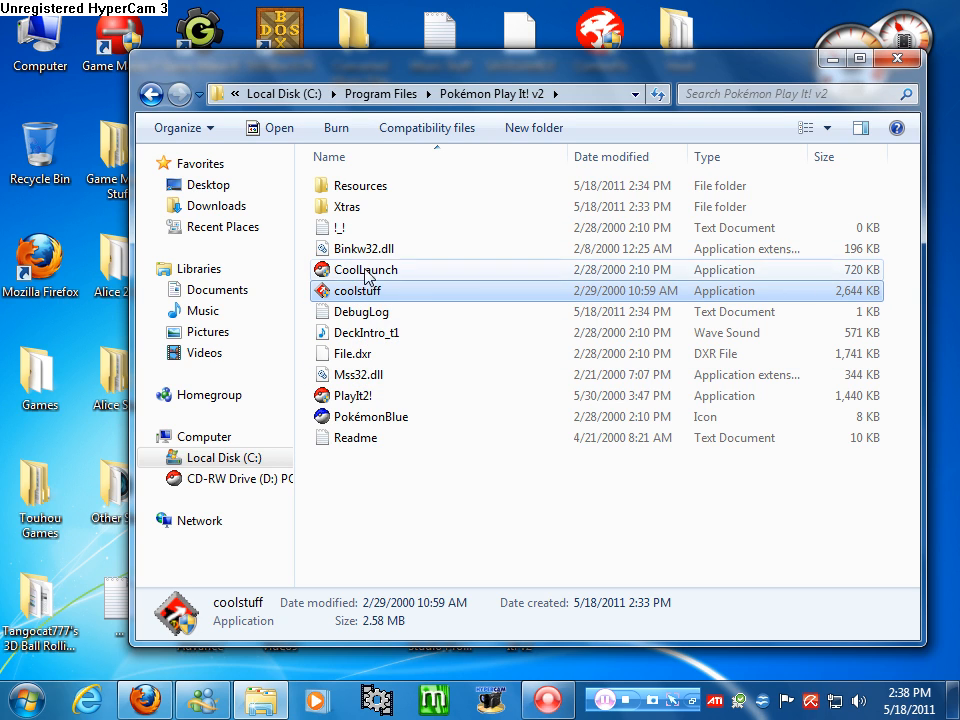
click(364, 268)
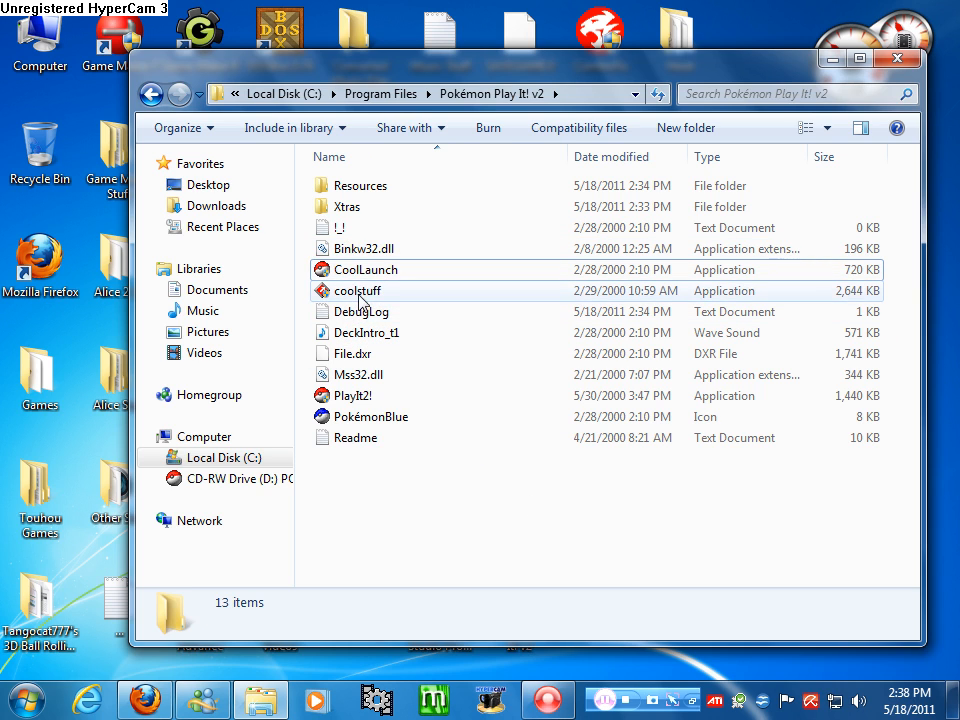
right_click(356, 292)
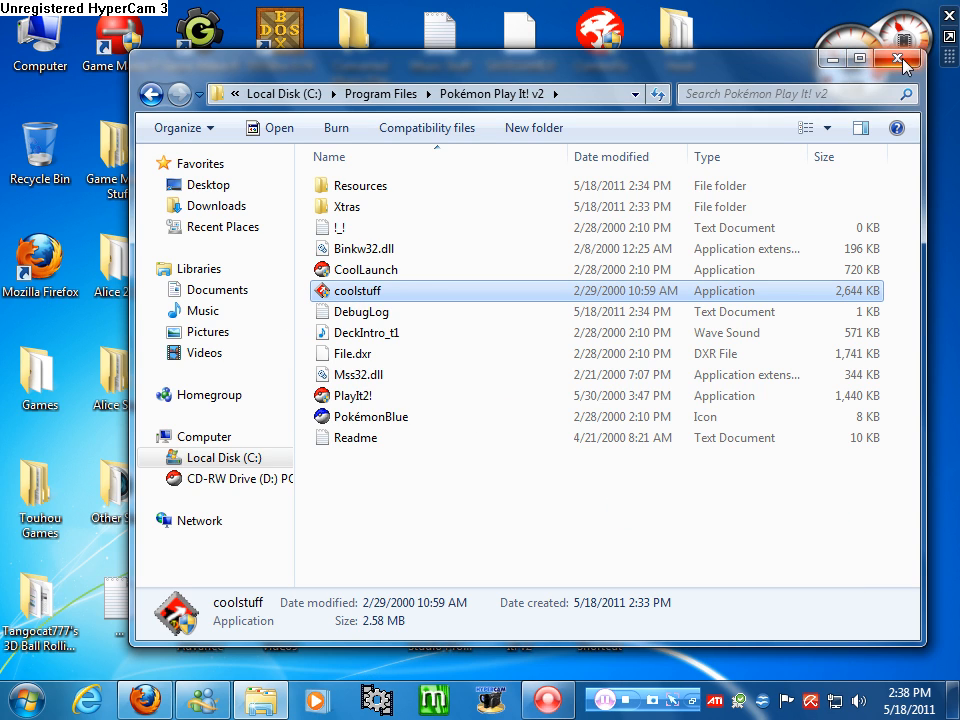
Close the install folder and go into the Games folder on the desktop
click(896, 60)
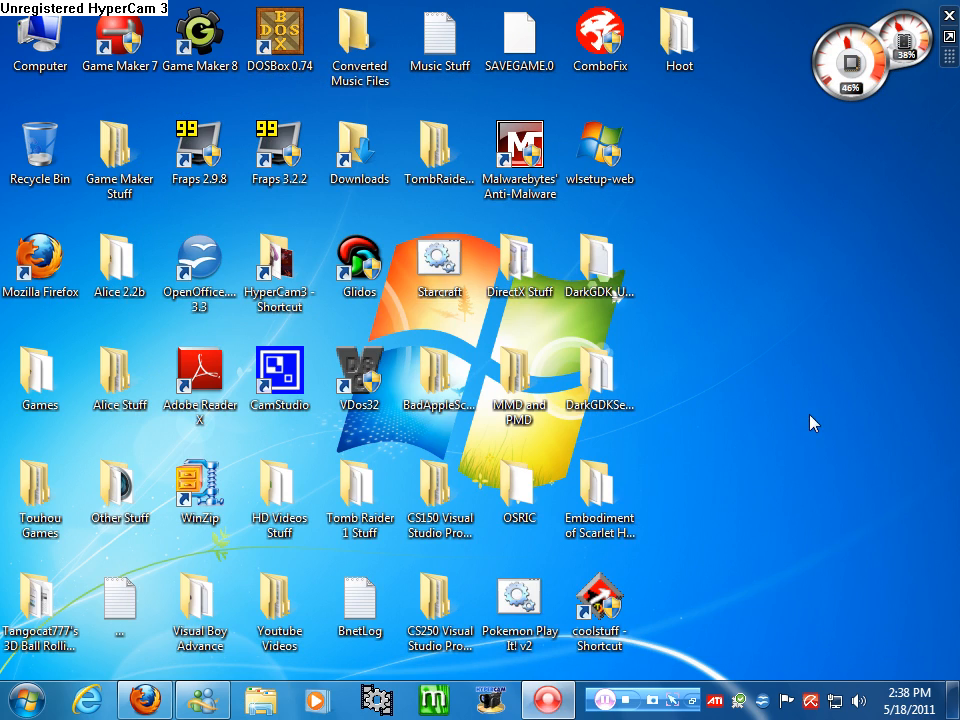
click(40, 376)
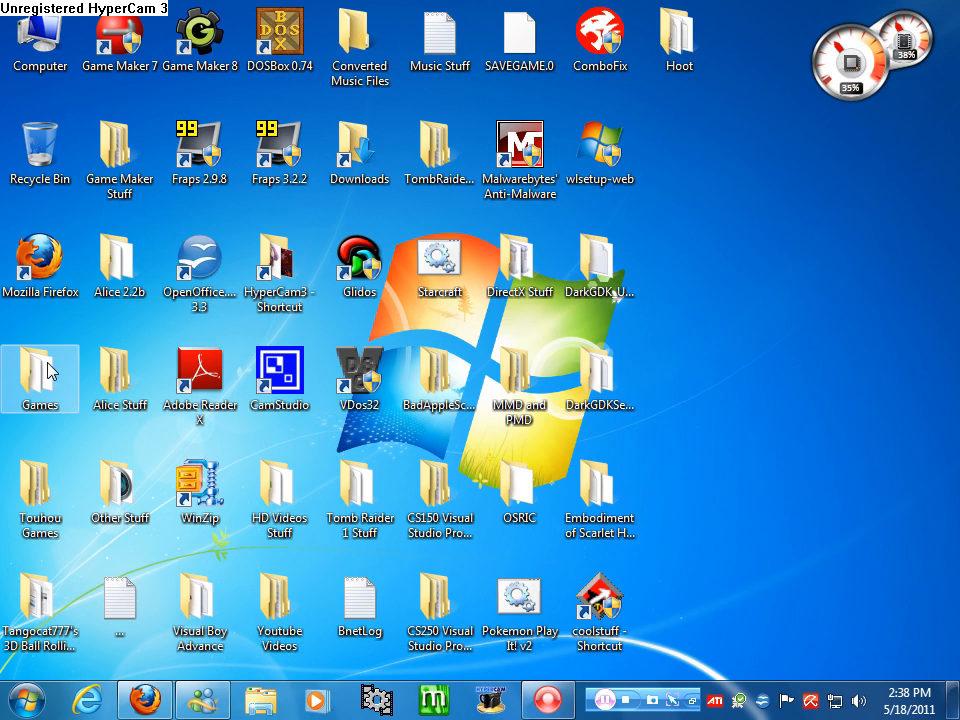
double_click(40, 378)
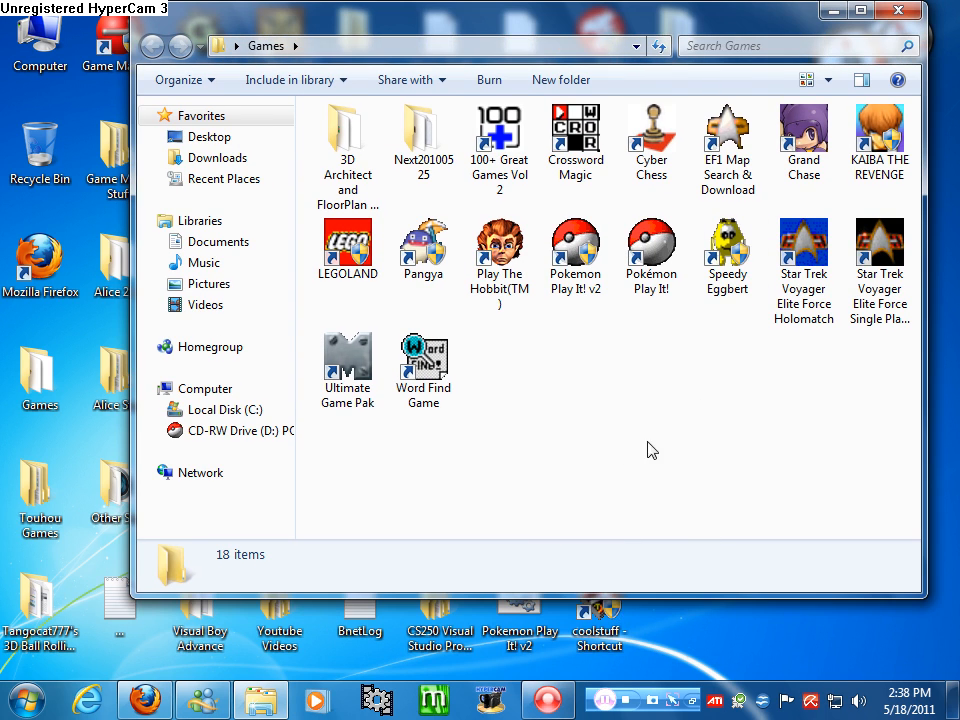
click(500, 360)
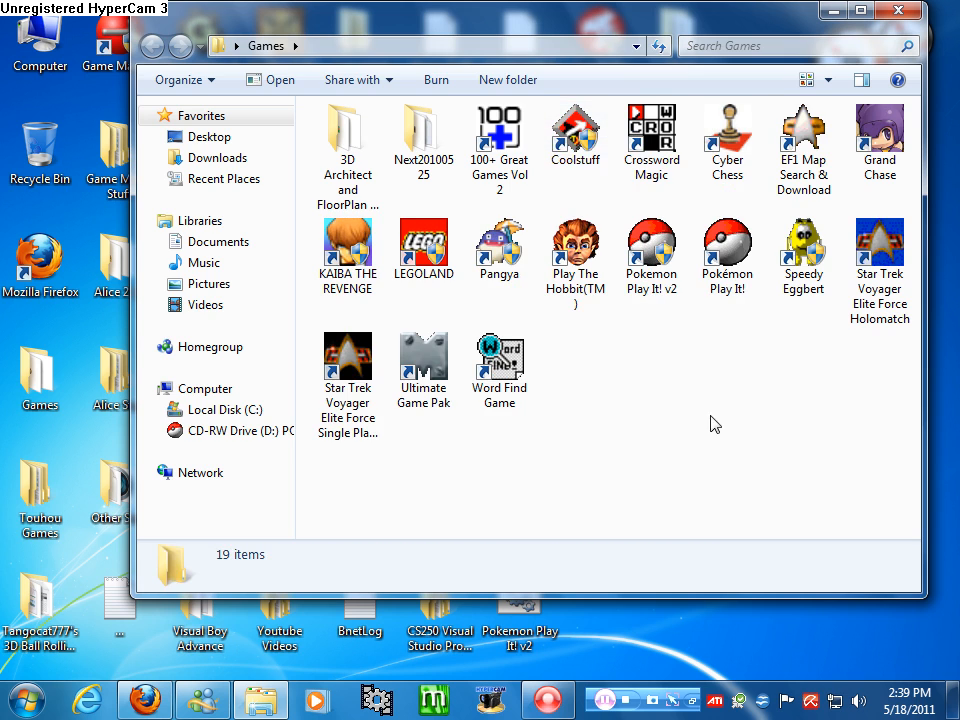
Enable 'Run this program in compatibility mode' for the Coolstuff shortcut
click(576, 136)
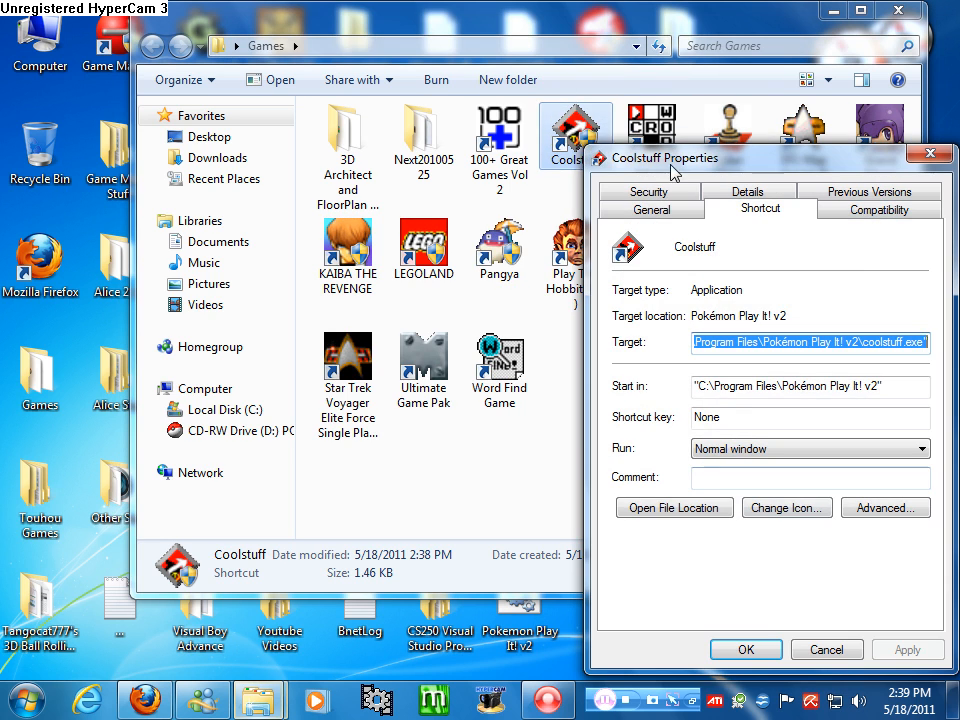
click(876, 210)
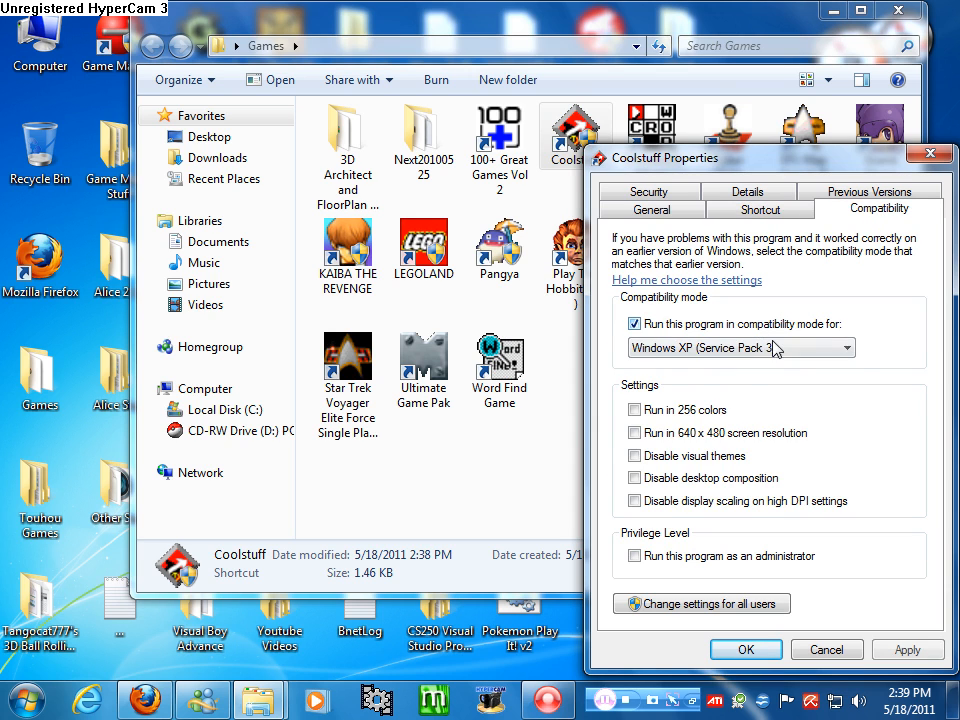
click(740, 348)
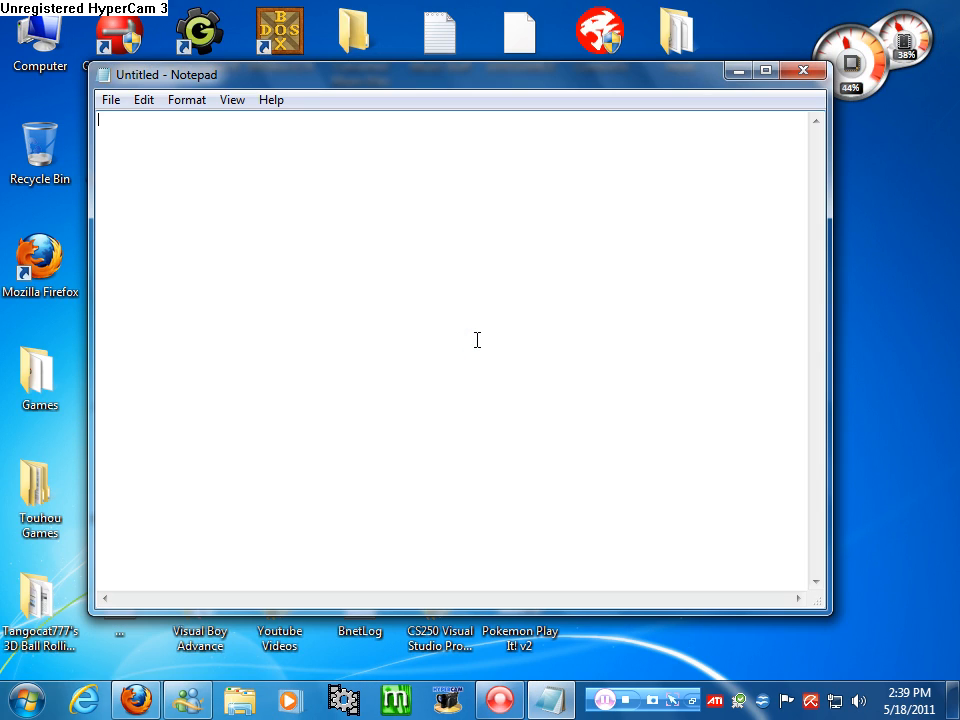
Save the blank document to the Desktop as Coolstuff.bat with All Files type
click(110, 100)
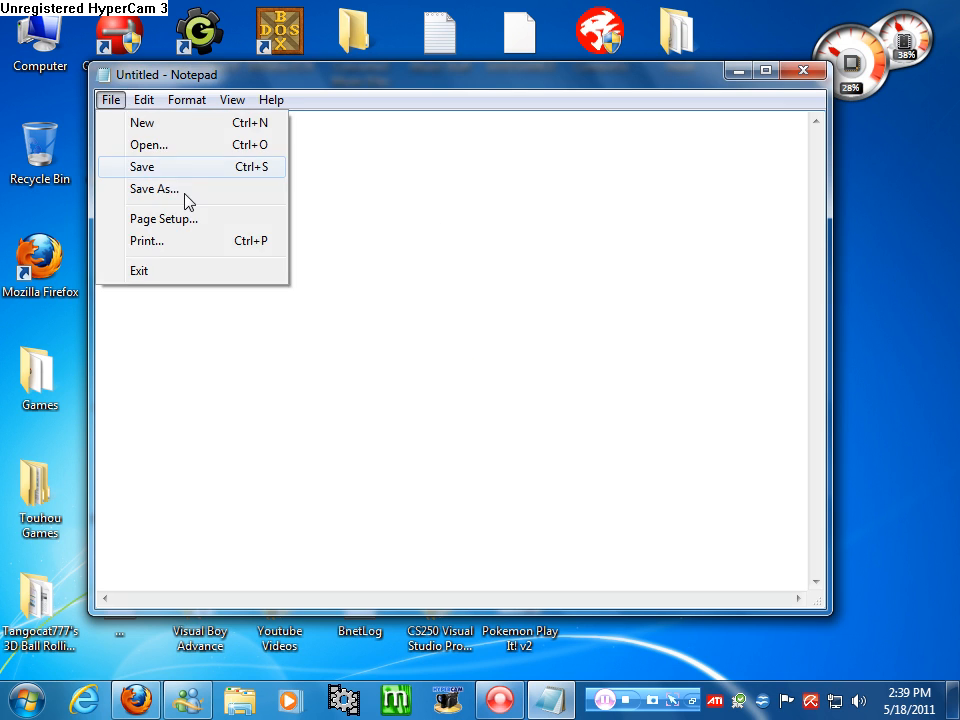
click(154, 188)
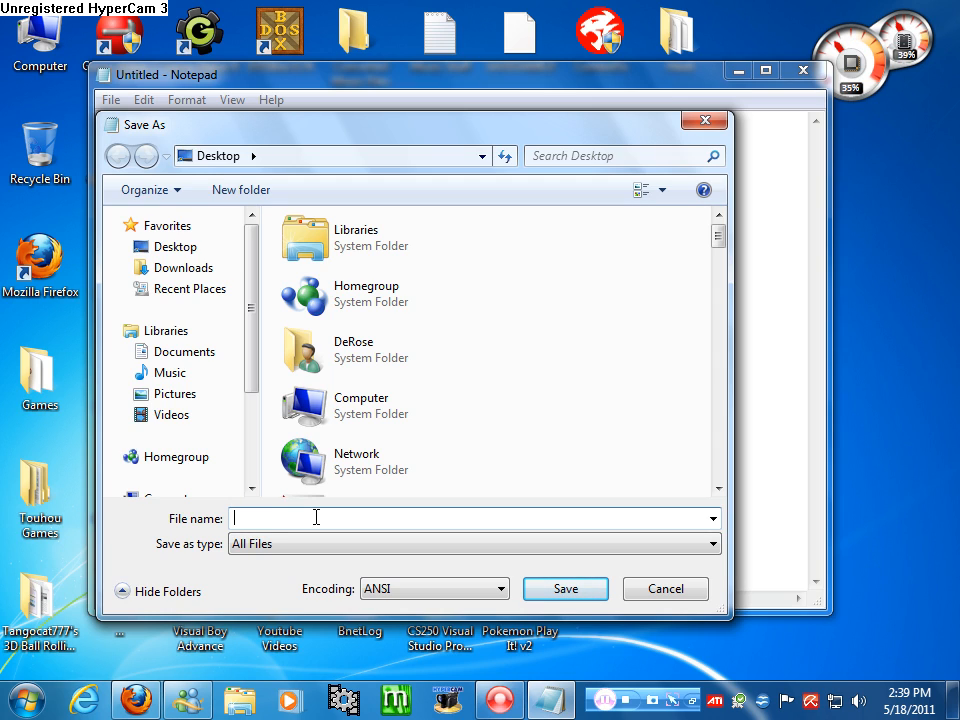
text(Cool)
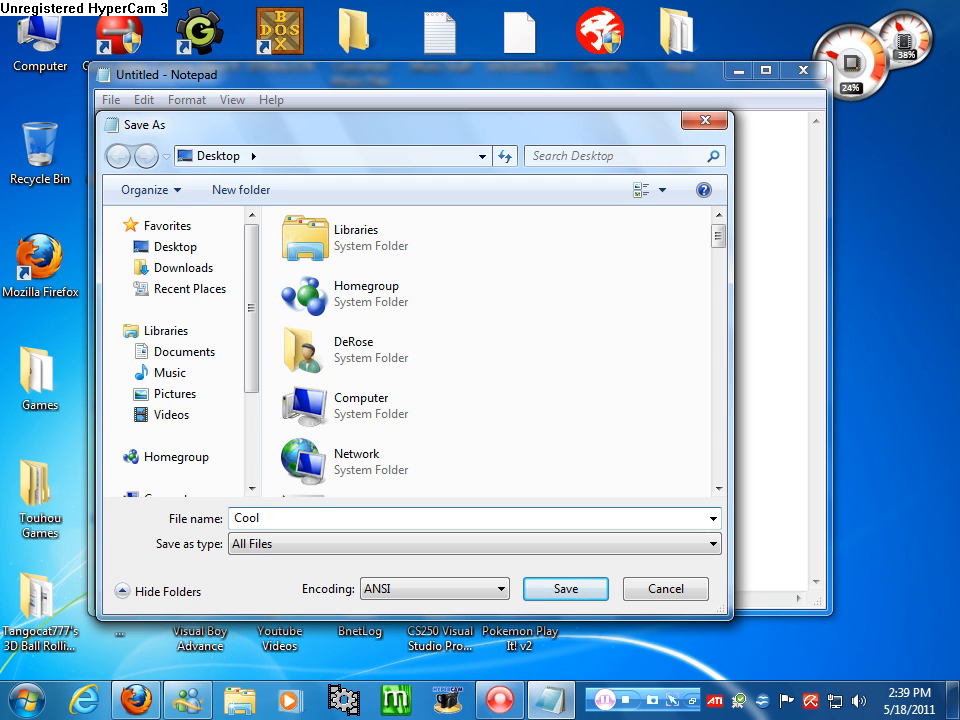
text(stuff.bat)
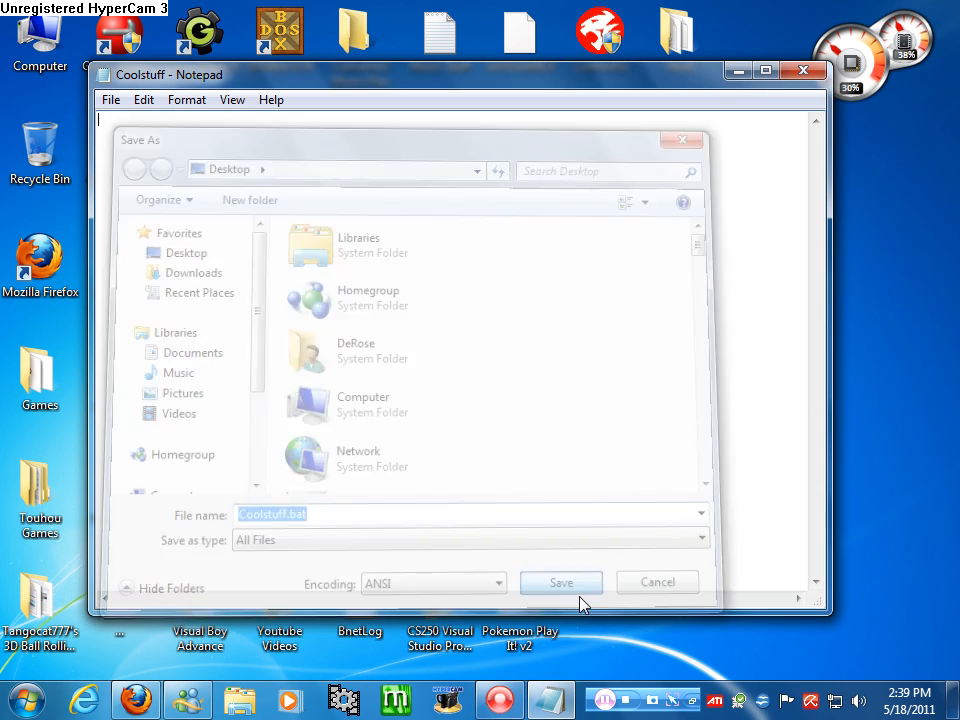
click(560, 582)
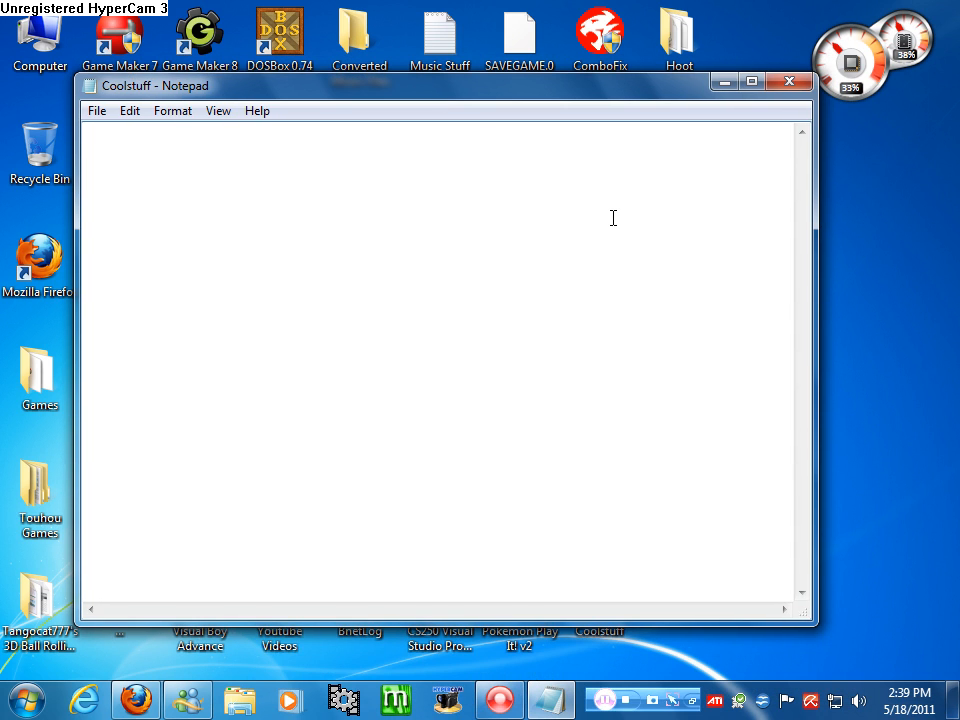
Write taskkill /f /IM explorer.exe, Games\"Coolstuff.lnk", start explorer.exe, then close Notepad
text(taskk)
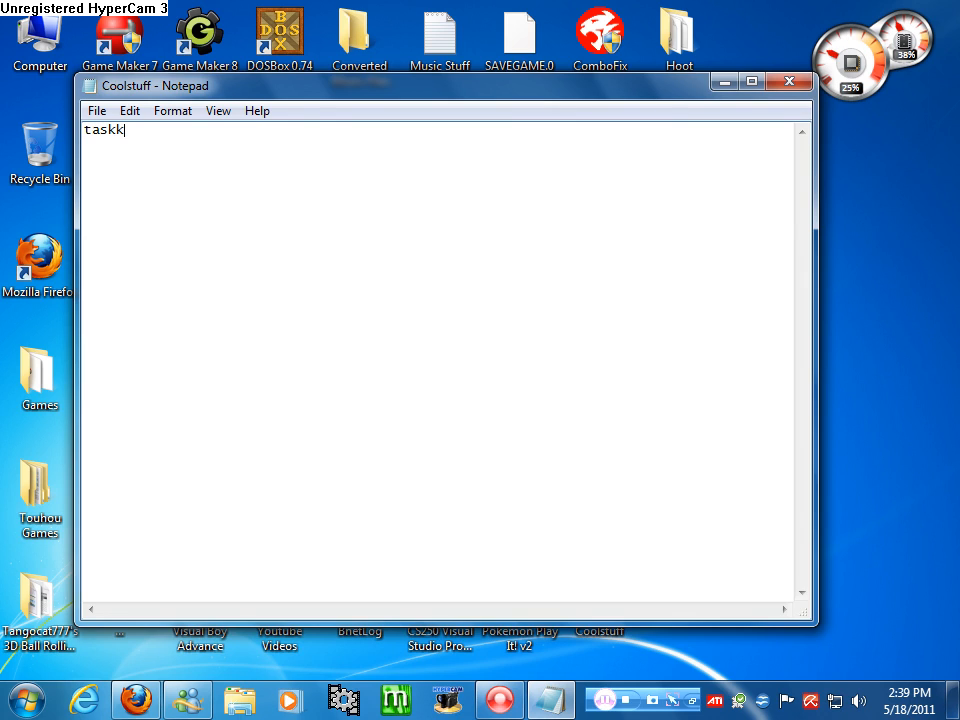
text(ill /f)
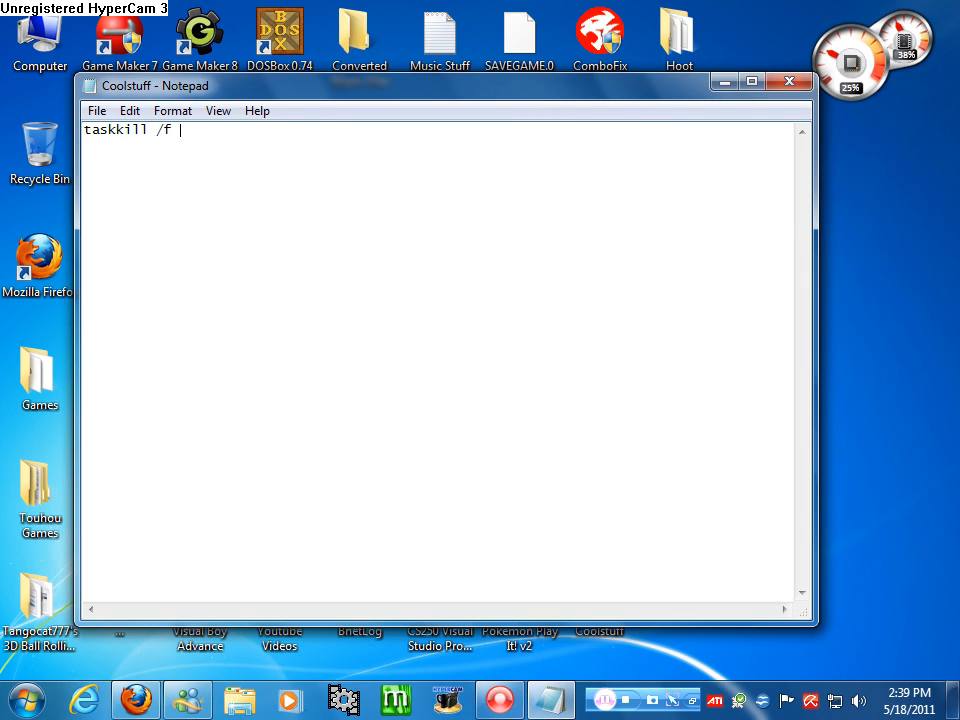
text(/IM explorer.exe)
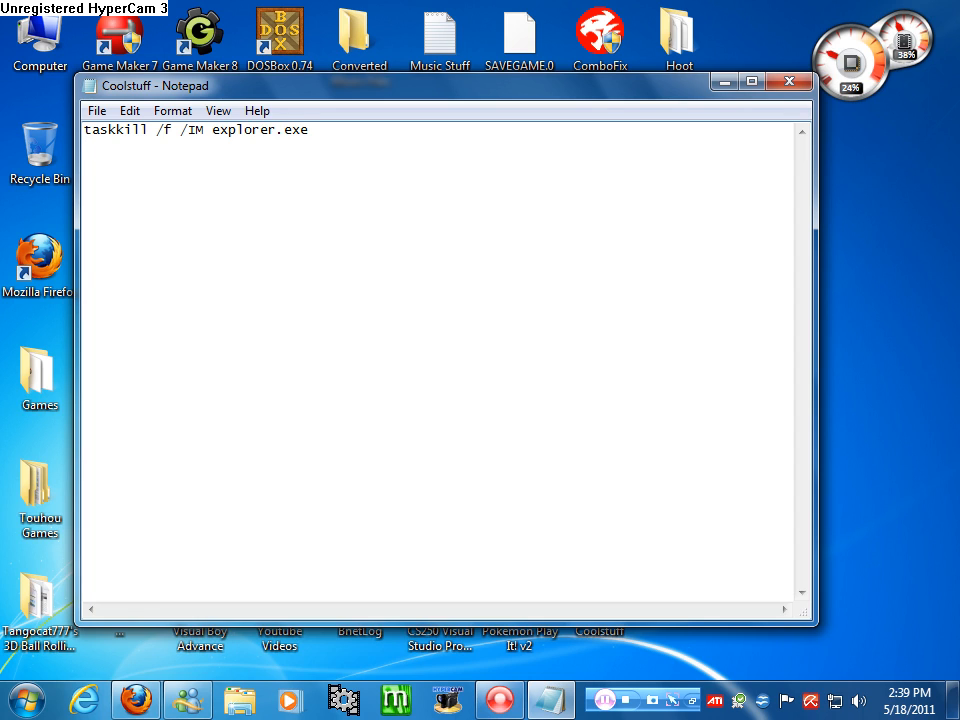
text(Games)
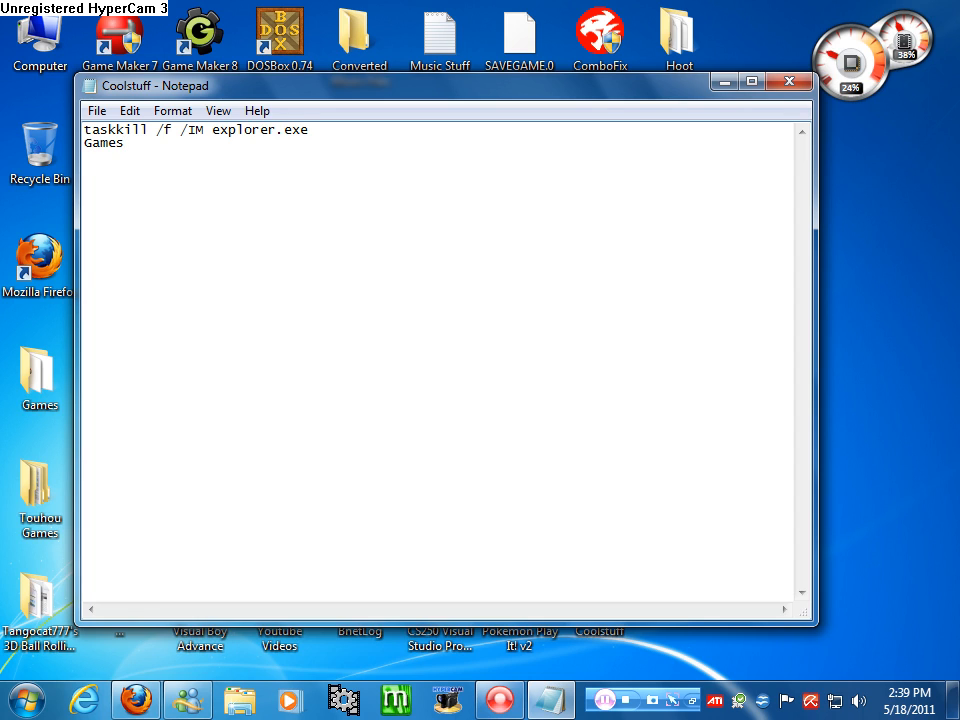
text(\")
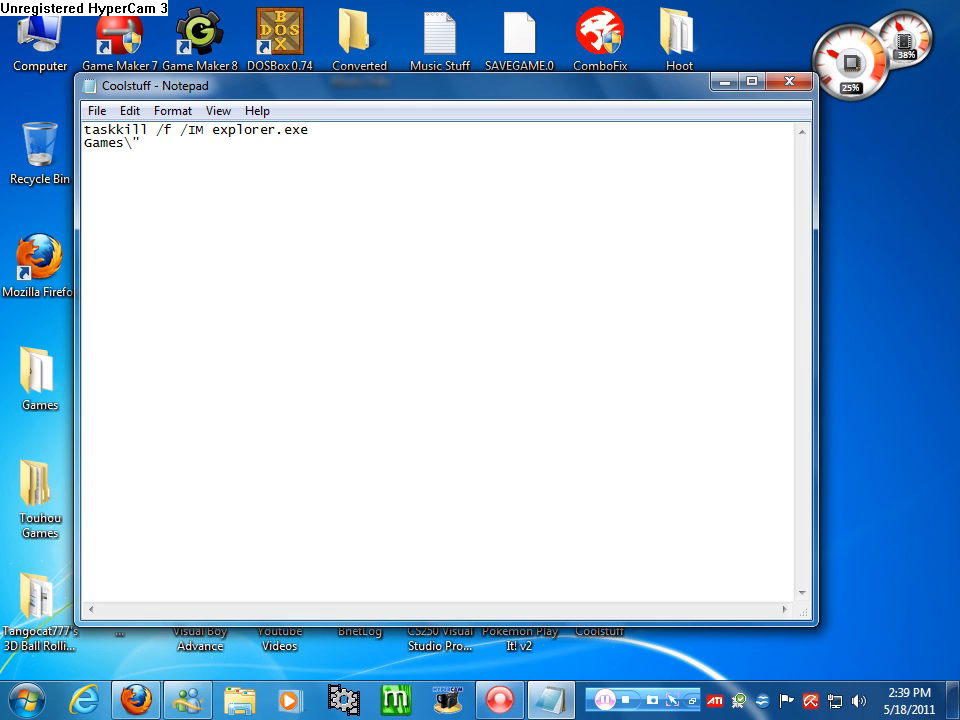
text(Cools)
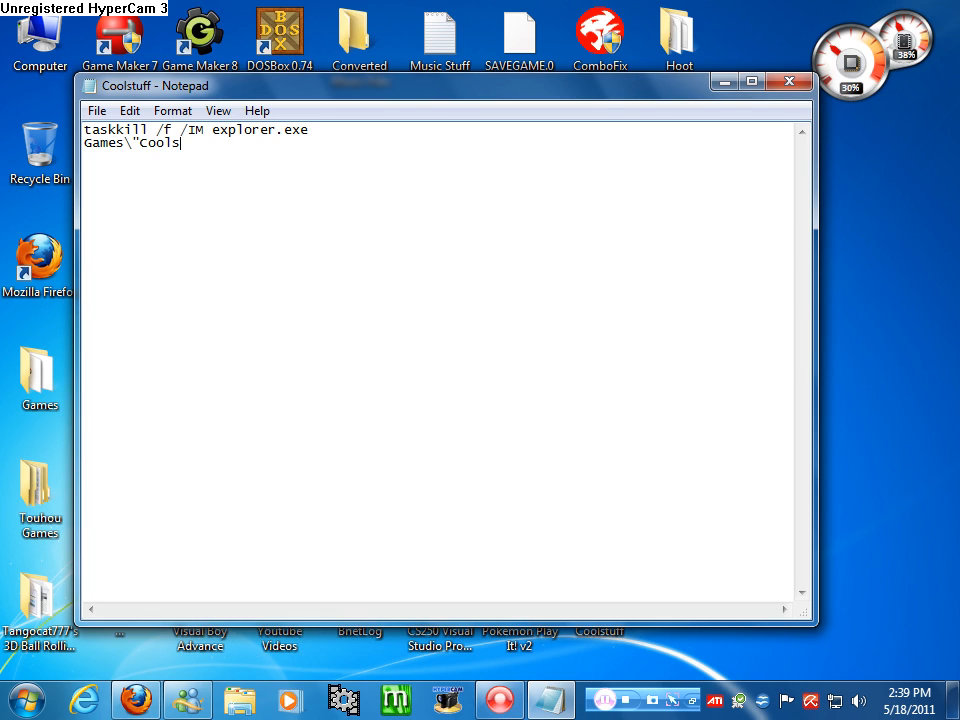
text(tuff.lnk)
text(start explor)
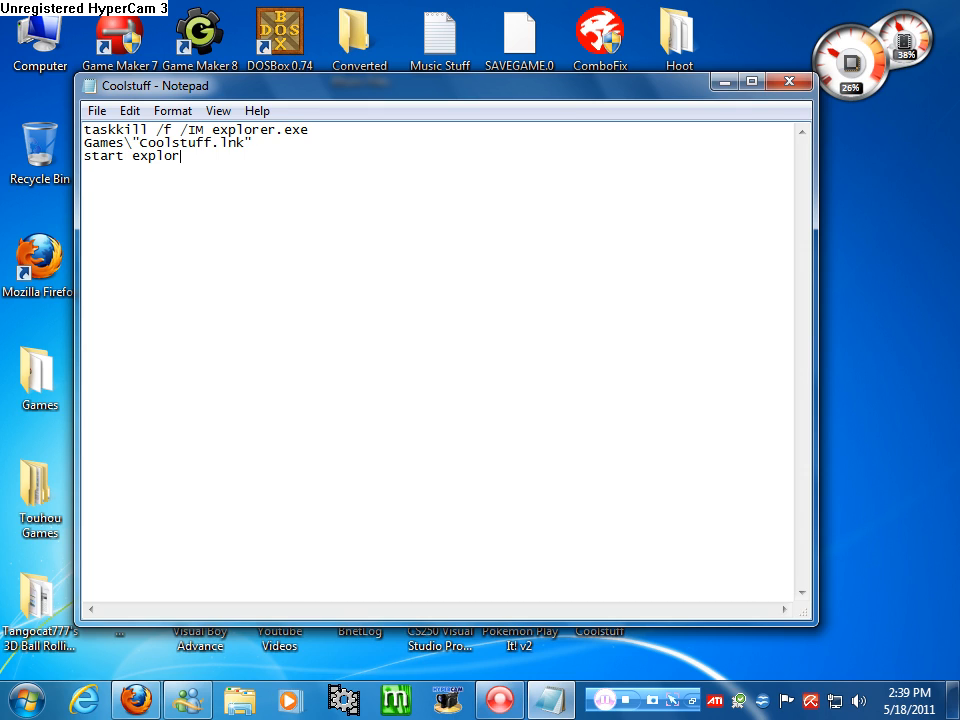
text(er.exe)
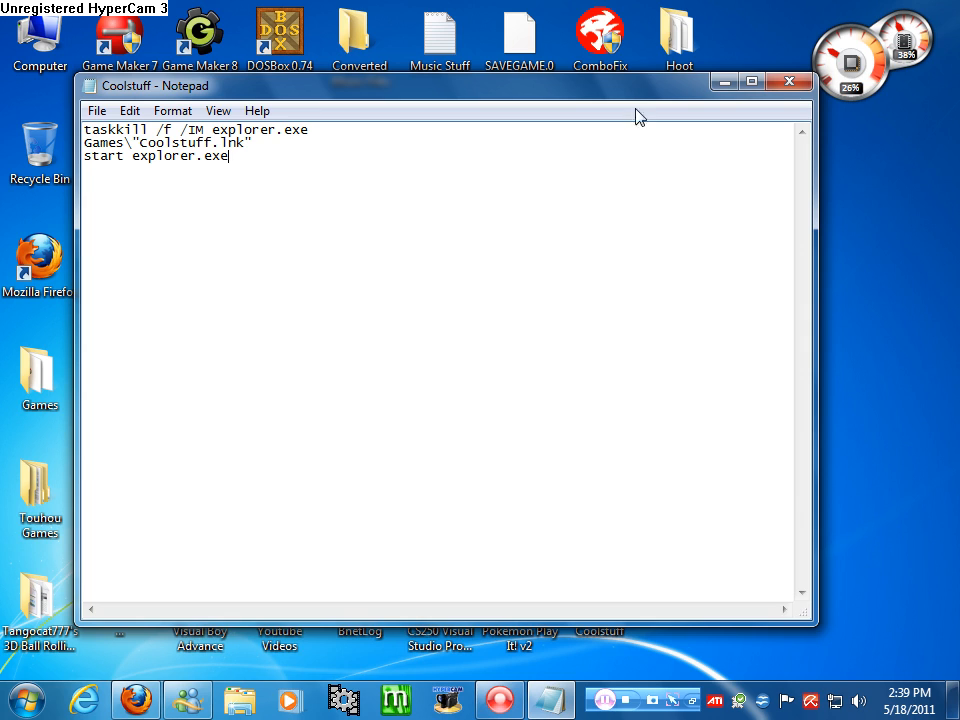
click(96, 110)
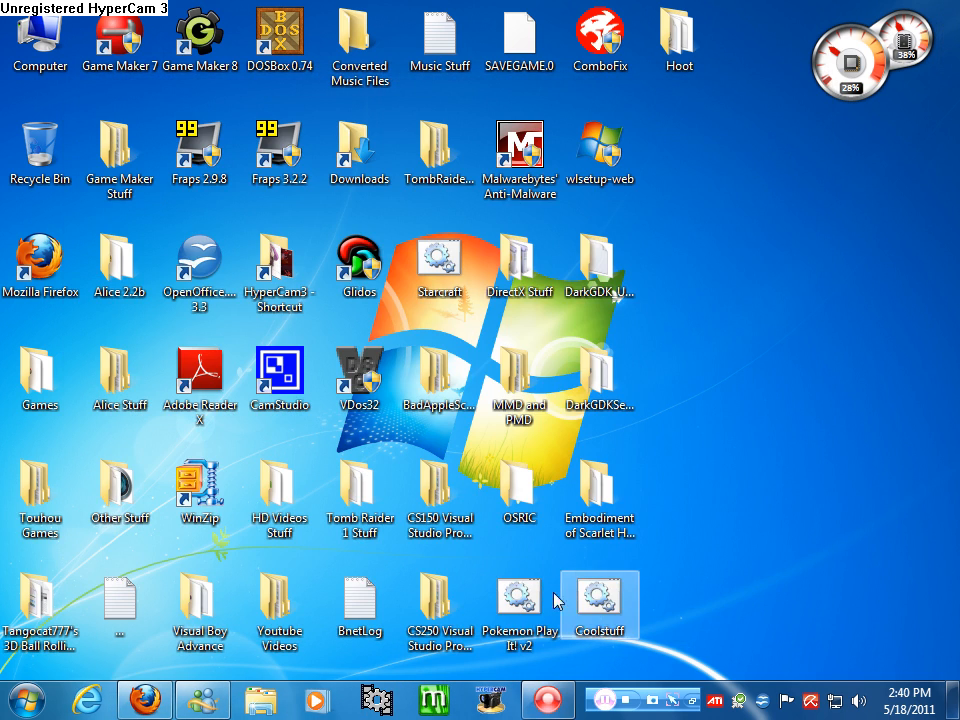
double_click(520, 600)
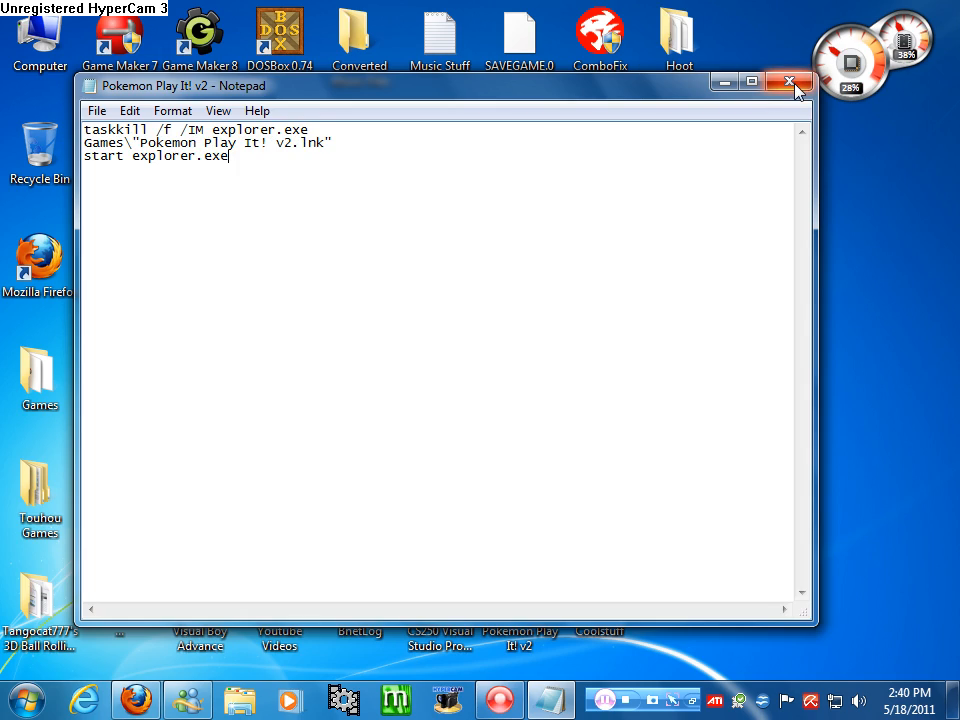
click(788, 82)
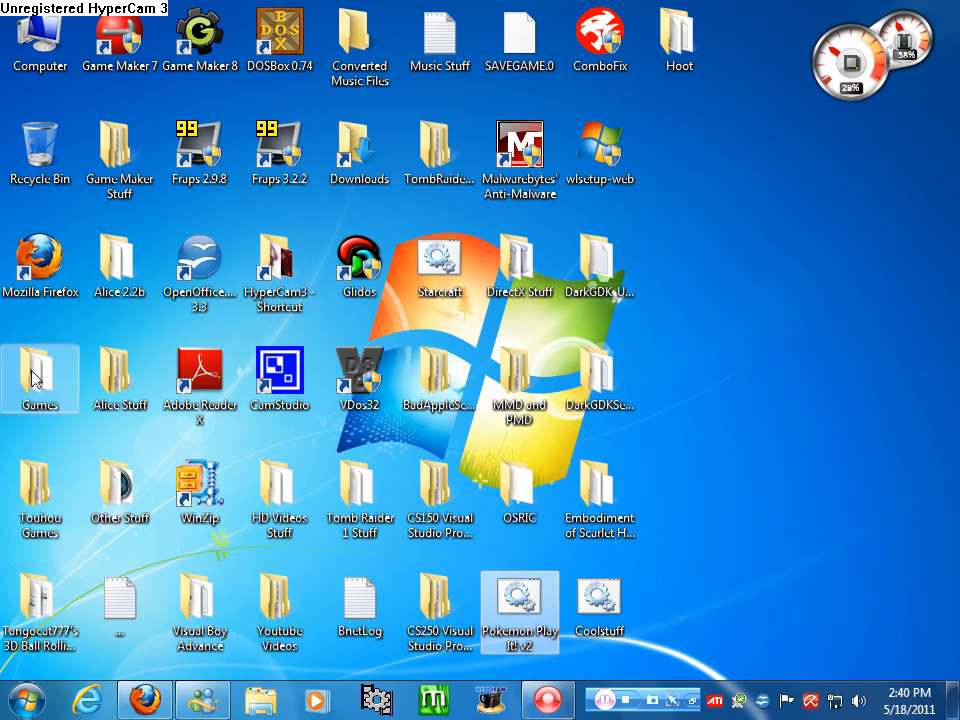
double_click(40, 370)
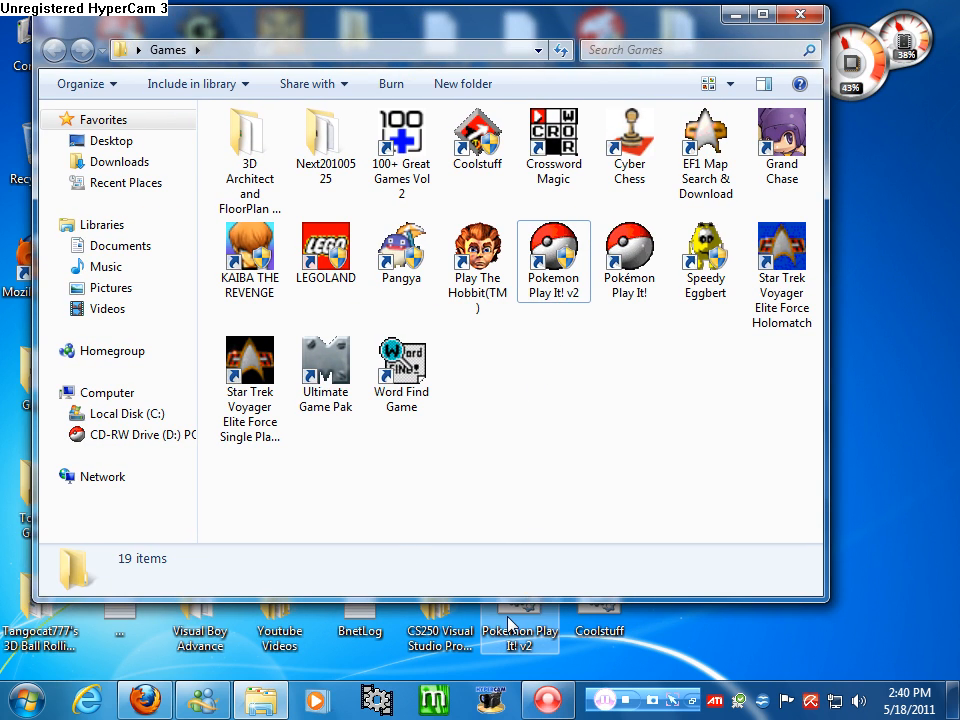
click(520, 620)
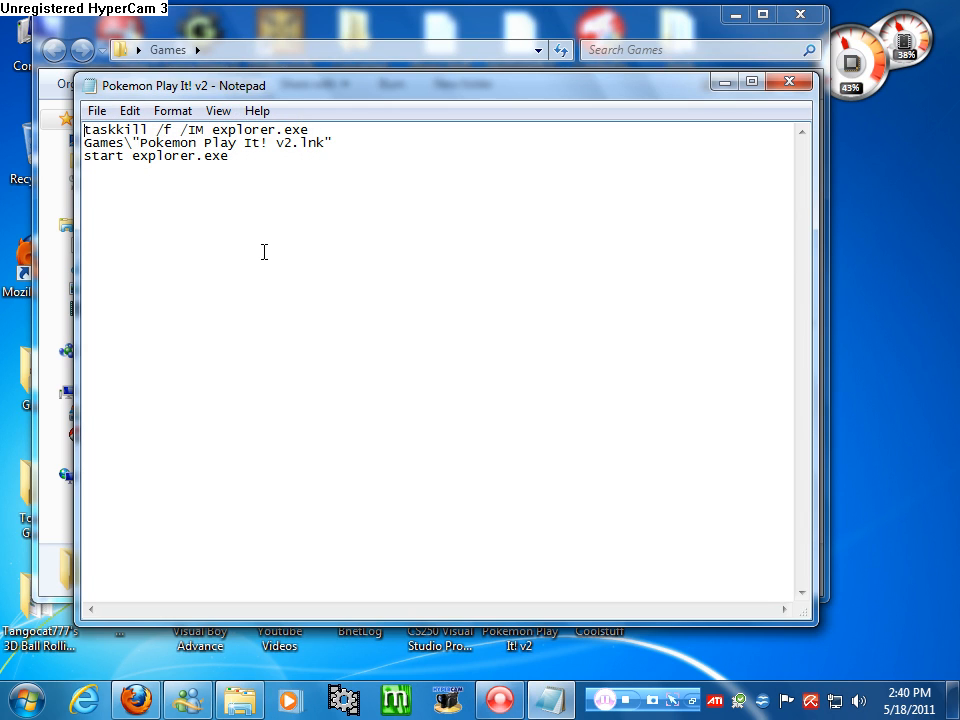
double_click(104, 142)
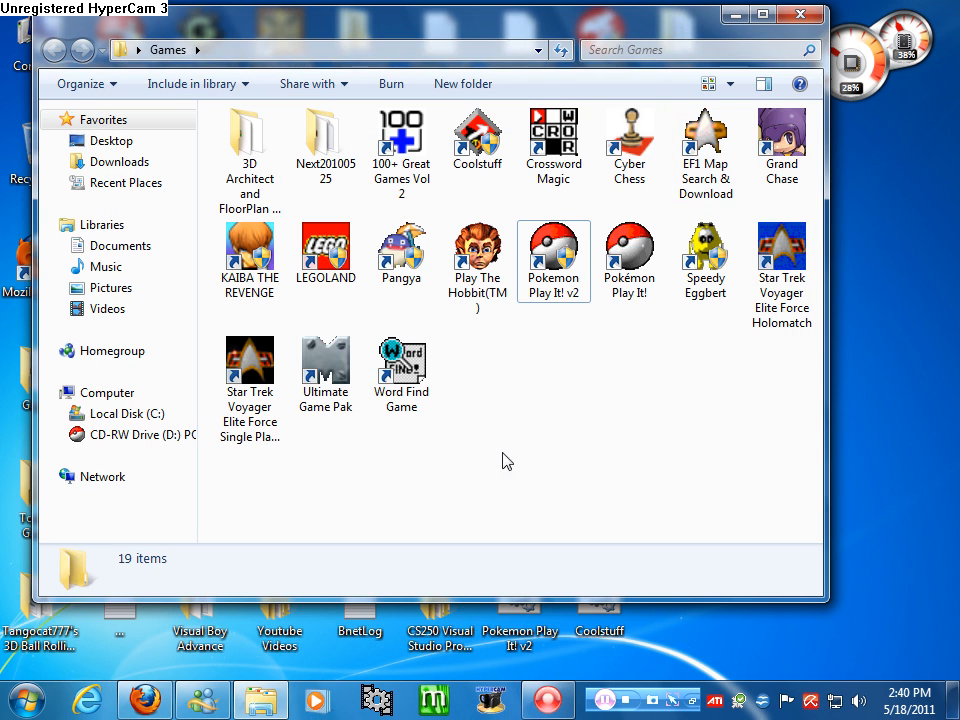
click(400, 132)
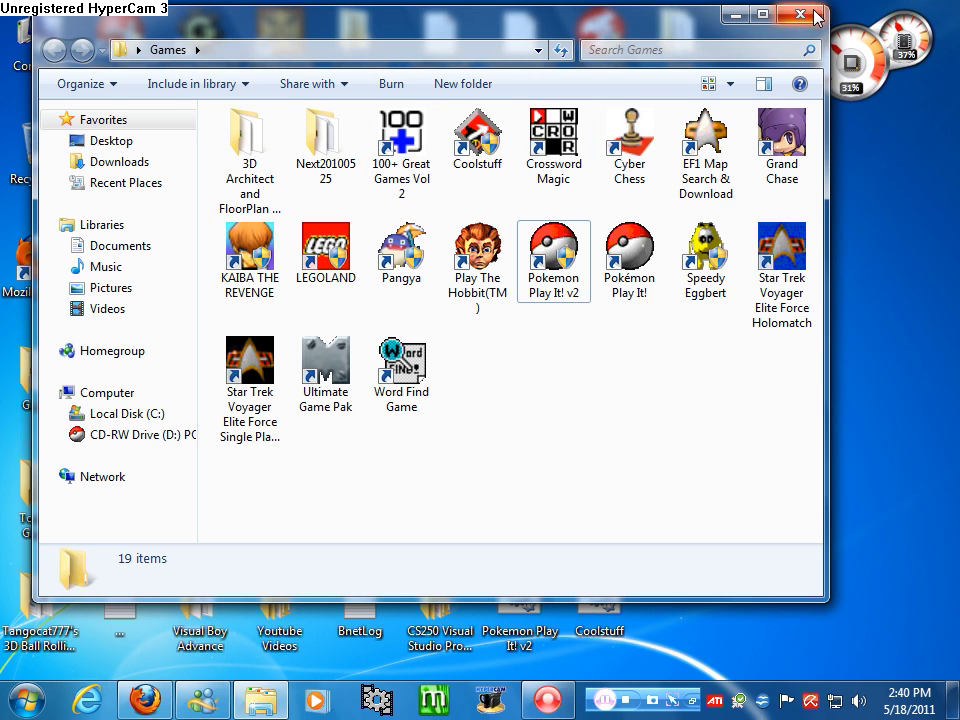
click(800, 14)
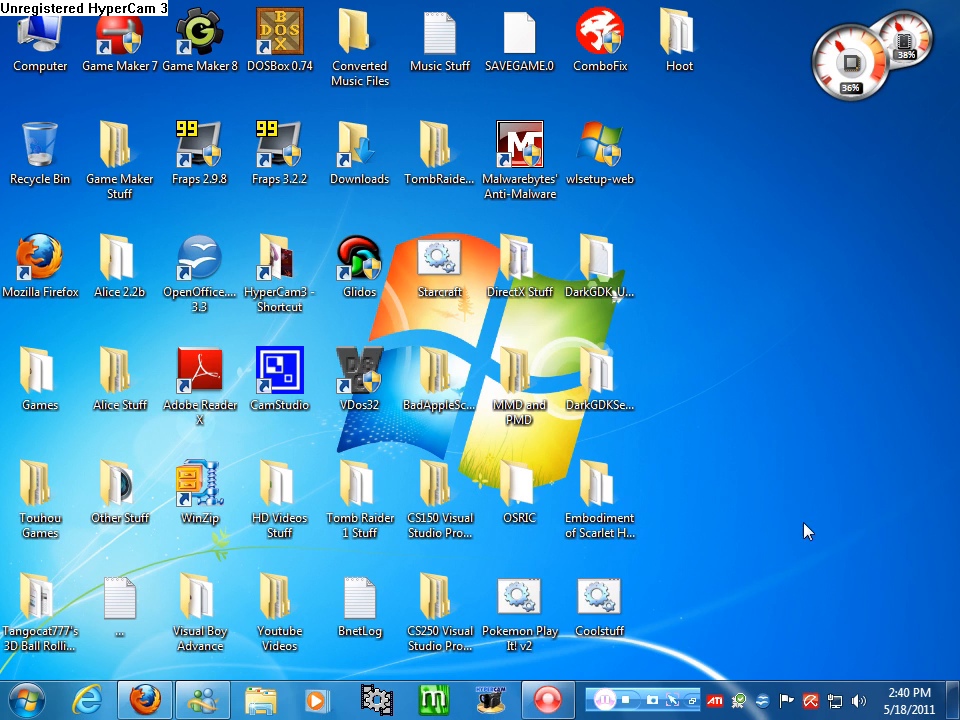
Click through the Pokémon shortcut and other desktop icons, clearing the selection each time
click(280, 152)
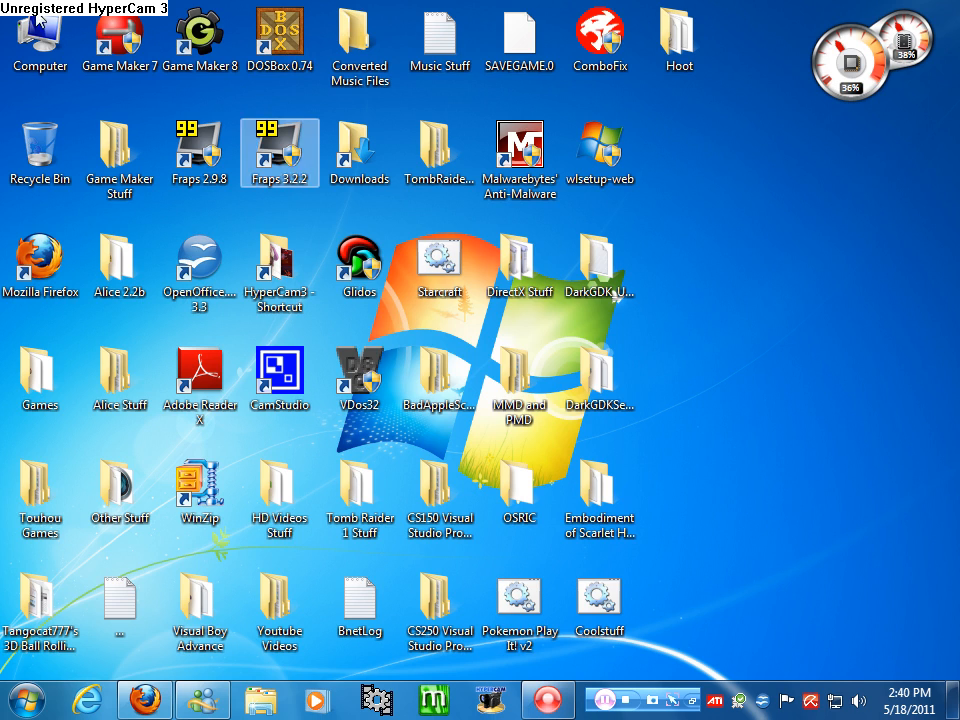
click(600, 500)
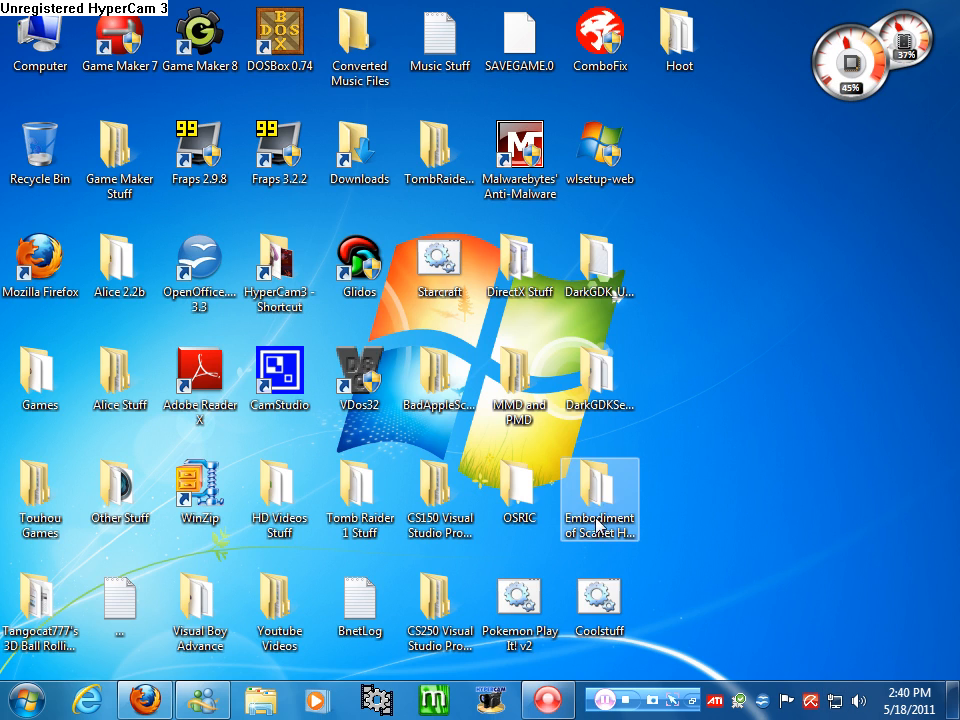
click(600, 600)
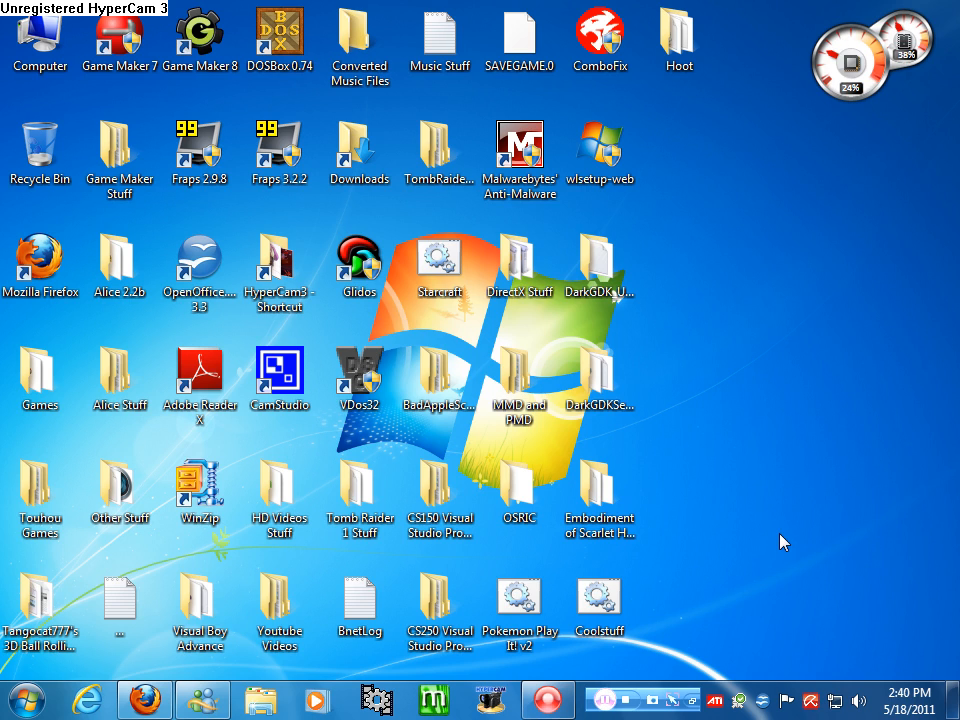
click(520, 600)
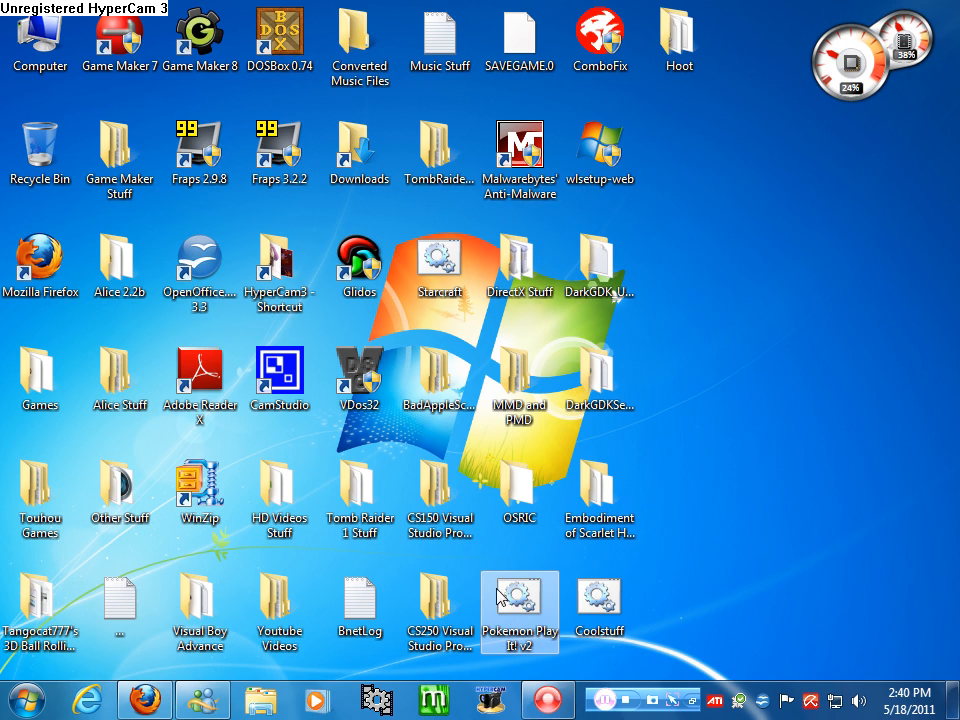
click(600, 604)
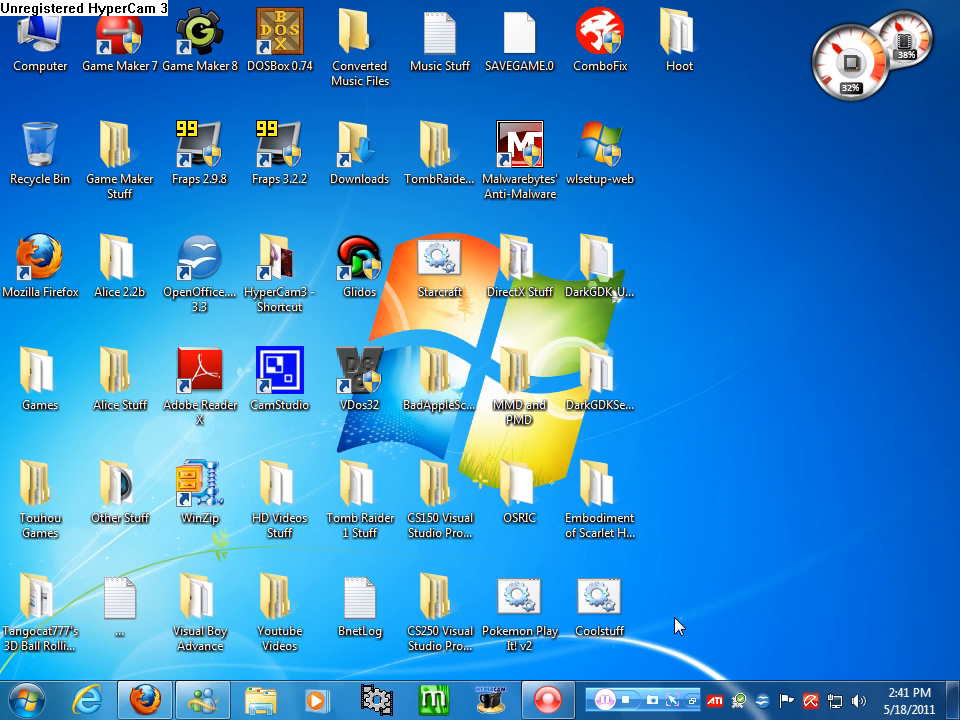
click(598, 600)
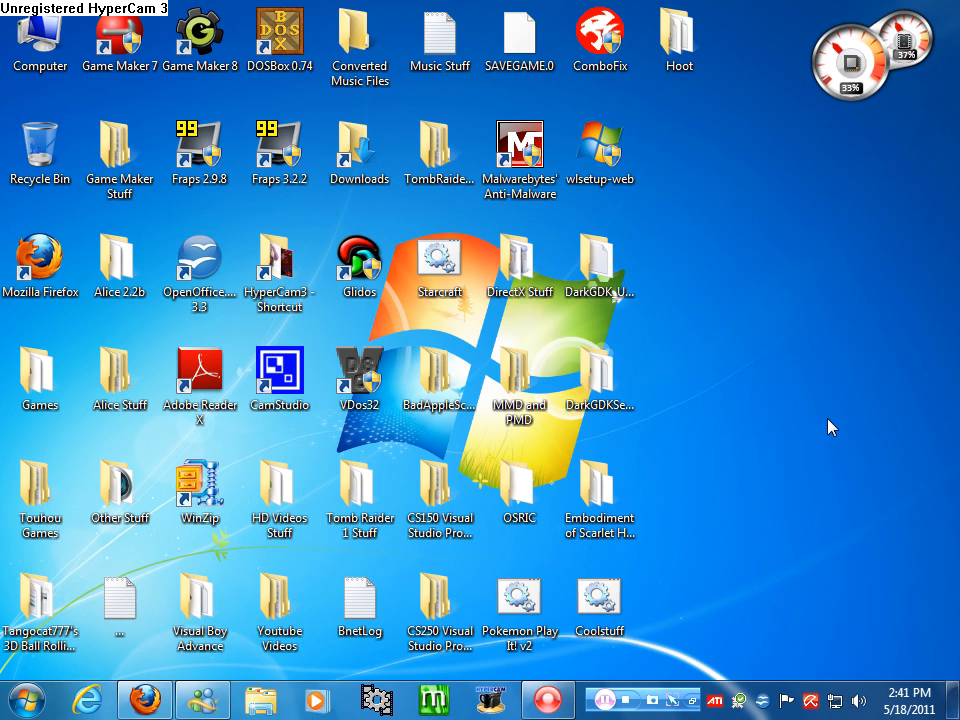
mouse_move(816, 544)
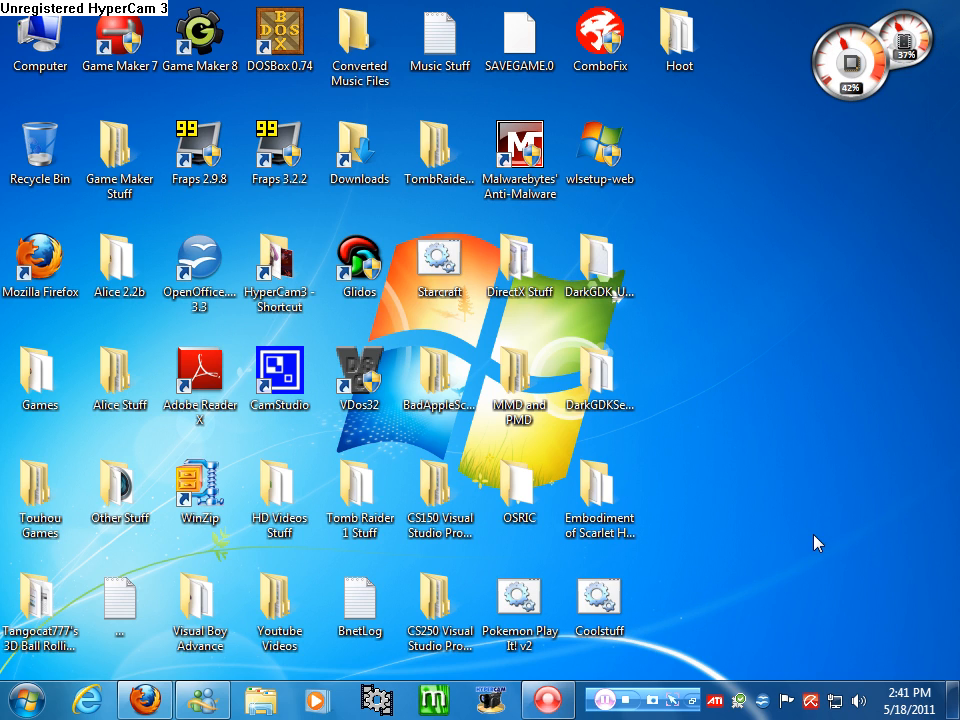
Select the Downloads and Youtube Videos folders, then bring Firefox up on the Microsoft Support article
click(360, 150)
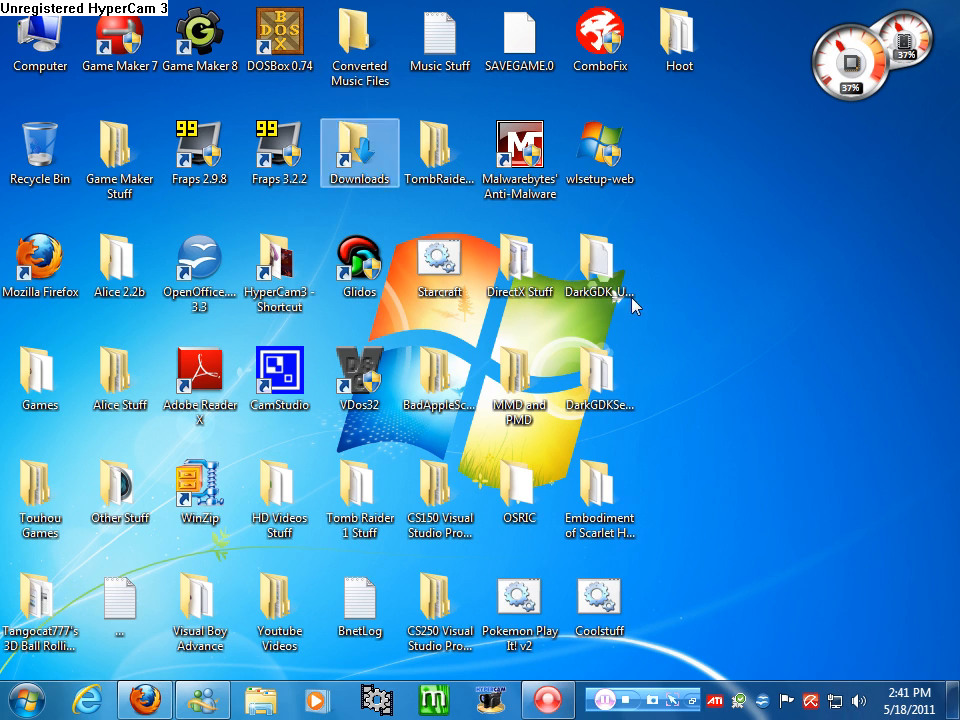
click(600, 604)
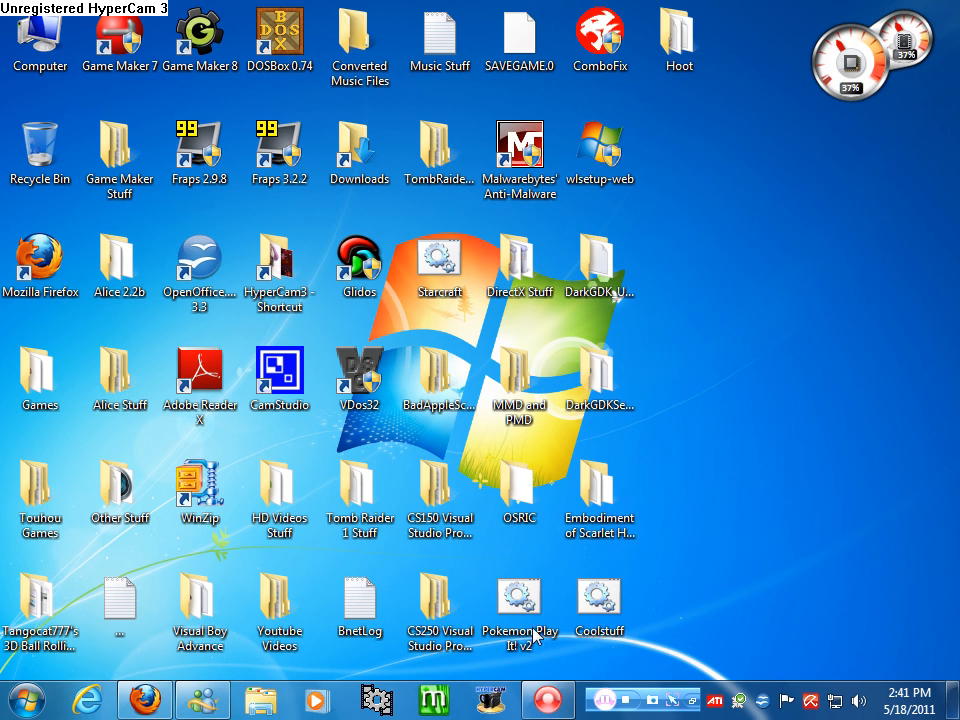
click(520, 600)
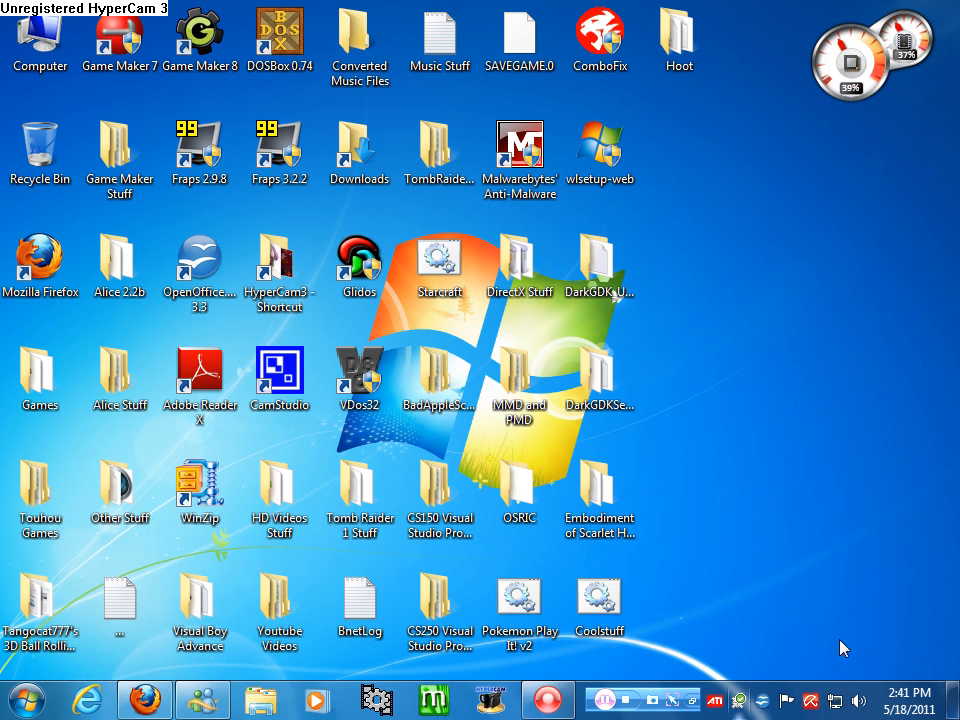
mouse_move(748, 356)
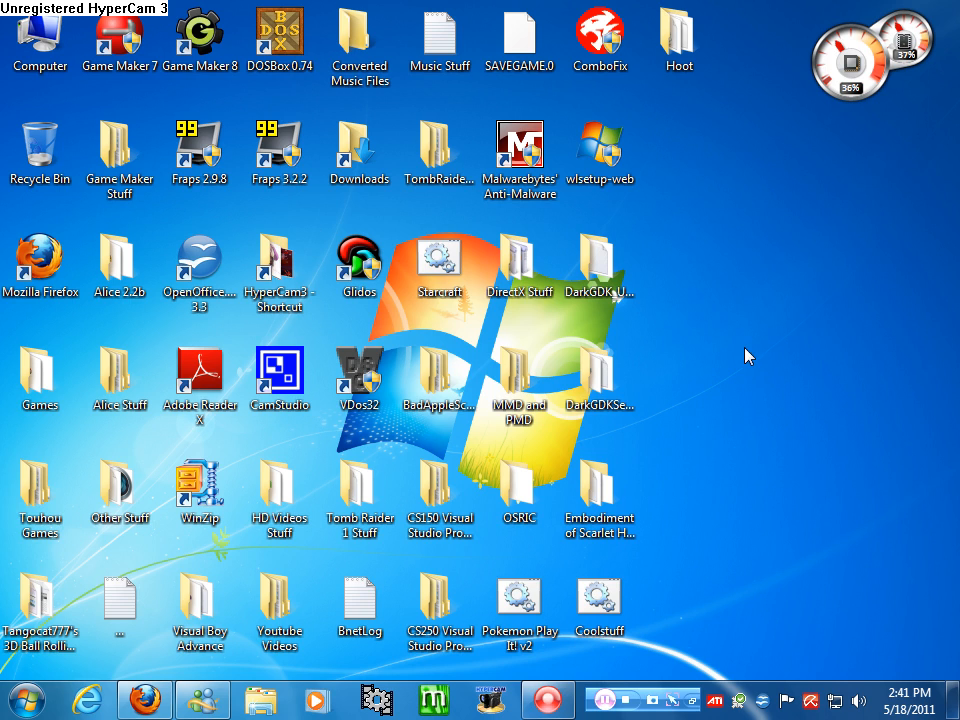
click(280, 612)
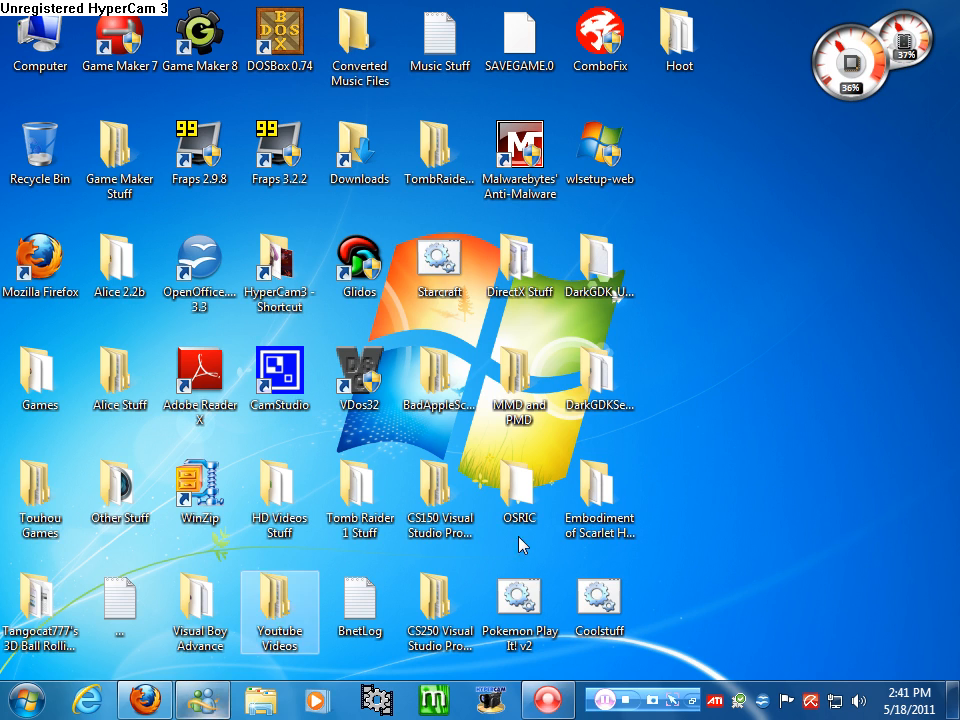
click(144, 700)
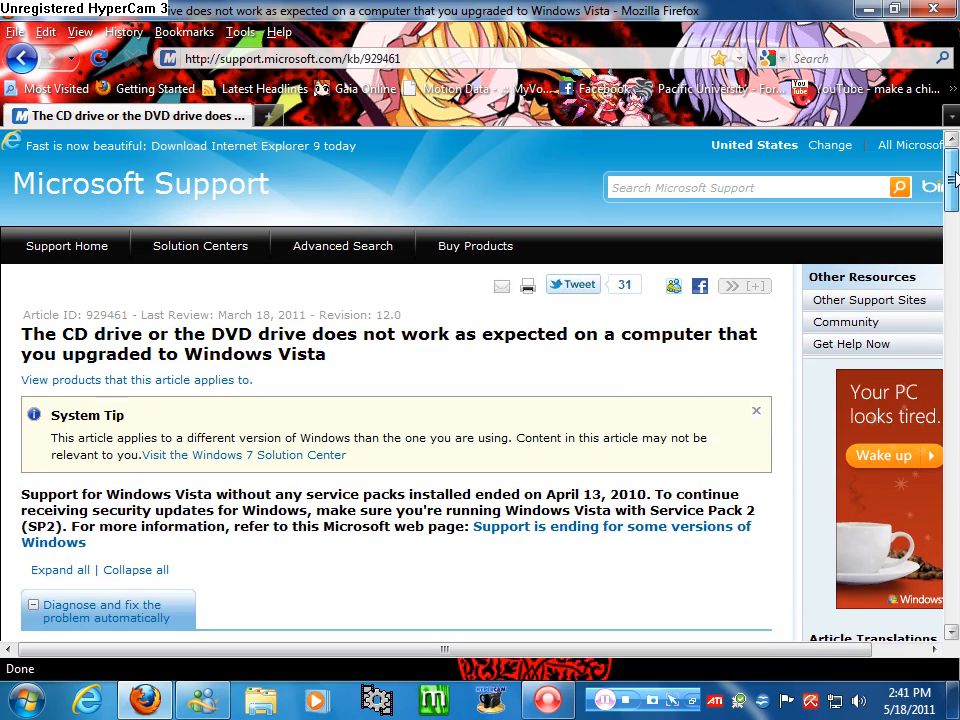
scroll(down, 3)
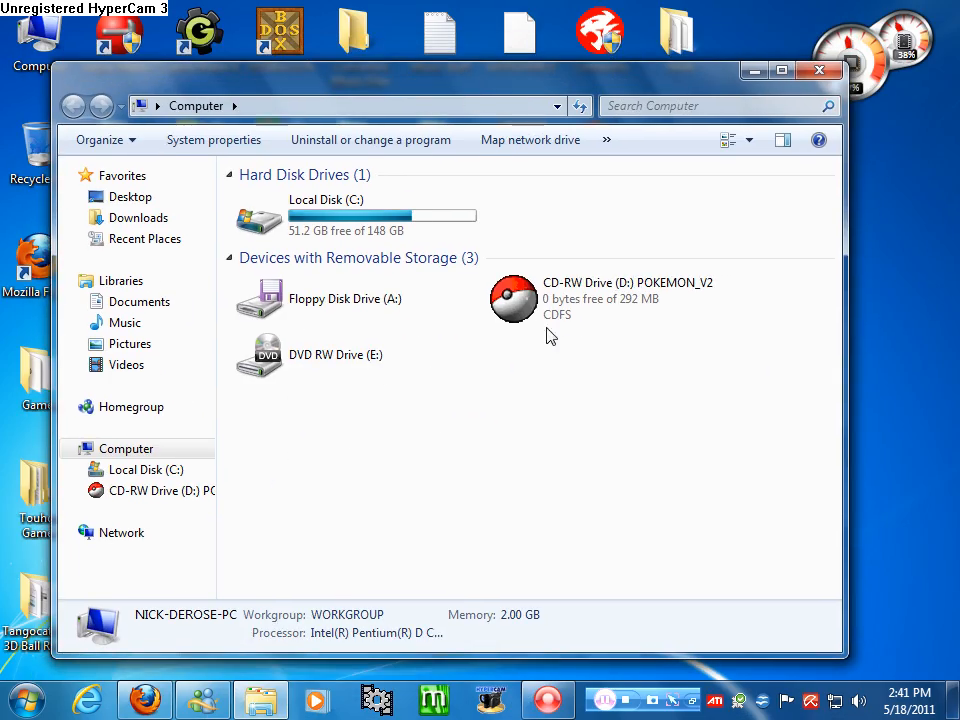
click(610, 298)
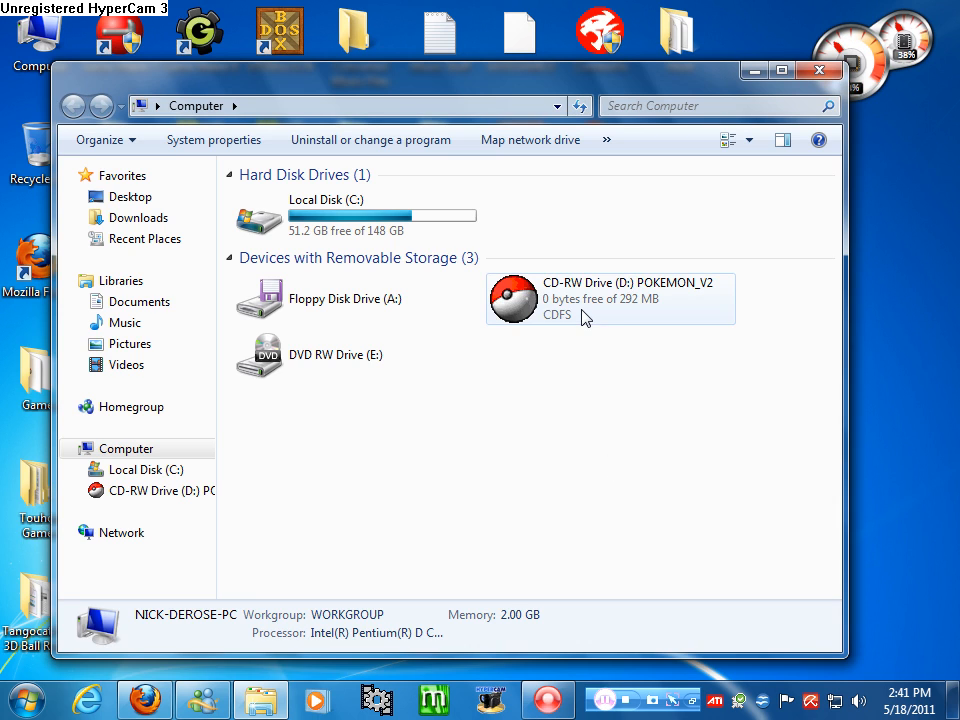
click(356, 356)
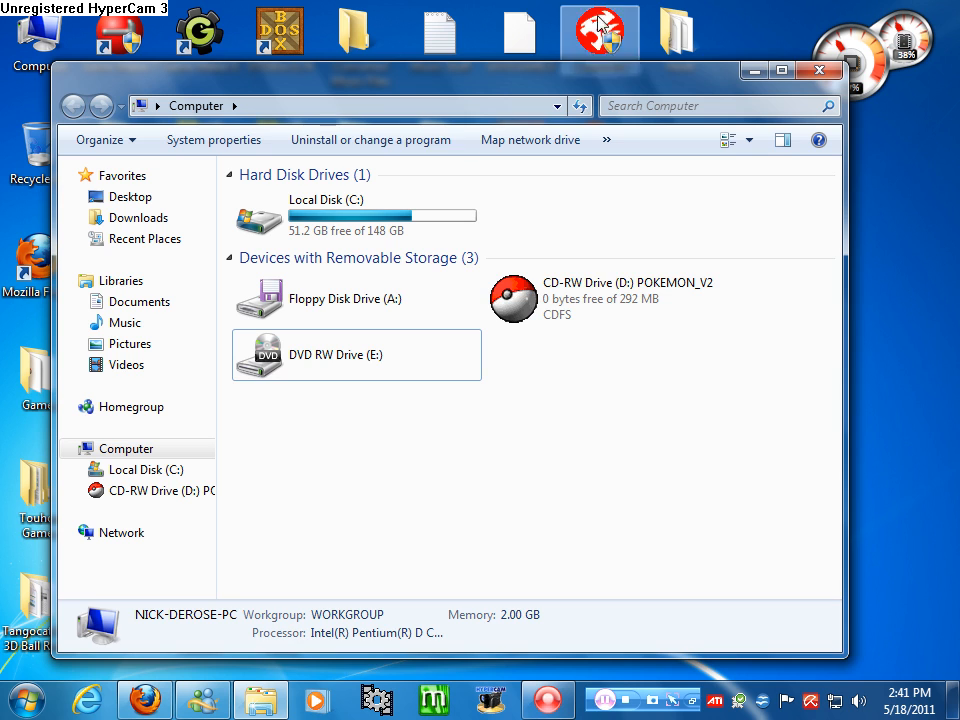
mouse_move(416, 346)
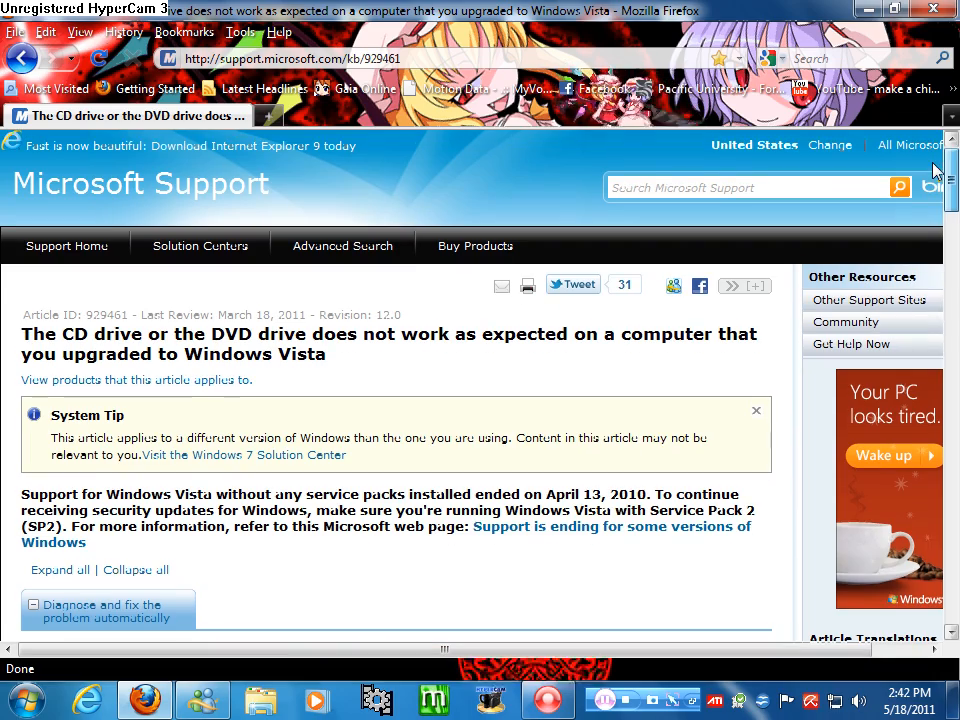
Scroll through the article's Cause and registry-fix steps, then return to the top
scroll(down, 3)
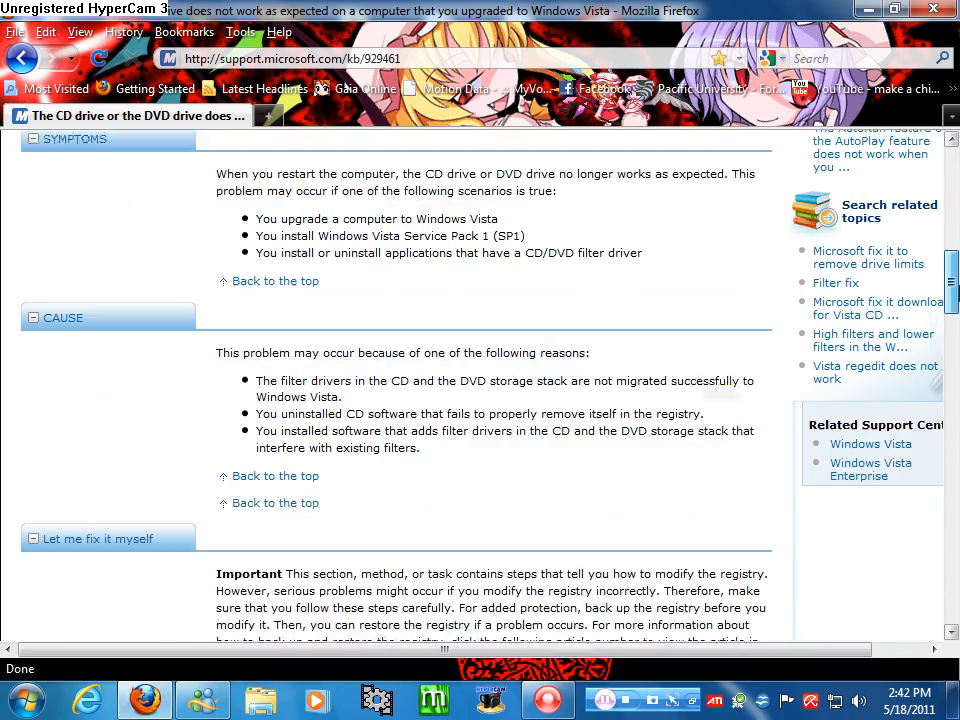
scroll(down, 3)
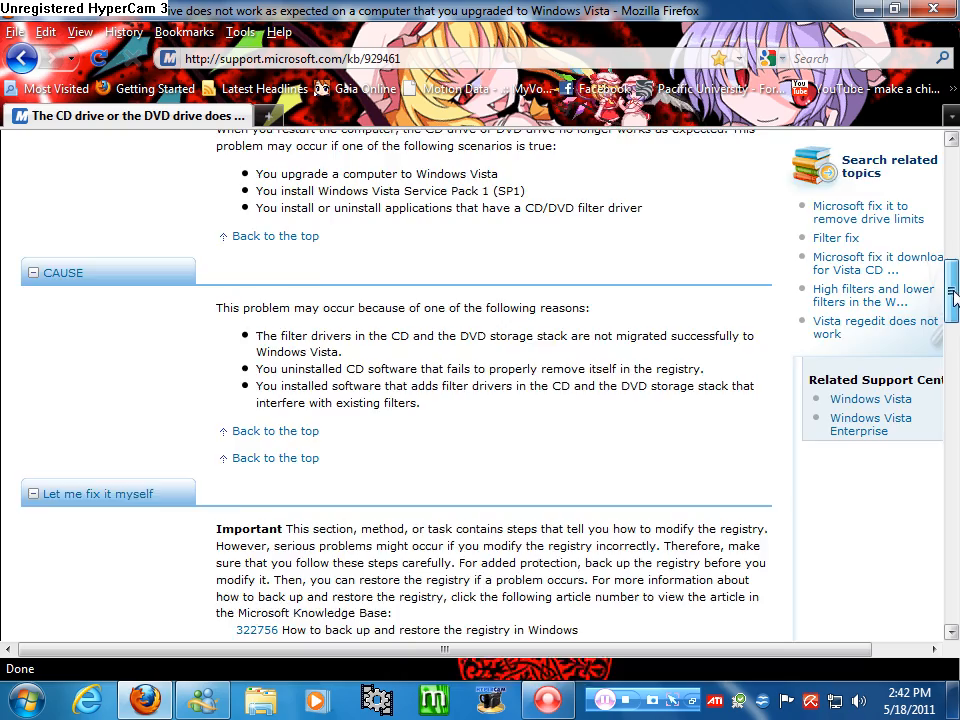
scroll(down, 3)
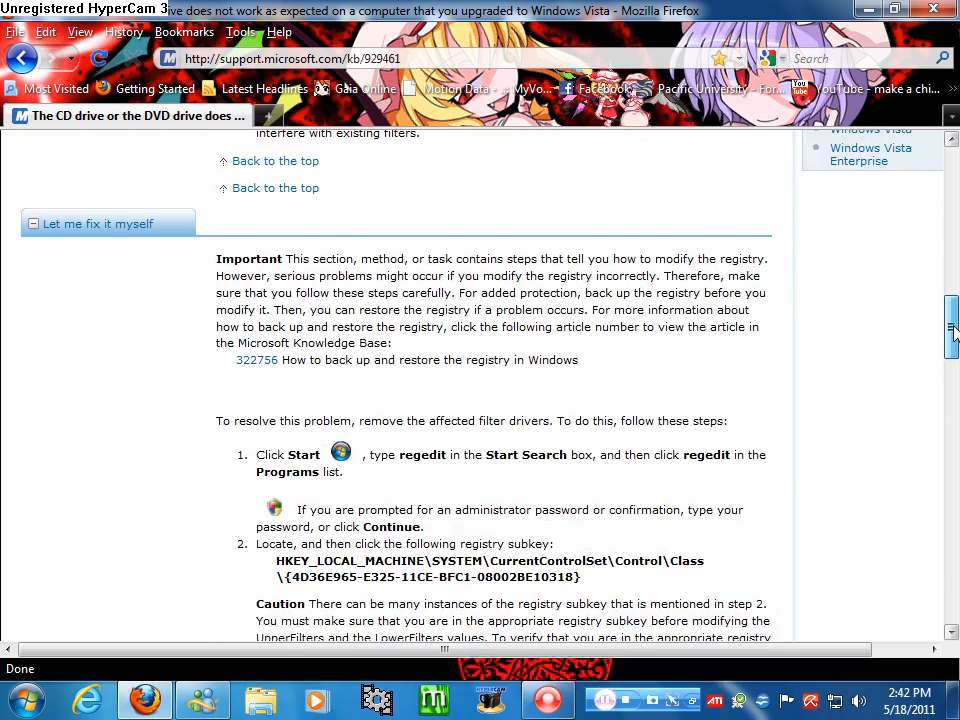
scroll(down, 3)
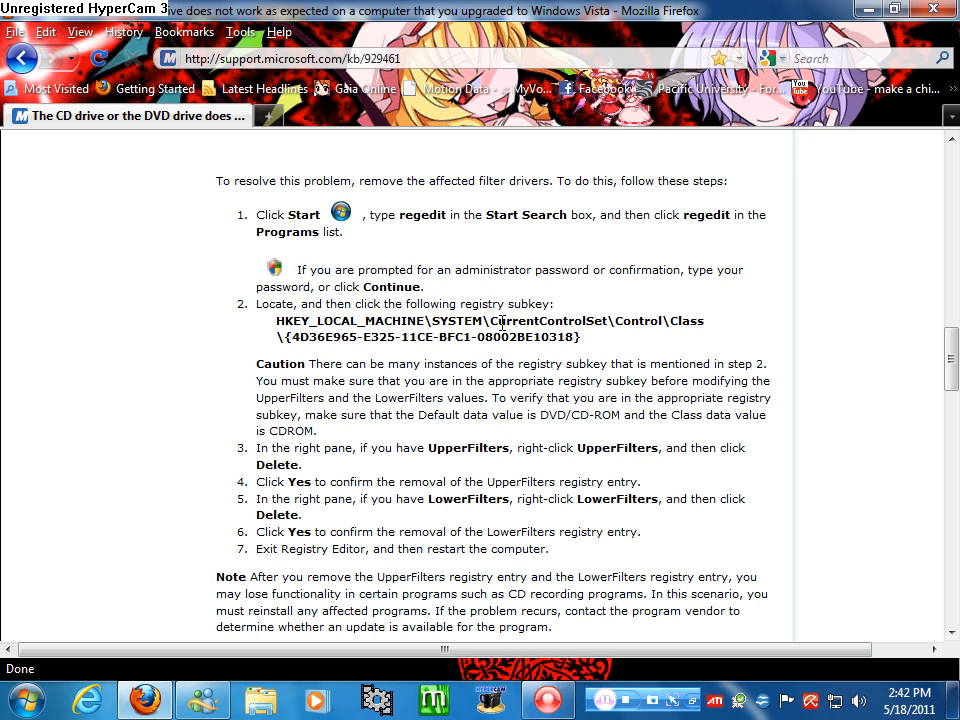
mouse_move(452, 522)
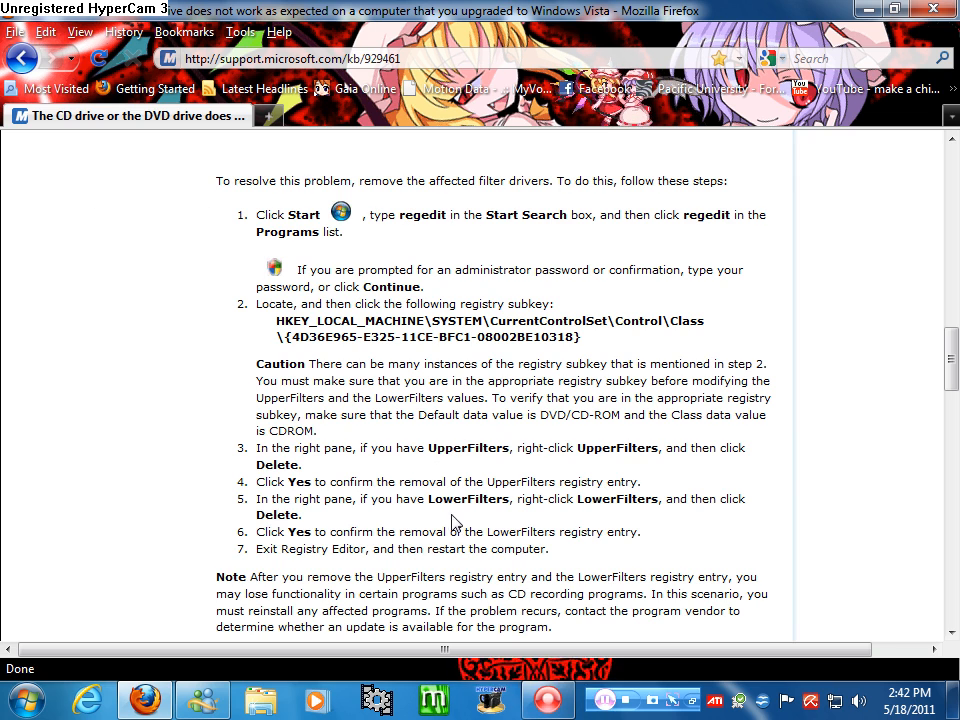
mouse_move(828, 478)
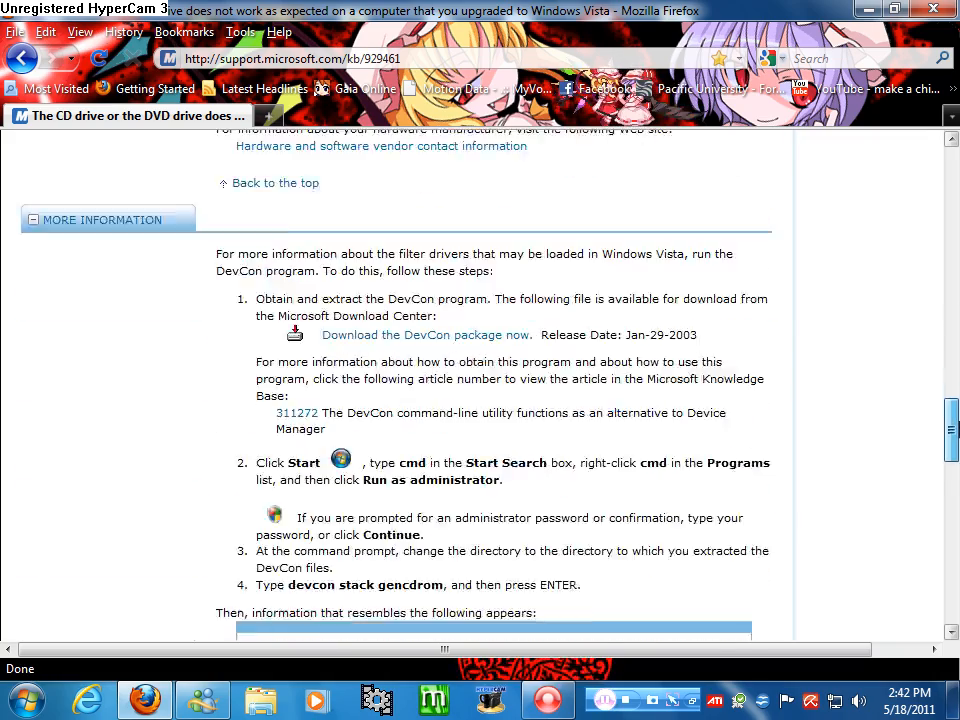
scroll(up, 3)
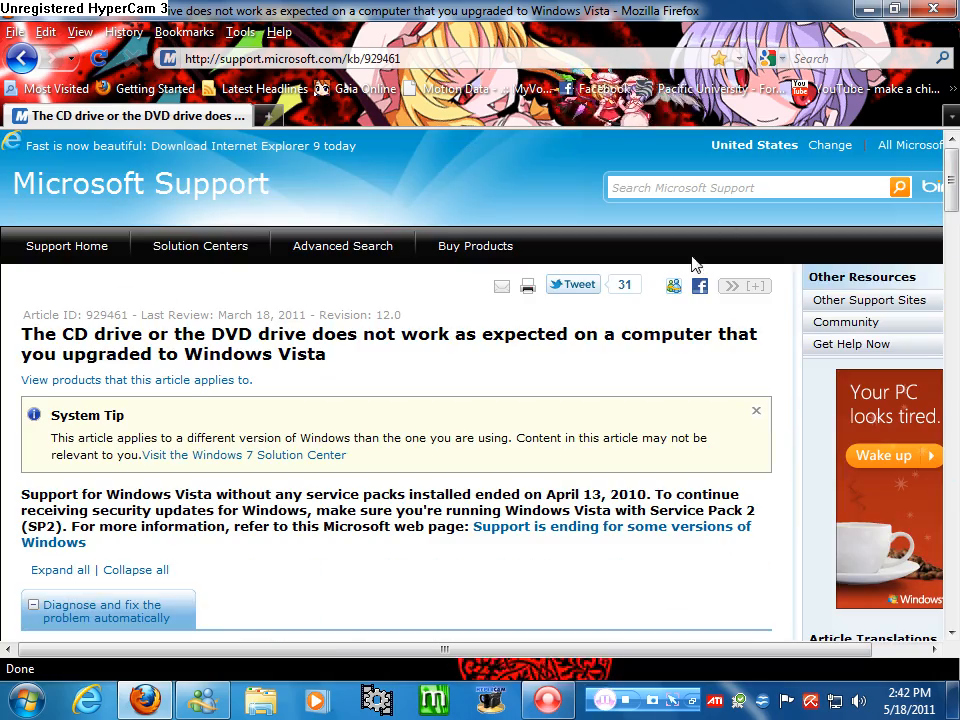
mouse_move(616, 228)
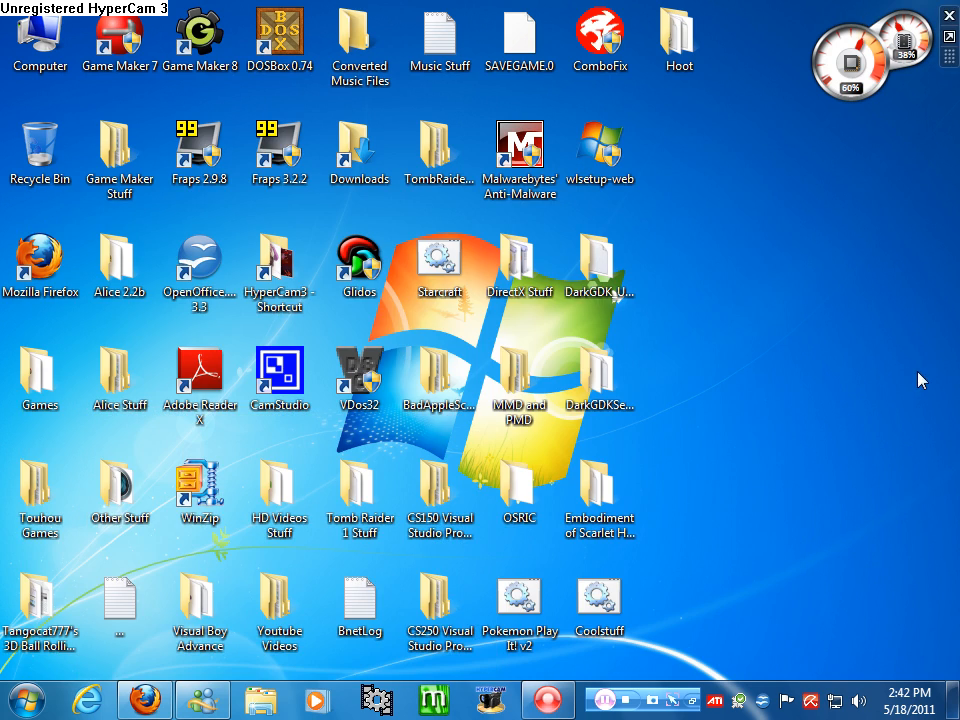
click(40, 40)
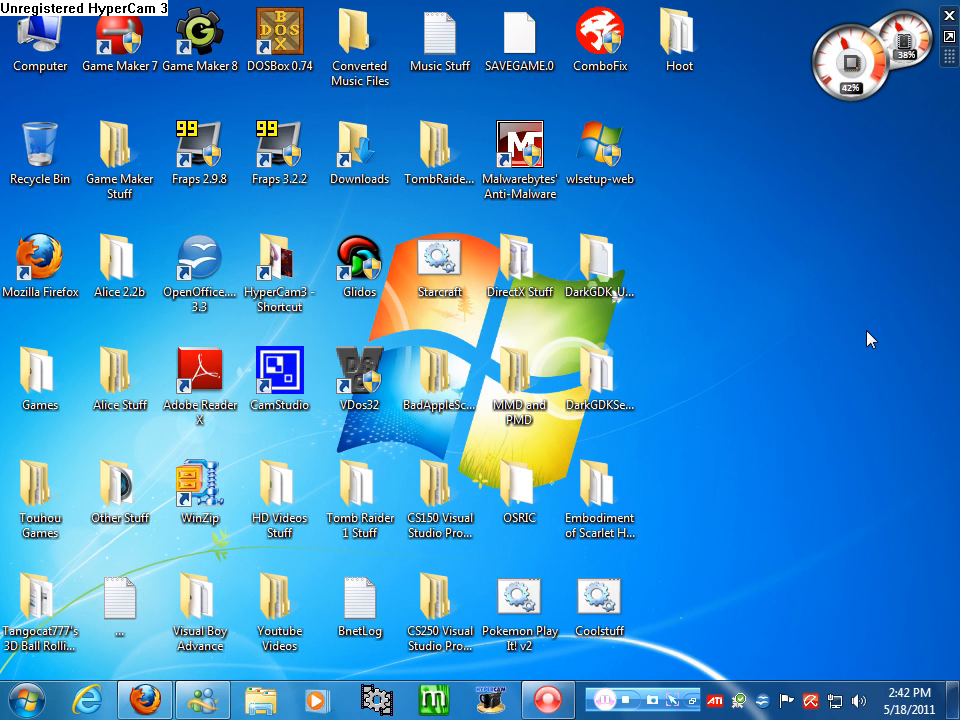
mouse_move(584, 670)
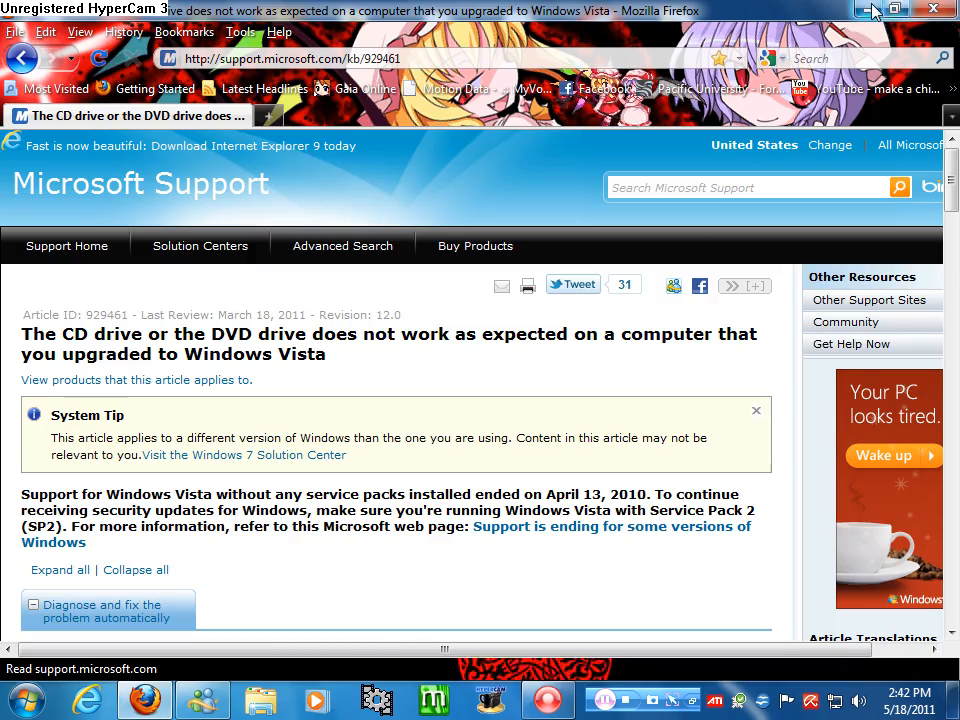
click(872, 8)
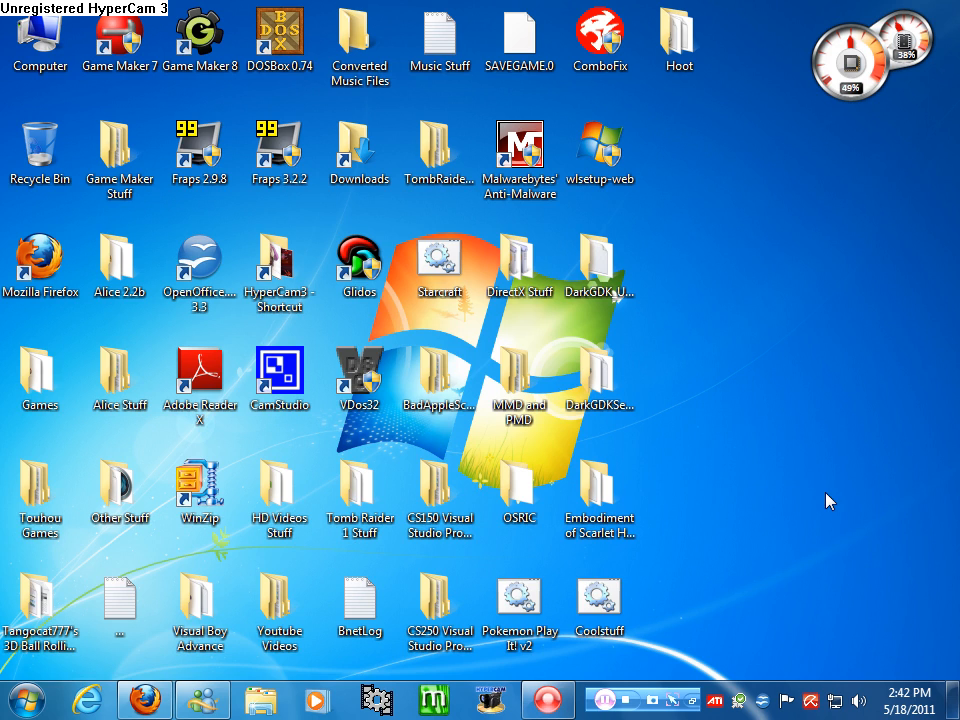
mouse_move(820, 516)
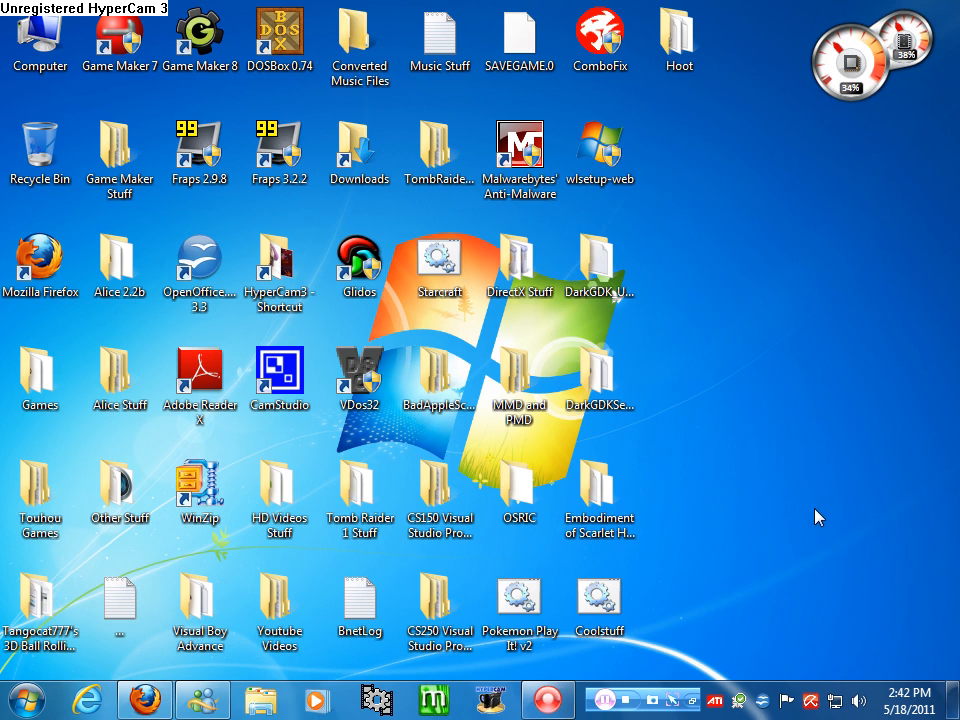